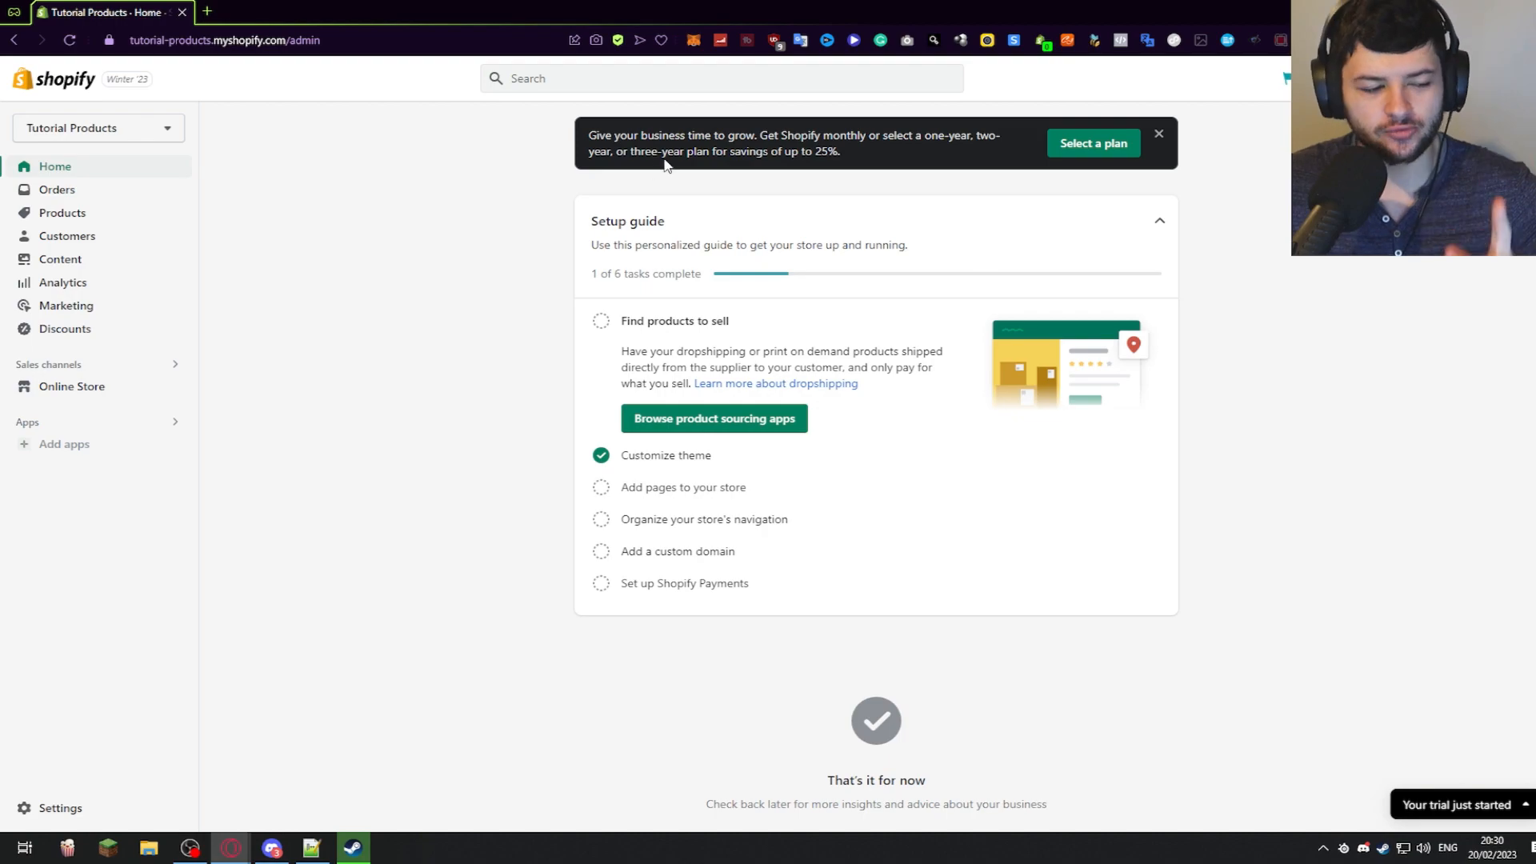
pyautogui.moveTo(74, 444)
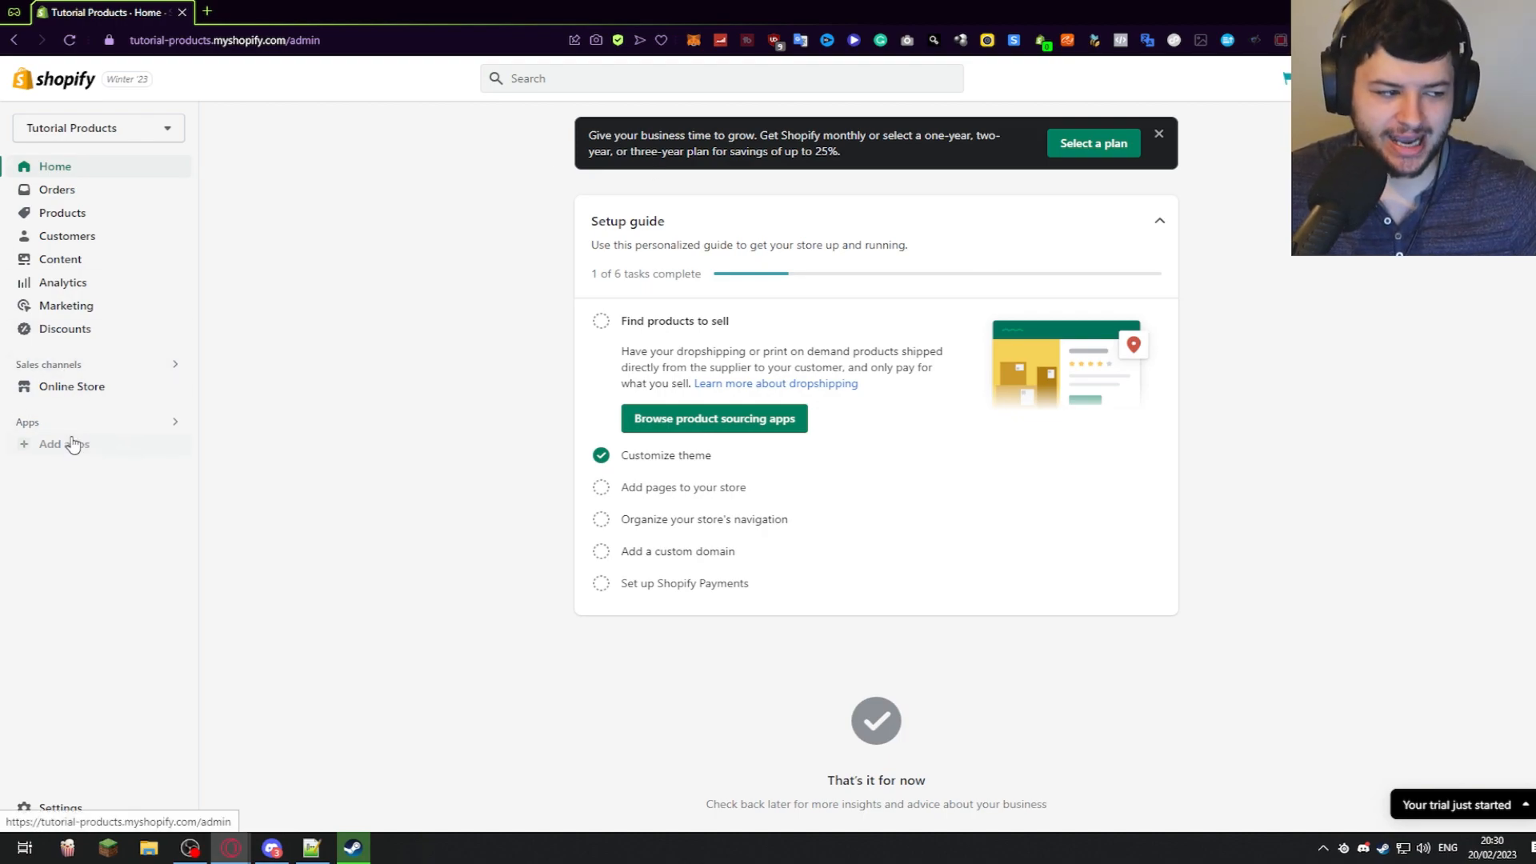
# - Look over the live storefront's catalog of placeholder products priced in GBP, then return to the admin
pyautogui.click(211, 13)
pyautogui.write('tutorial-products.myshopify.com')
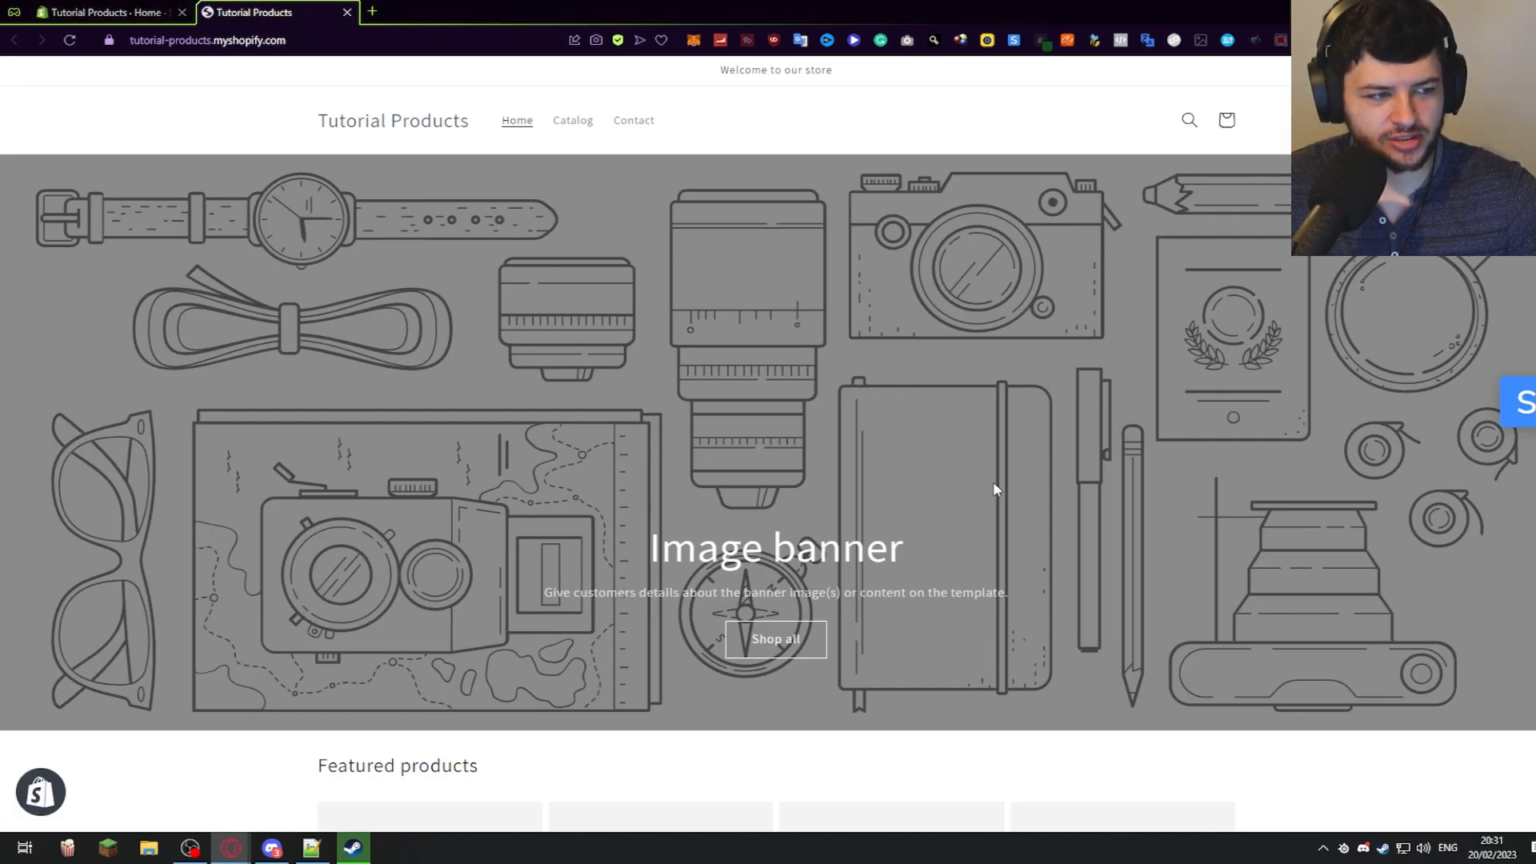
pyautogui.moveTo(577, 118)
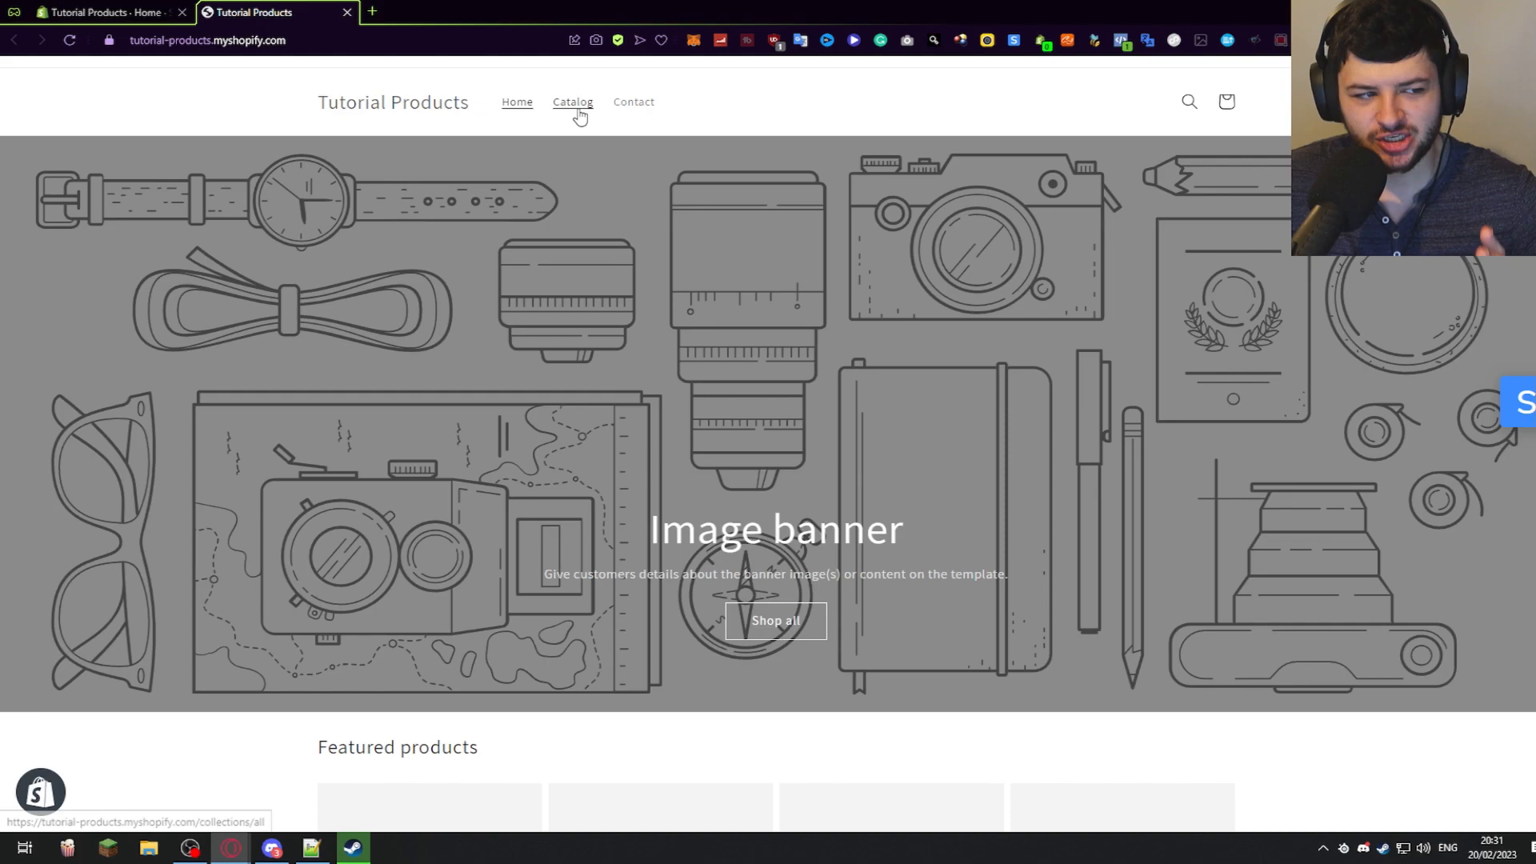
pyautogui.click(573, 102)
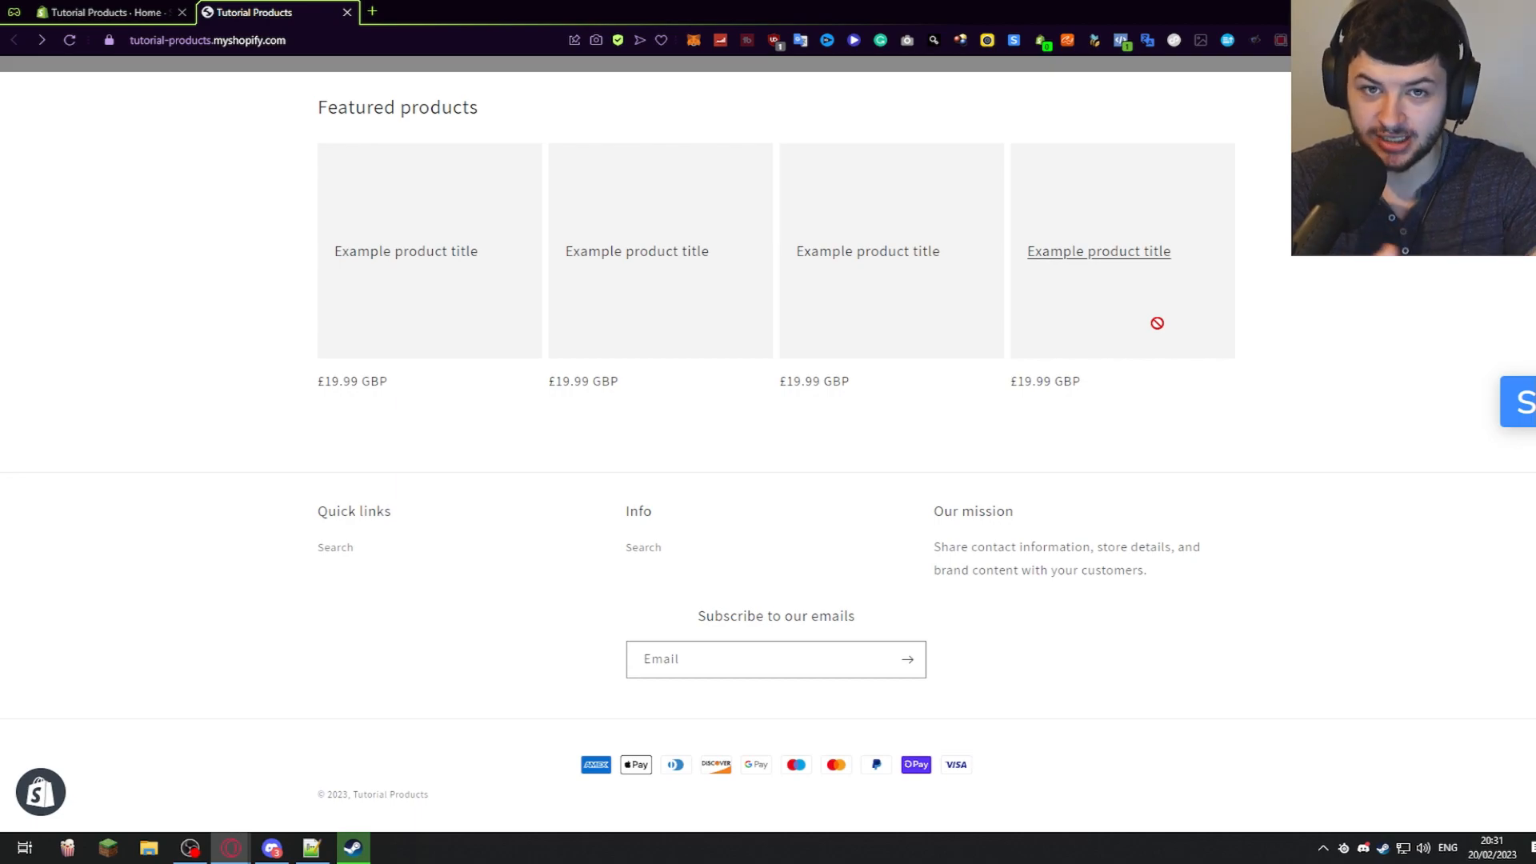
pyautogui.doubleClick(1046, 381)
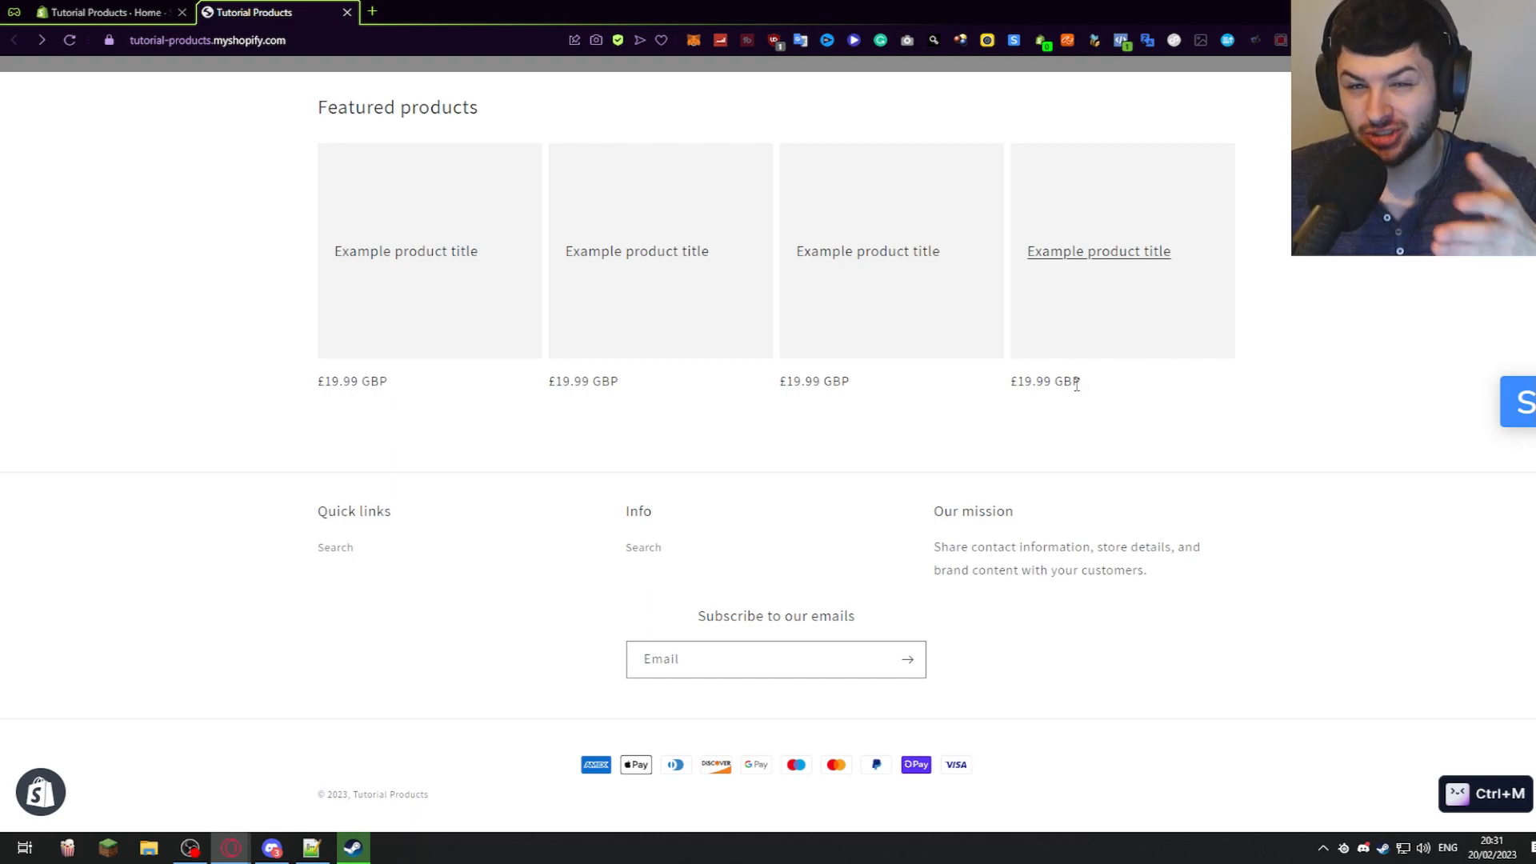
pyautogui.click(112, 13)
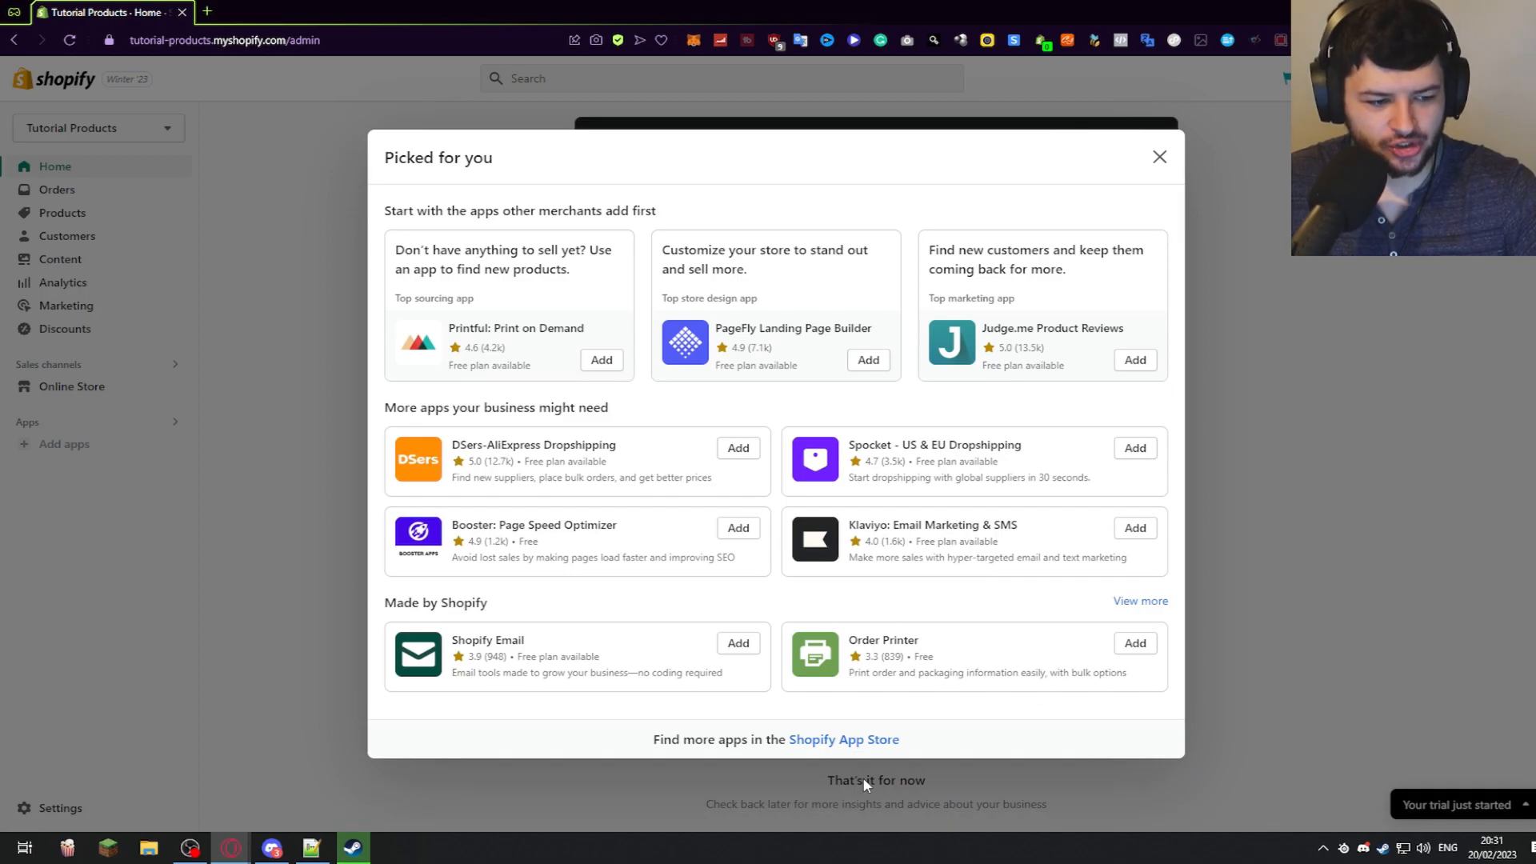
# - Search the Shopify App Store for 'currency' and open the BEST Currency Converter listing
pyautogui.click(211, 12)
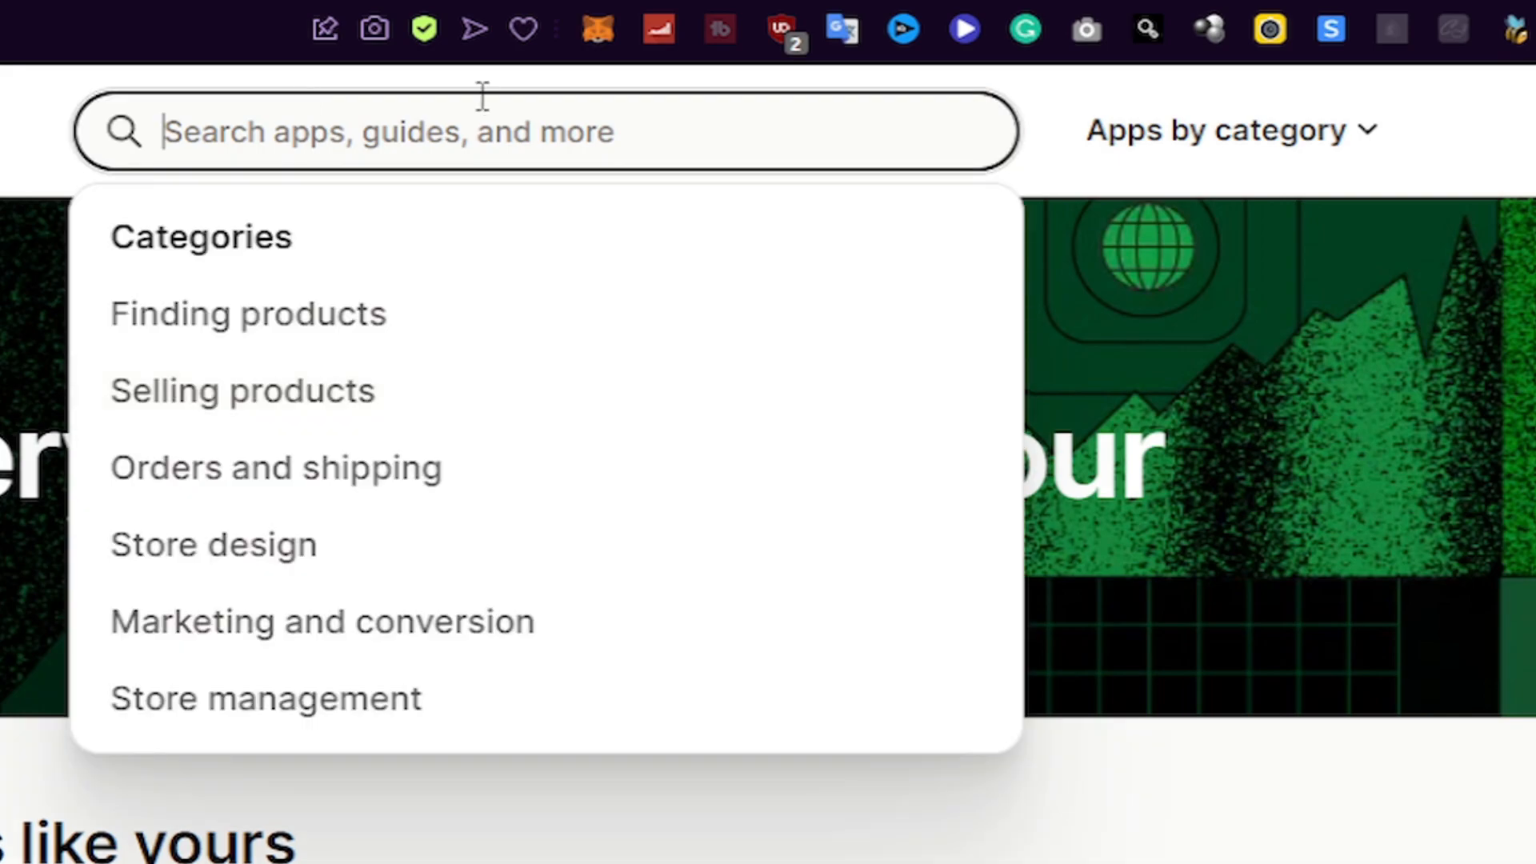
pyautogui.write('currency')
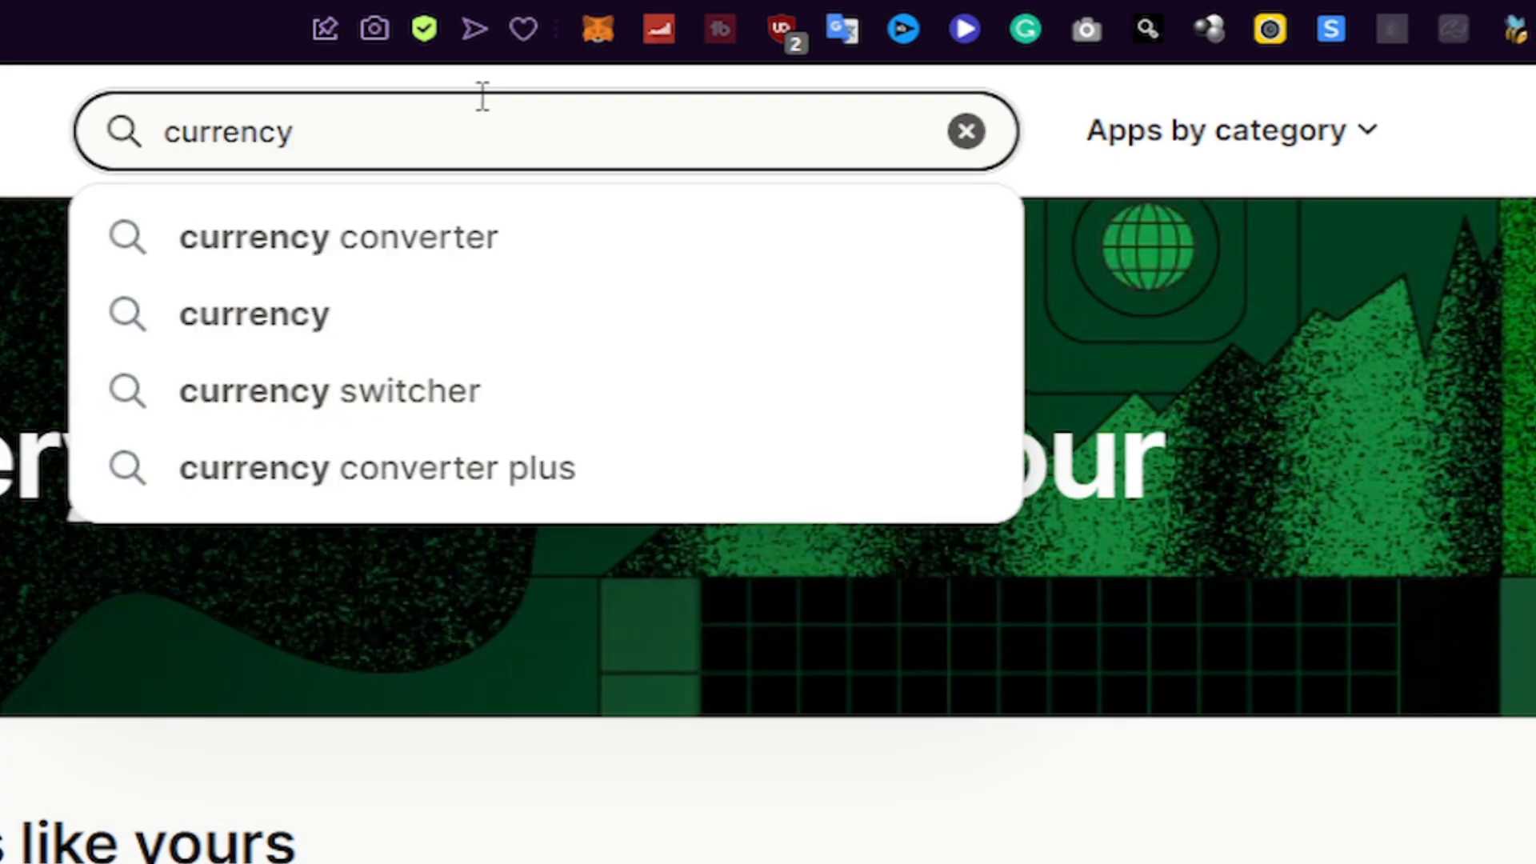
pyautogui.click(336, 237)
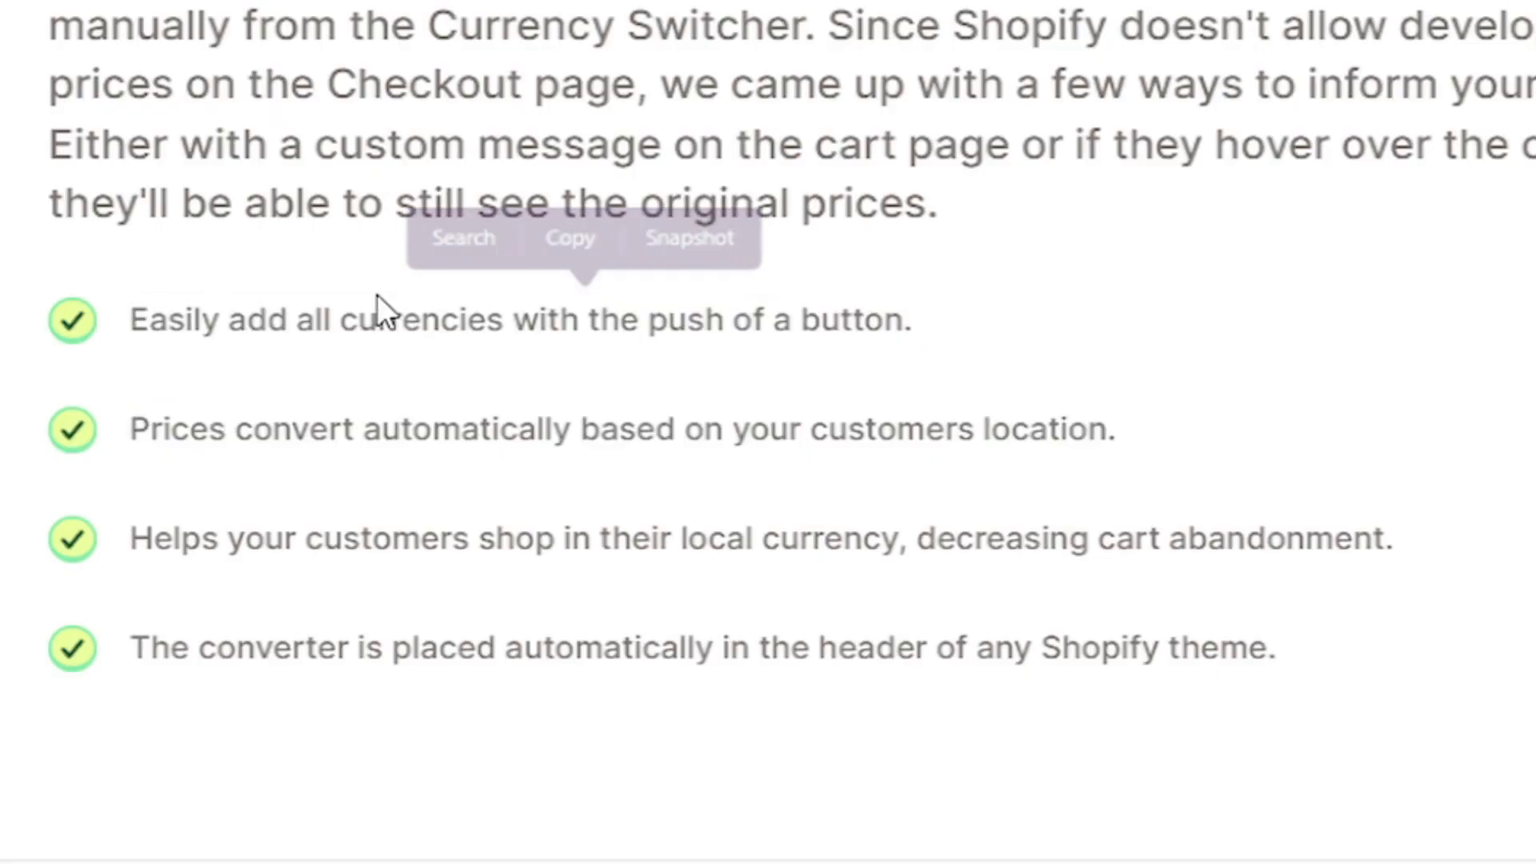
# - Read the listing's automatic price conversion and local currency shopping features
pyautogui.moveTo(129, 429); pyautogui.dragTo(608, 429)
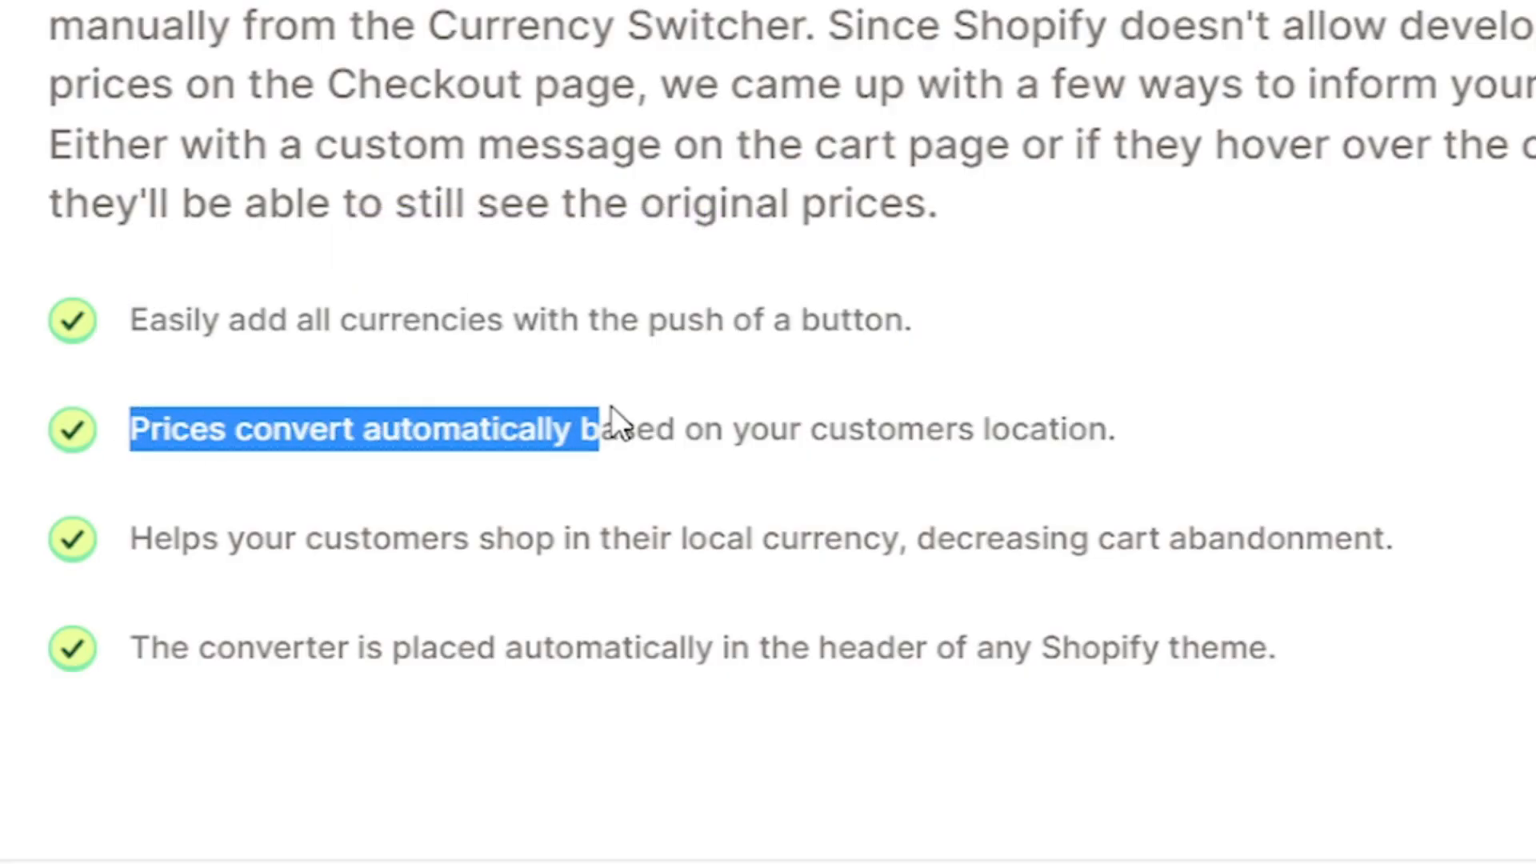
pyautogui.moveTo(597, 429); pyautogui.dragTo(696, 429)
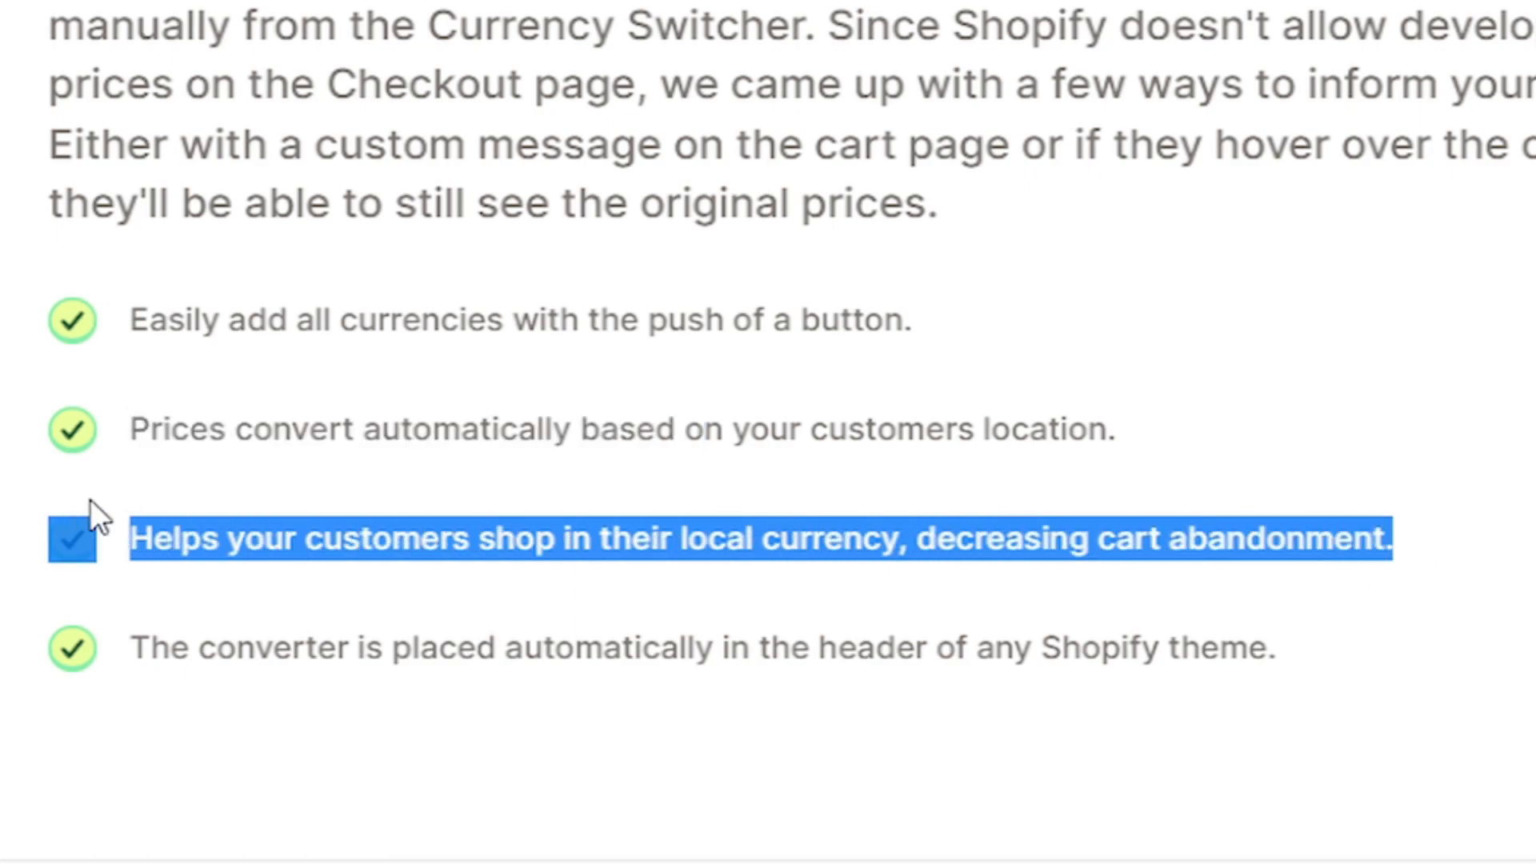
pyautogui.click(906, 567)
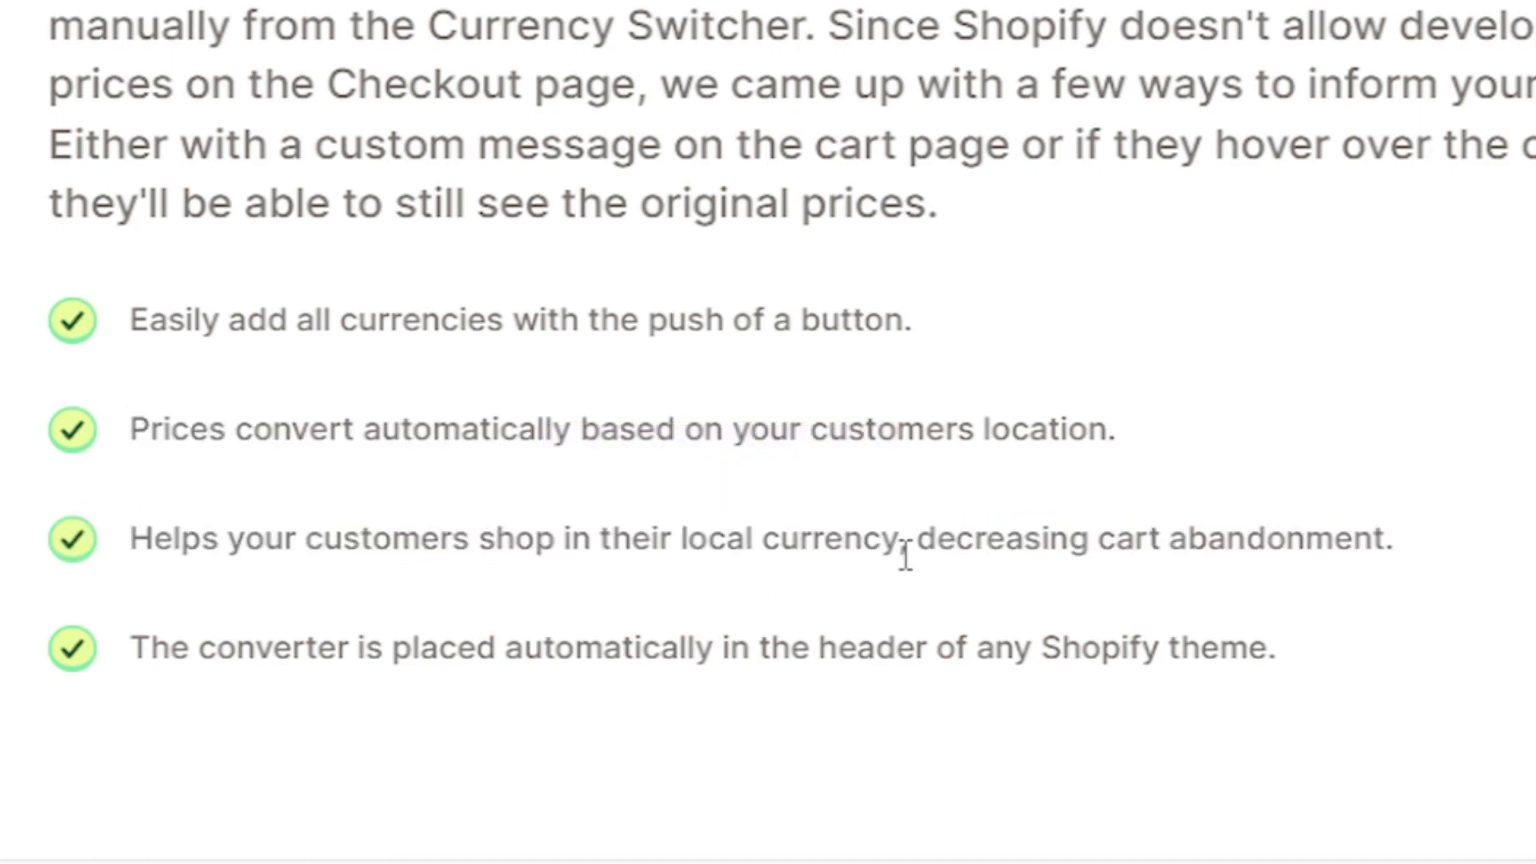
pyautogui.moveTo(1127, 544)
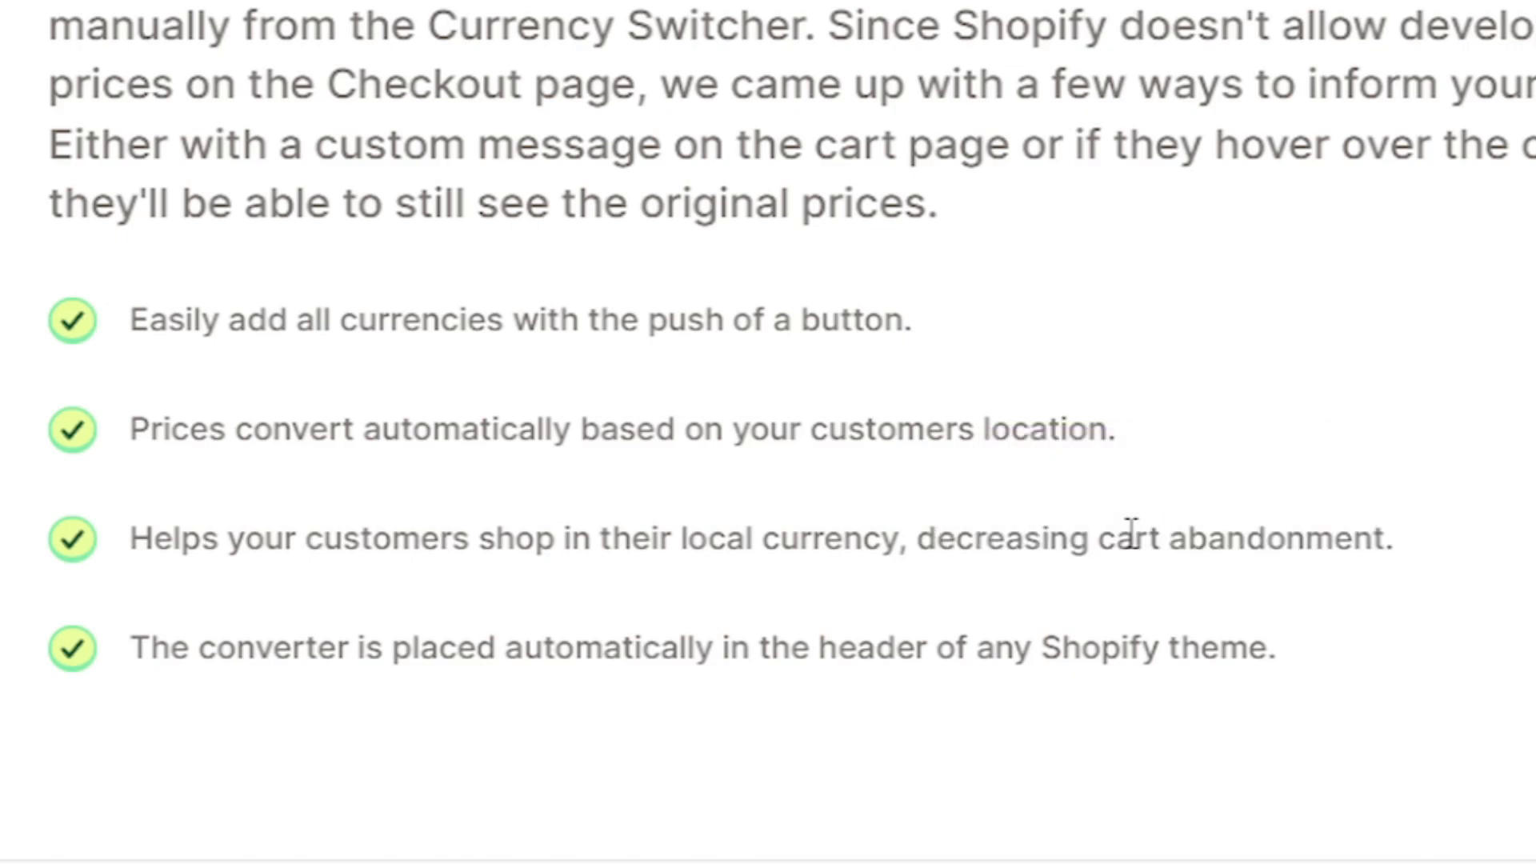
pyautogui.moveTo(134, 648); pyautogui.dragTo(922, 648)
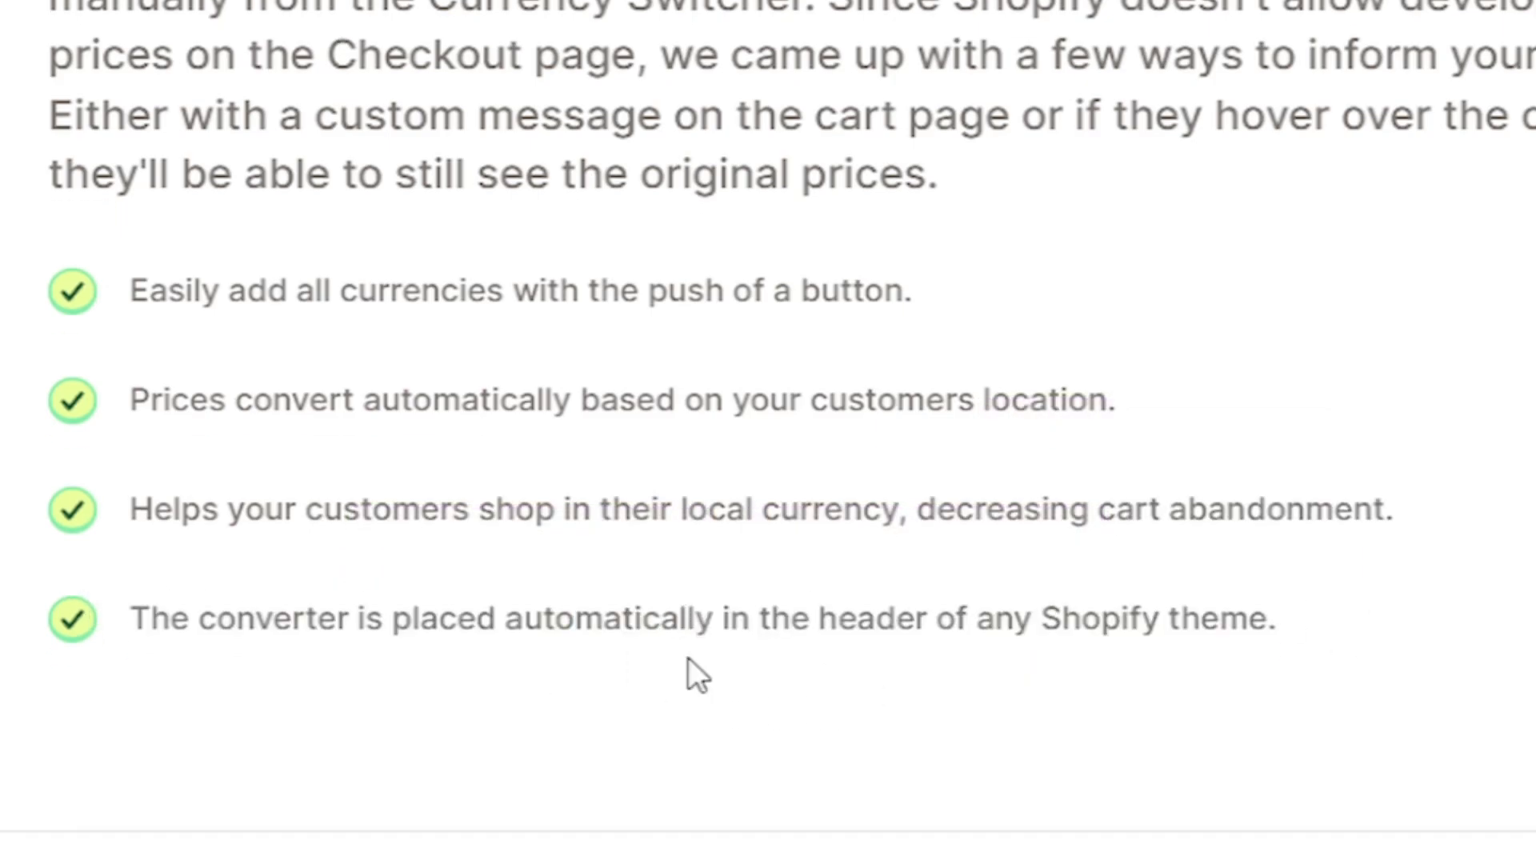
pyautogui.scroll(-3)
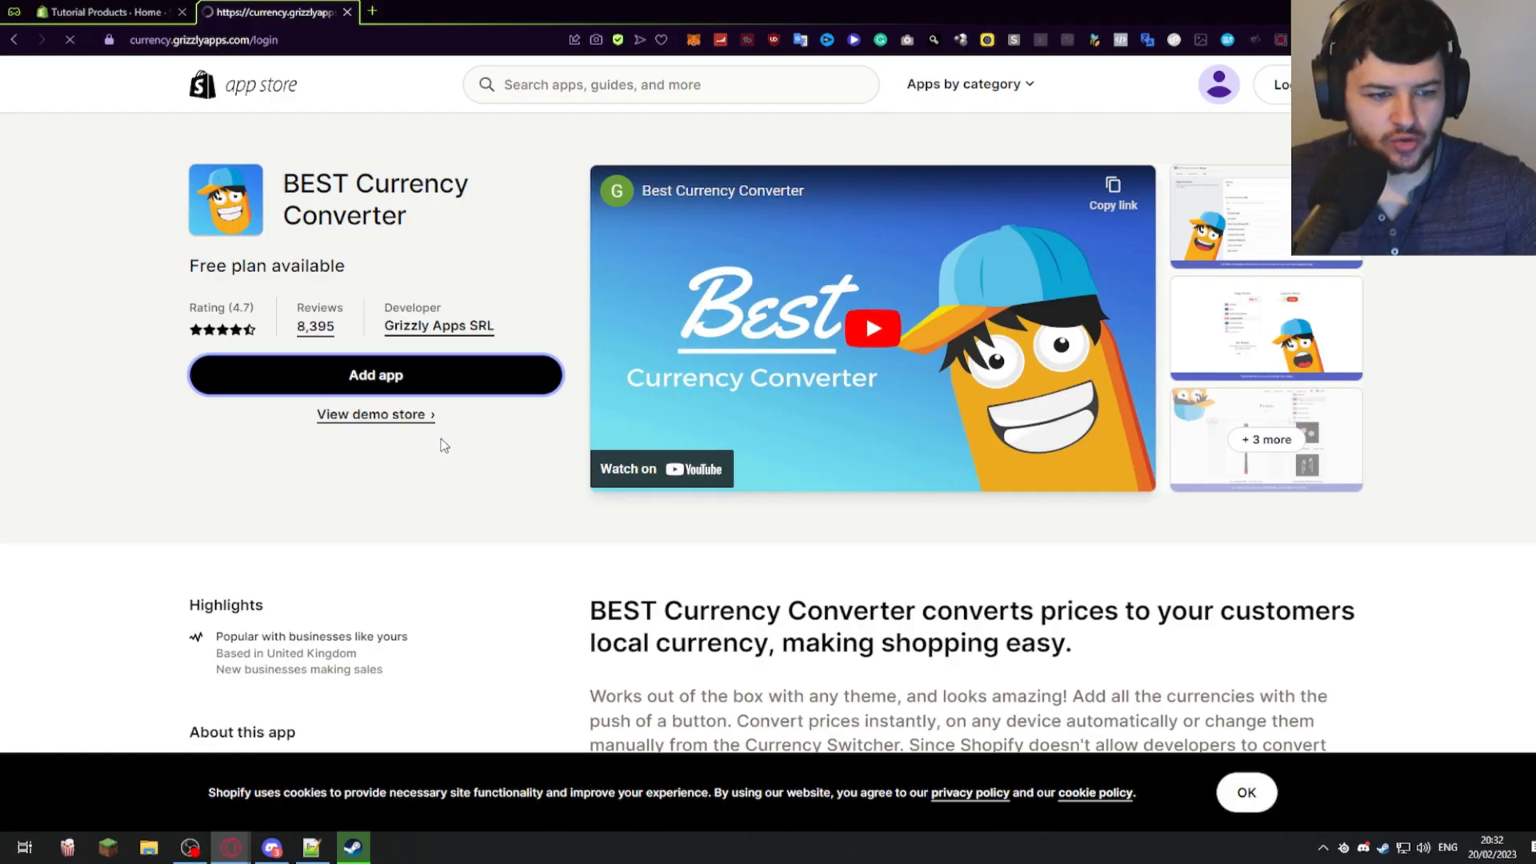
# - Add BEST Currency Converter, accept the Terms & Conditions and choose the Free plan
pyautogui.click(376, 374)
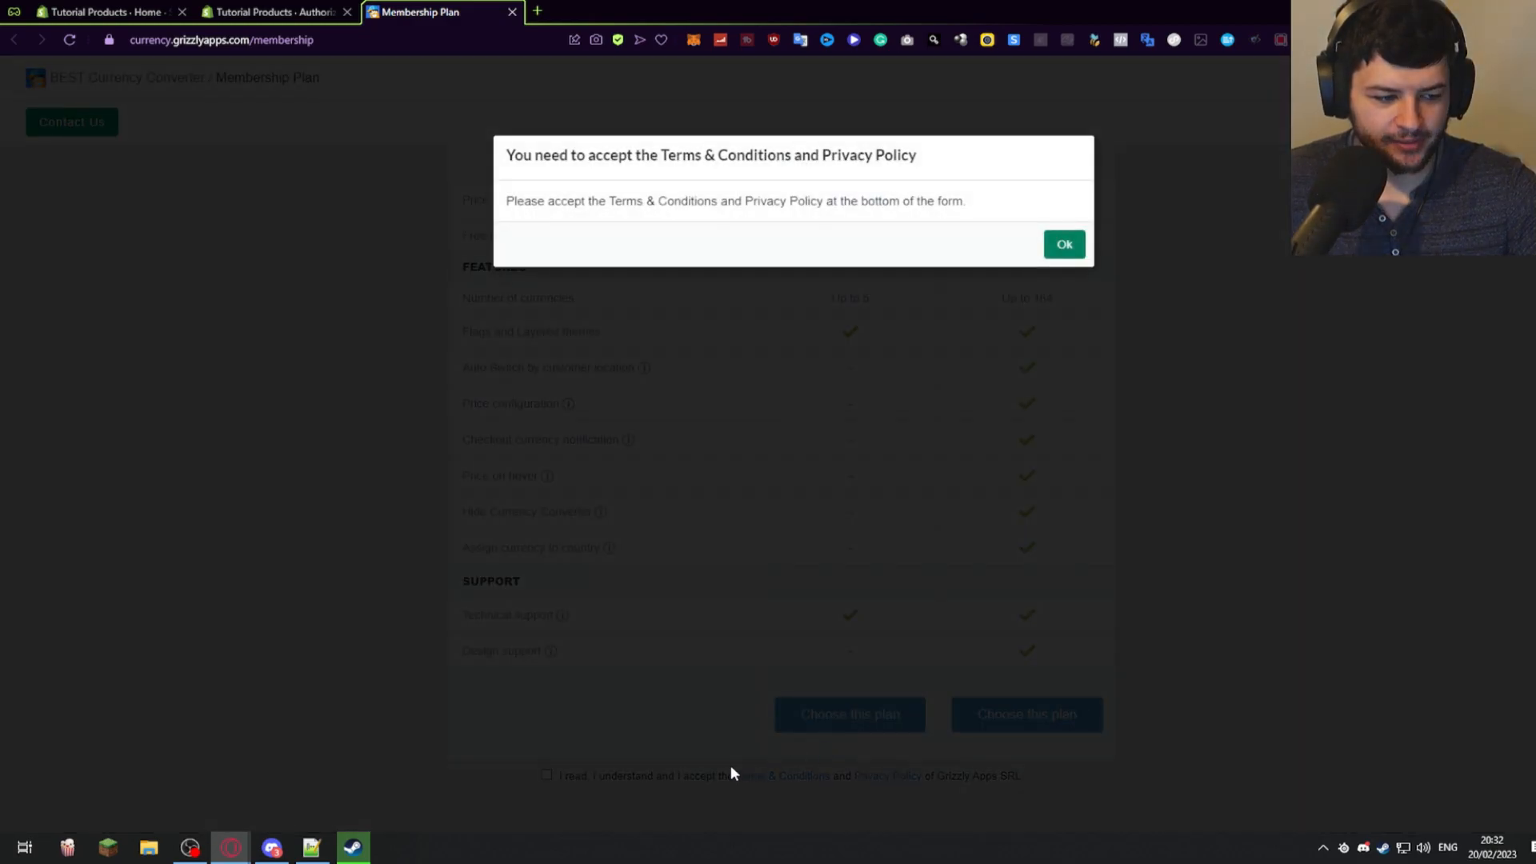
pyautogui.click(1064, 244)
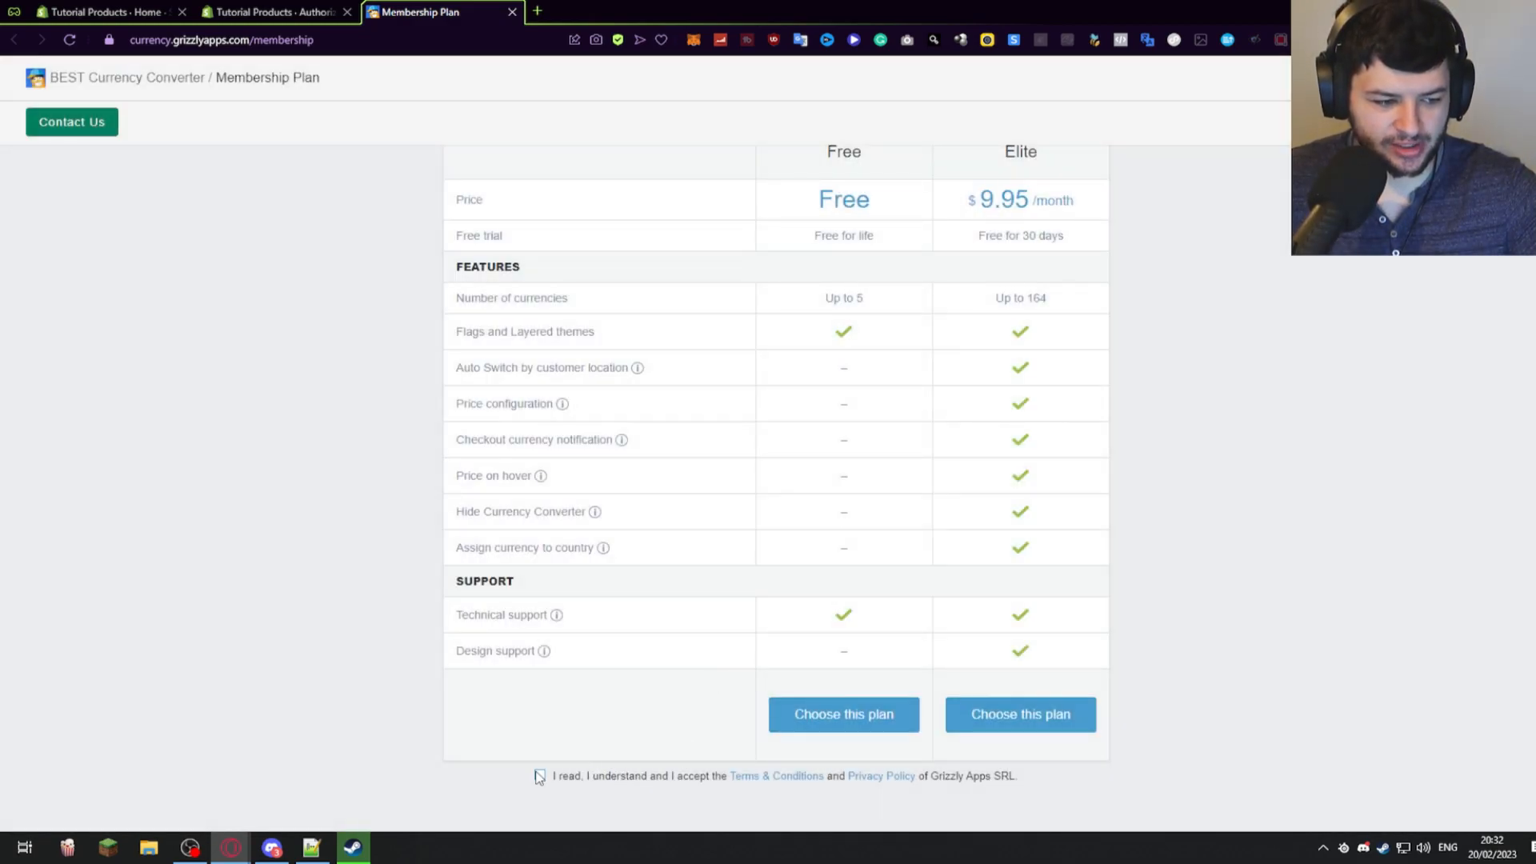
pyautogui.click(845, 713)
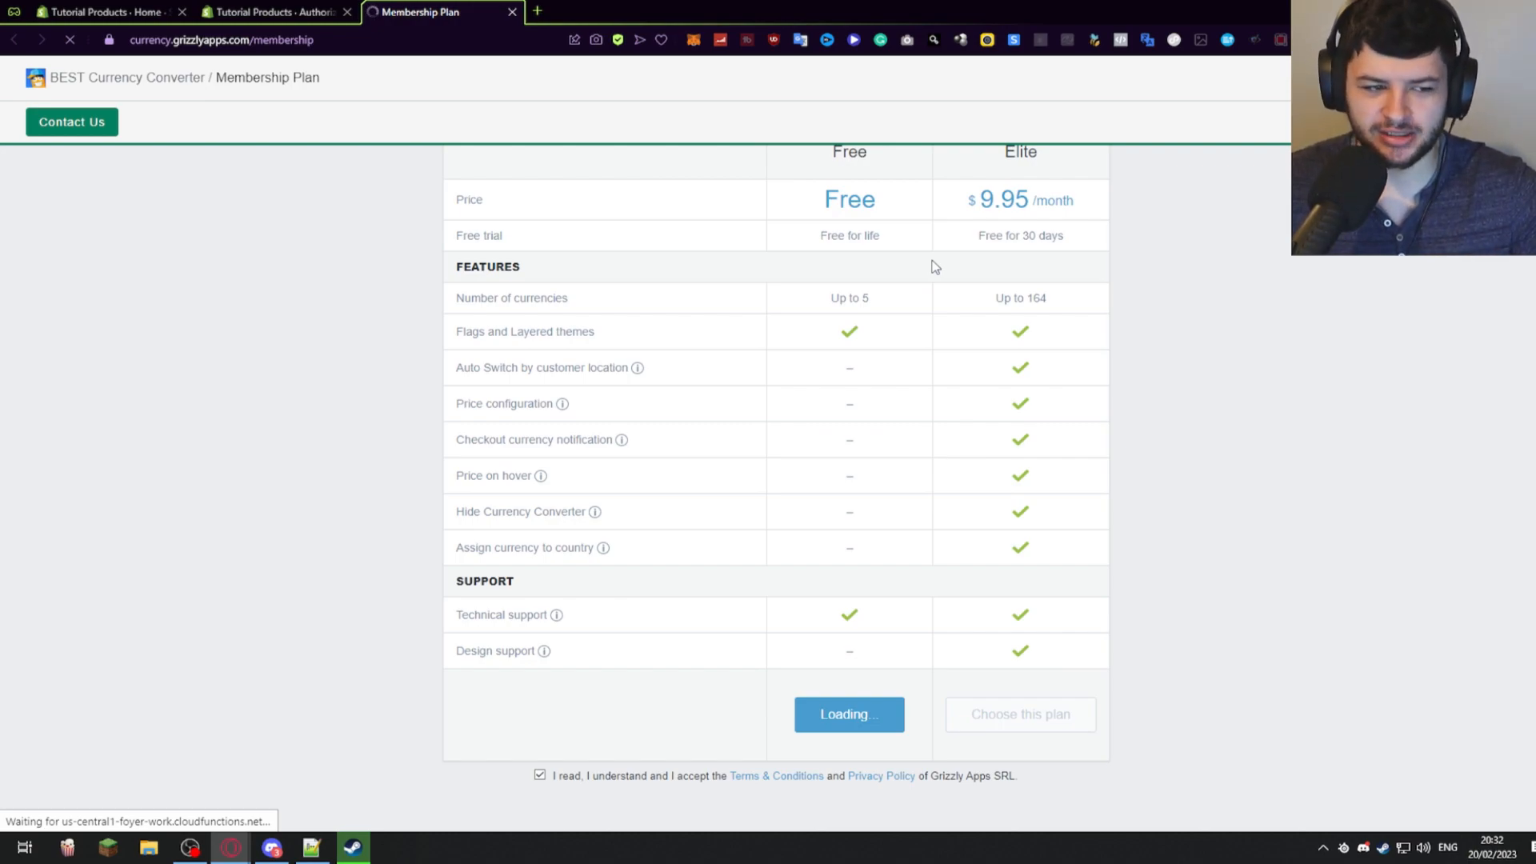
pyautogui.scroll(3)
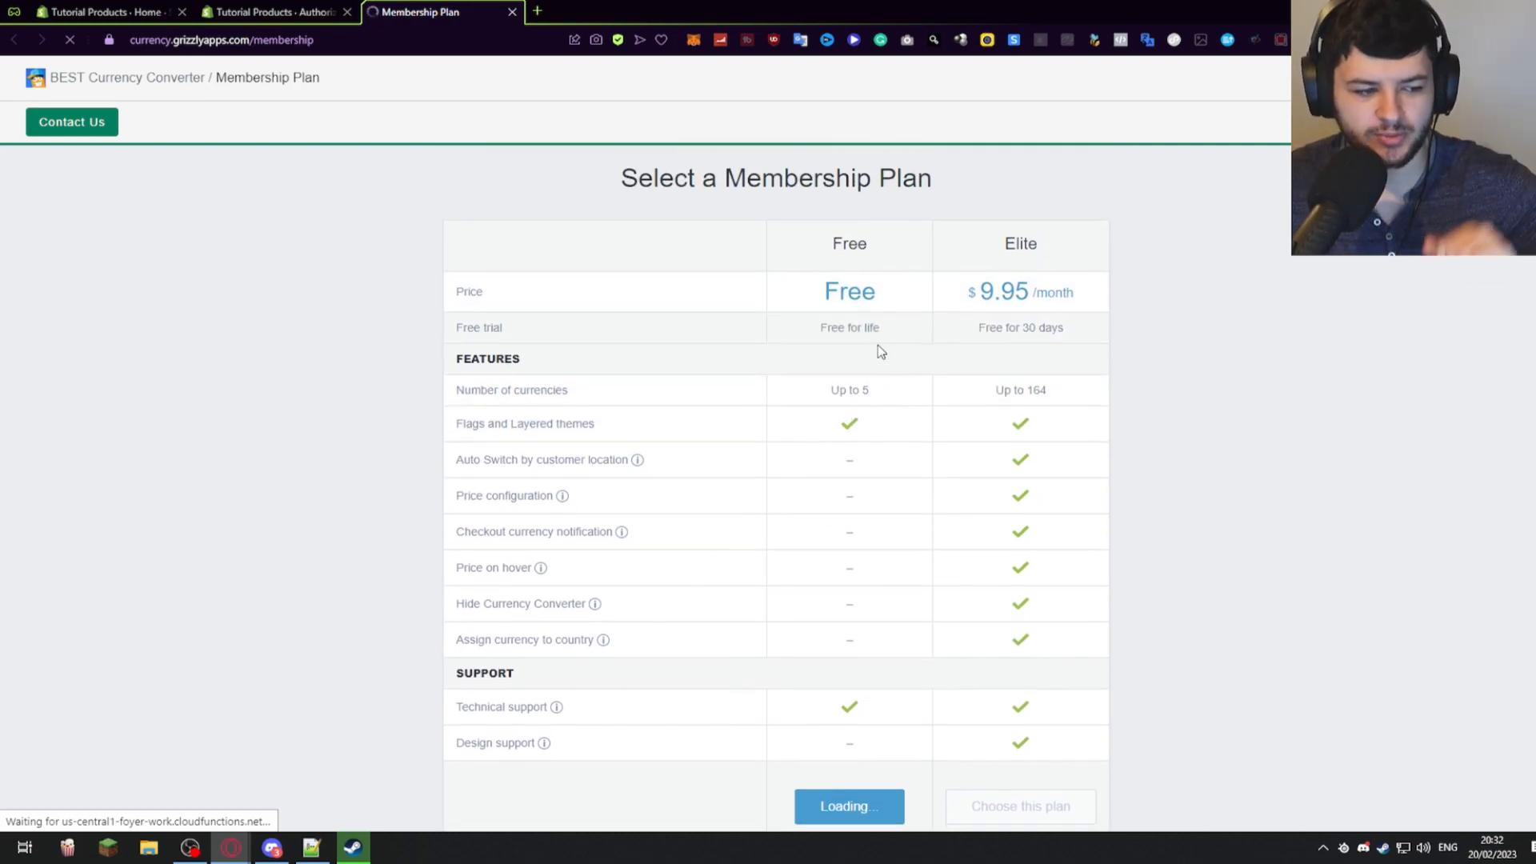
pyautogui.scroll(-3)
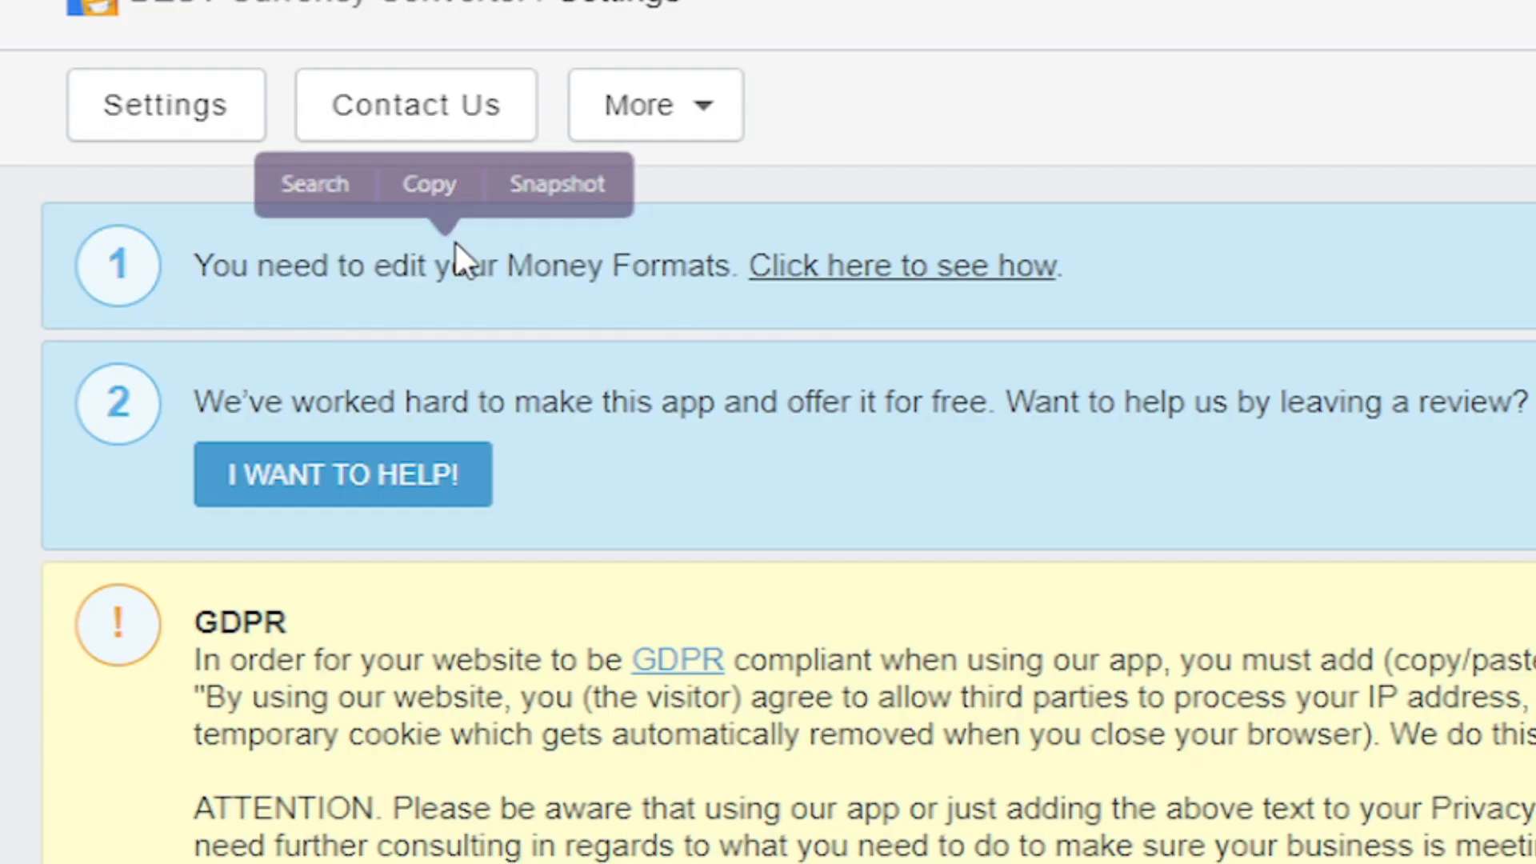
# - Reach the GBP store currency formatting fields in Store details and begin editing HTML with currency
pyautogui.click(904, 266)
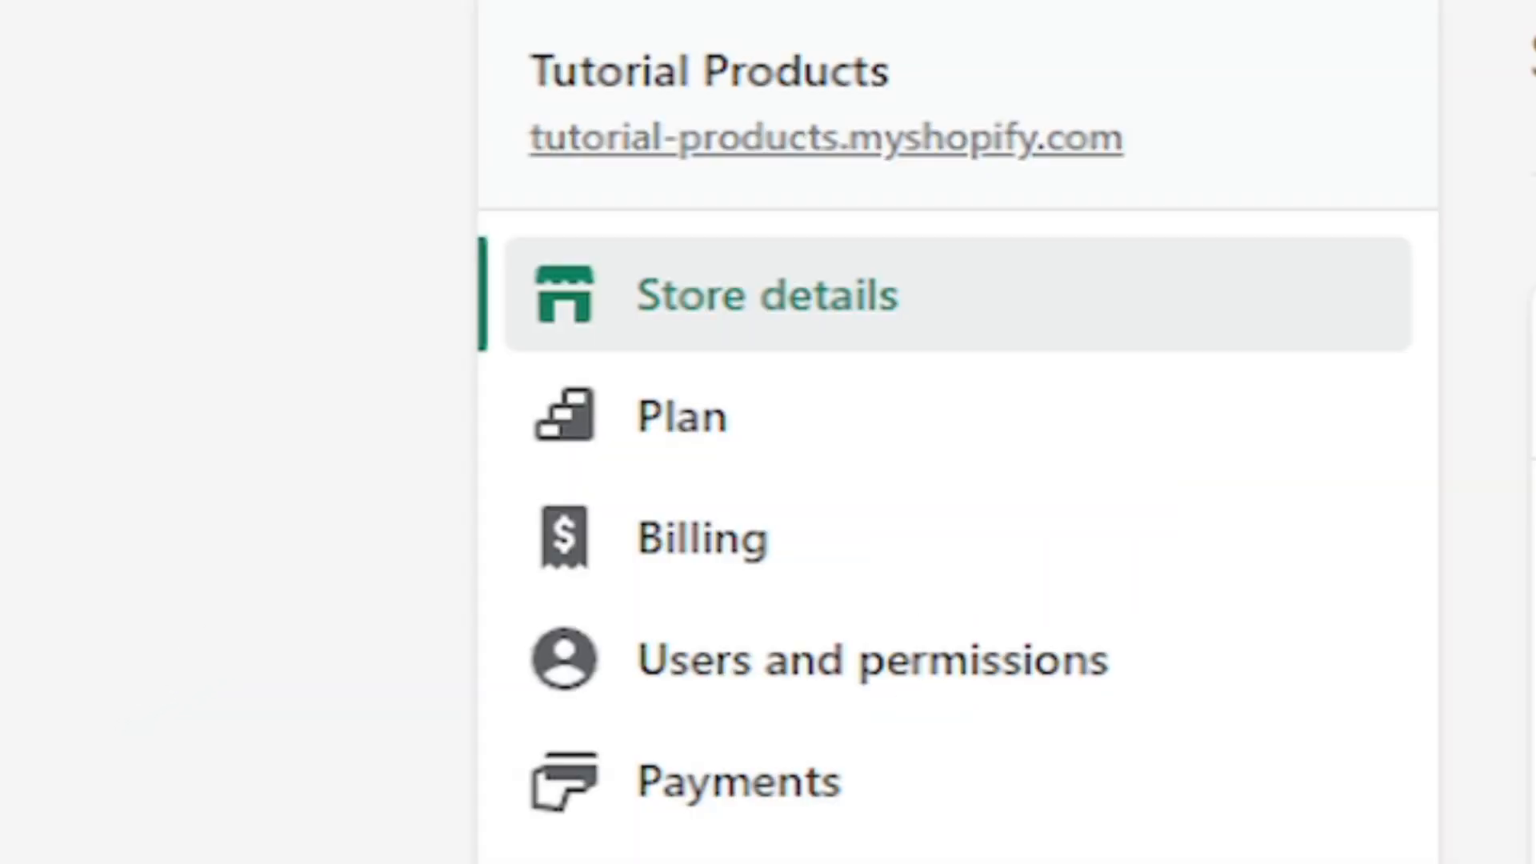
pyautogui.moveTo(663, 320)
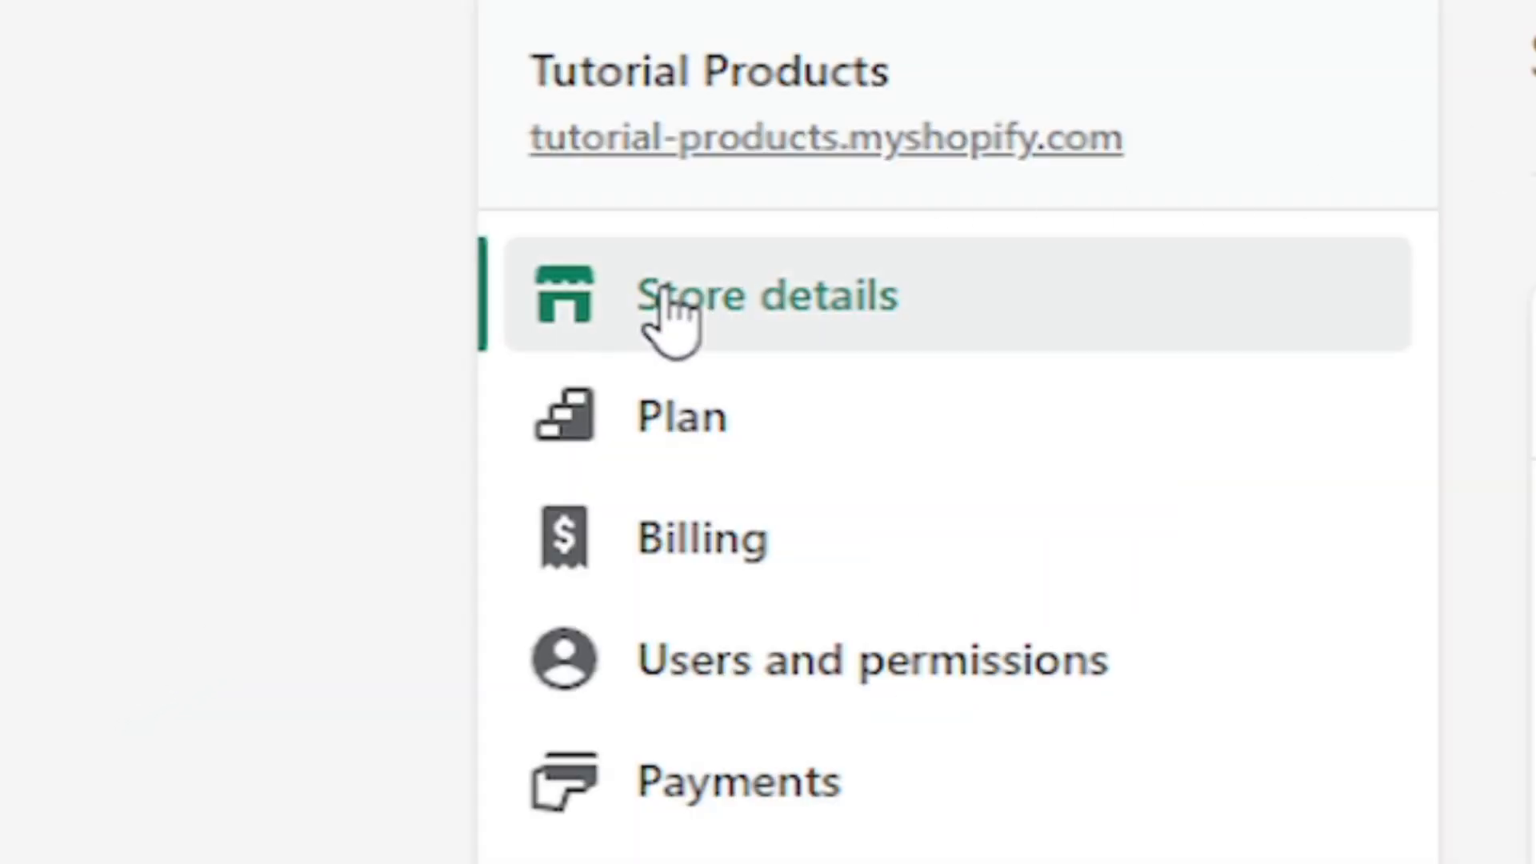
pyautogui.click(769, 298)
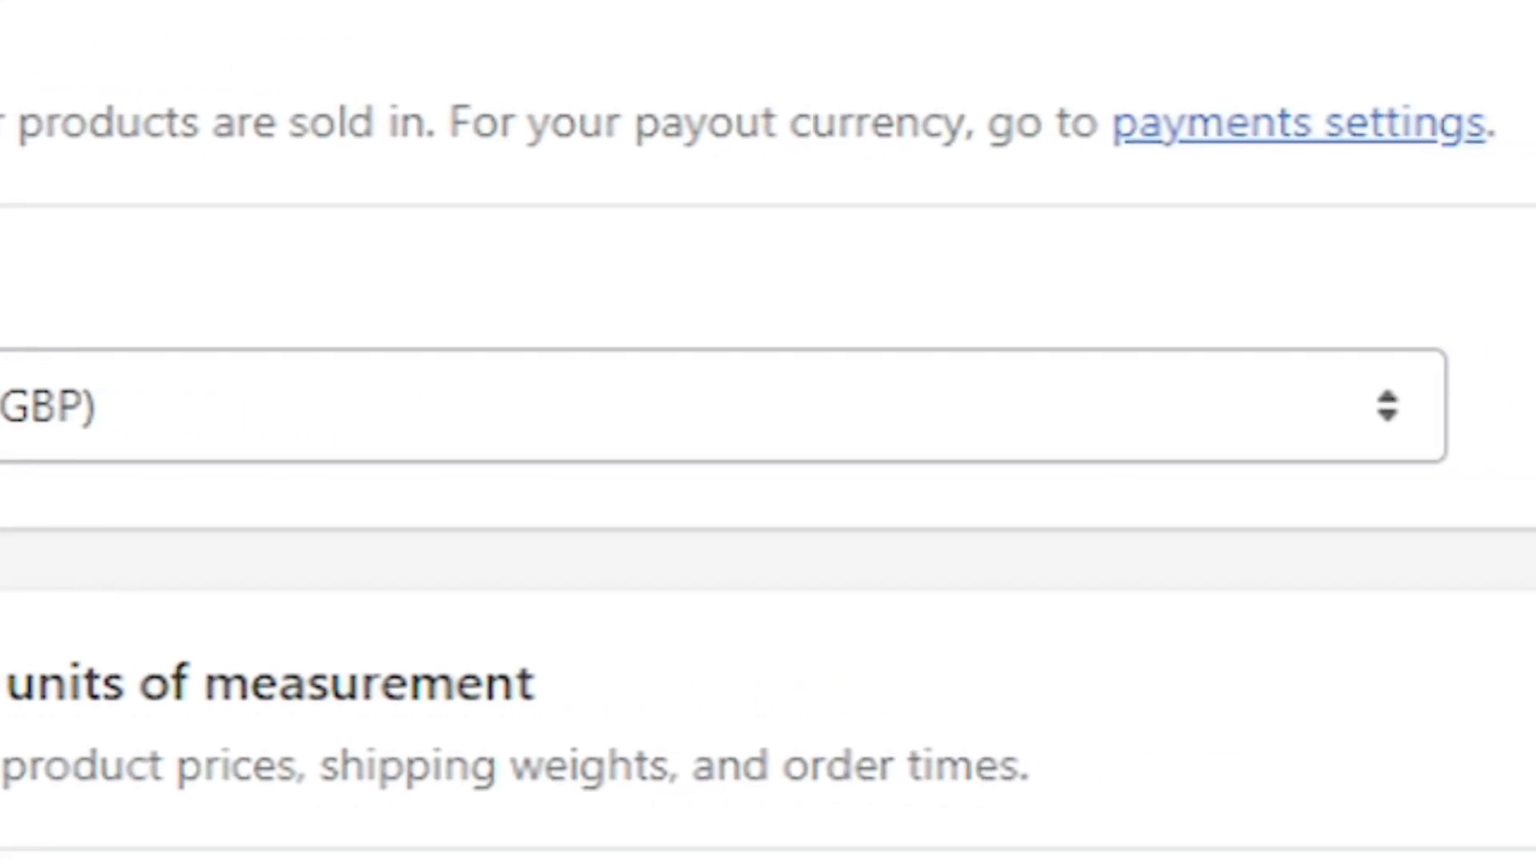
pyautogui.scroll(-3)
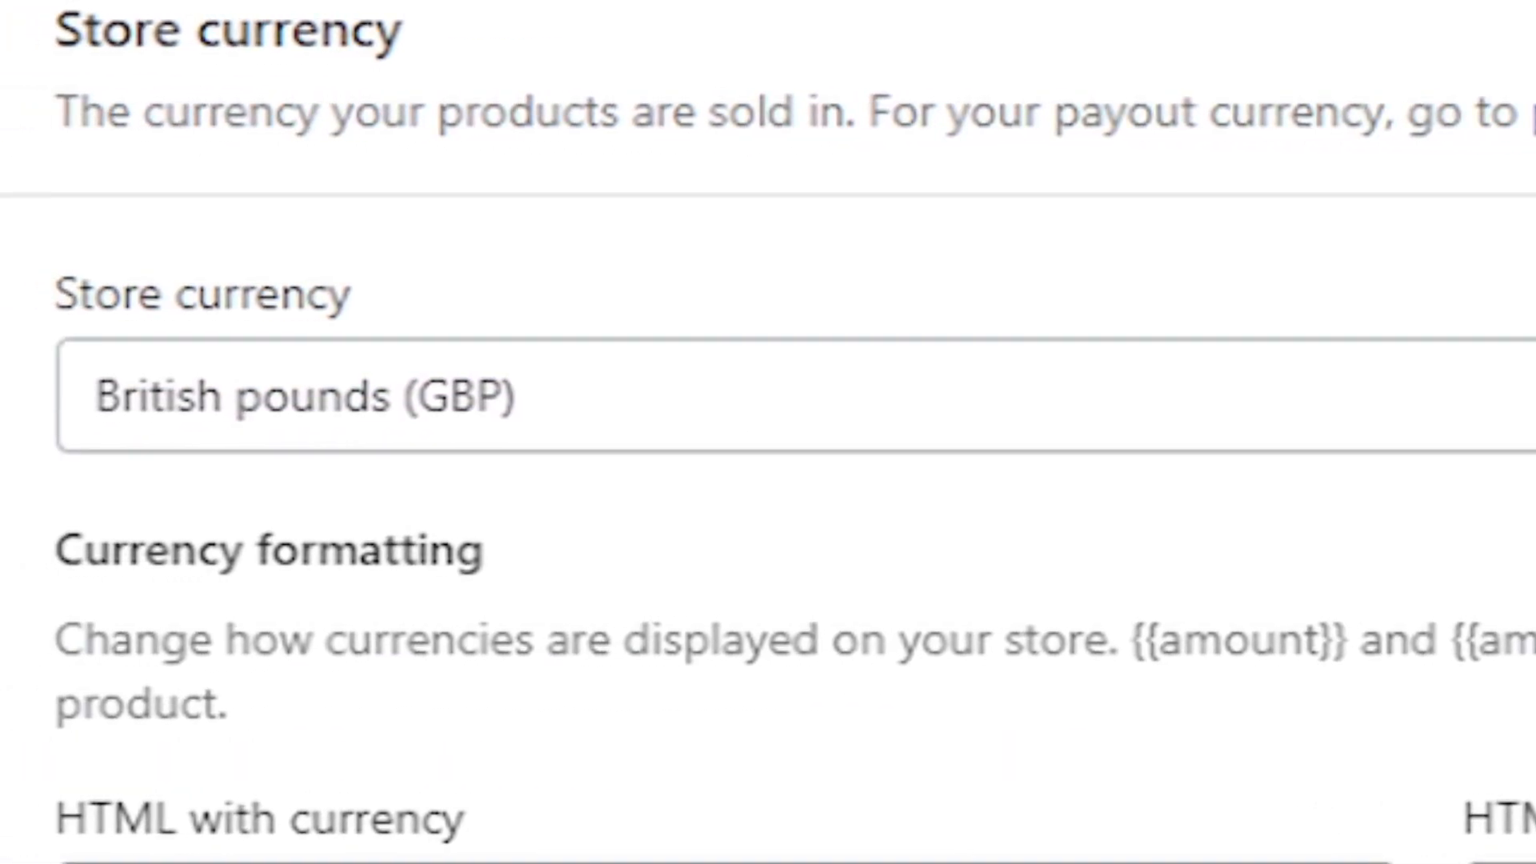
pyautogui.scroll(-3)
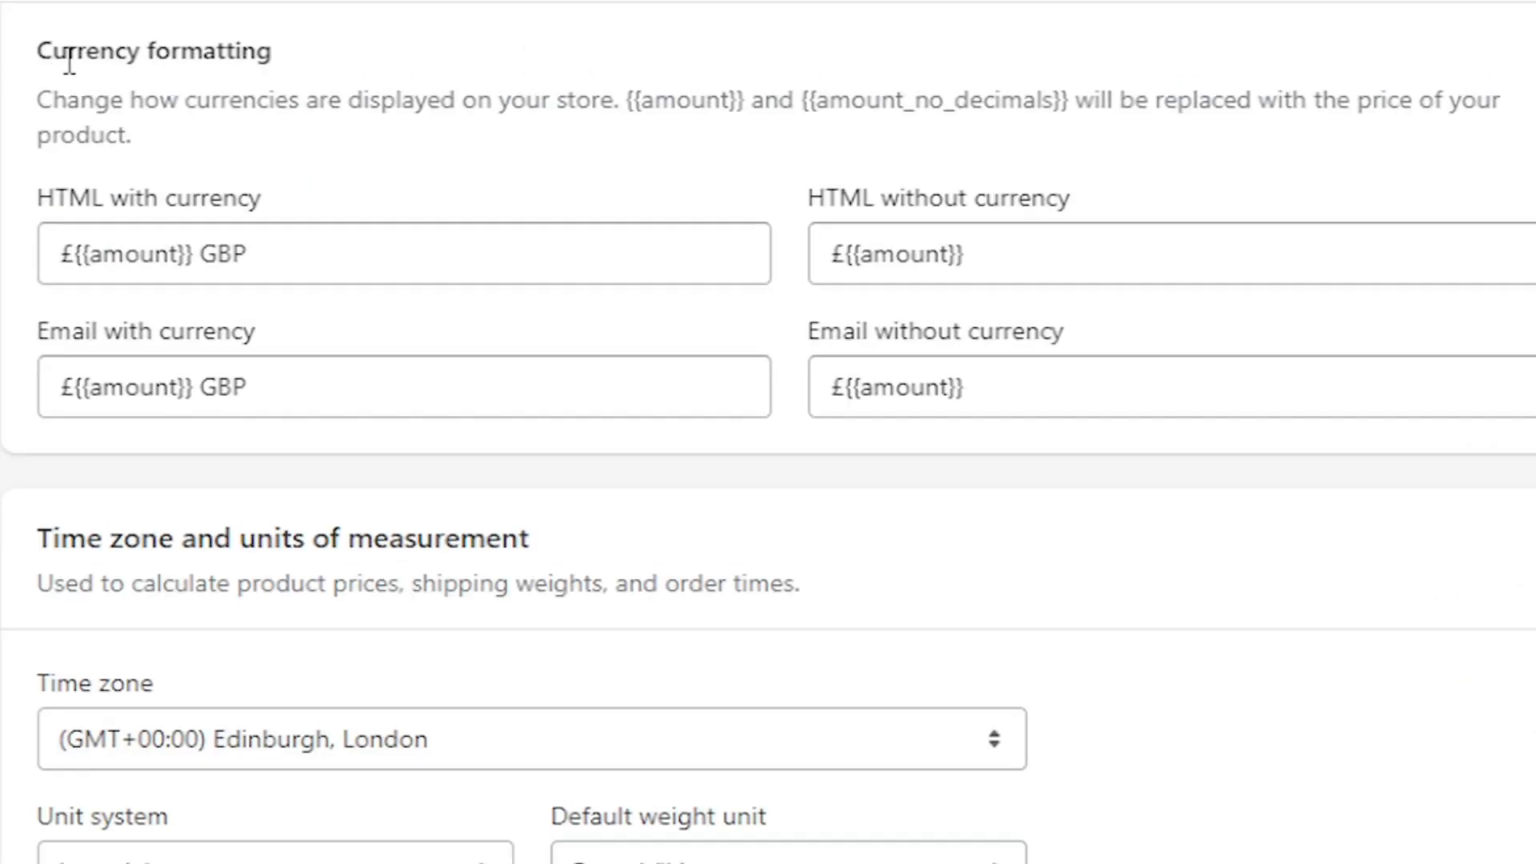
pyautogui.moveTo(640, 324)
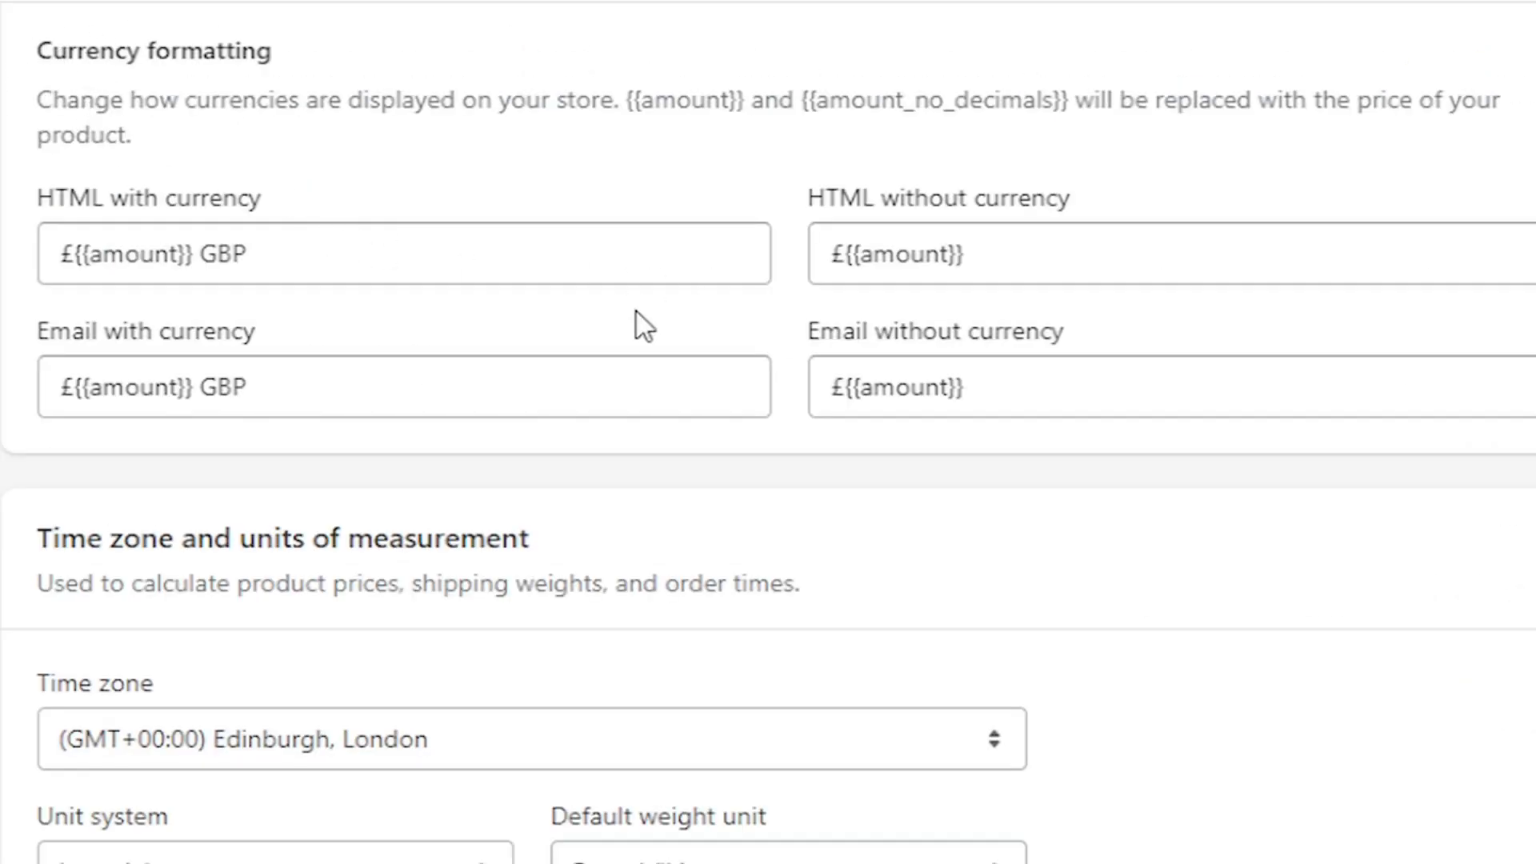
pyautogui.moveTo(410, 208)
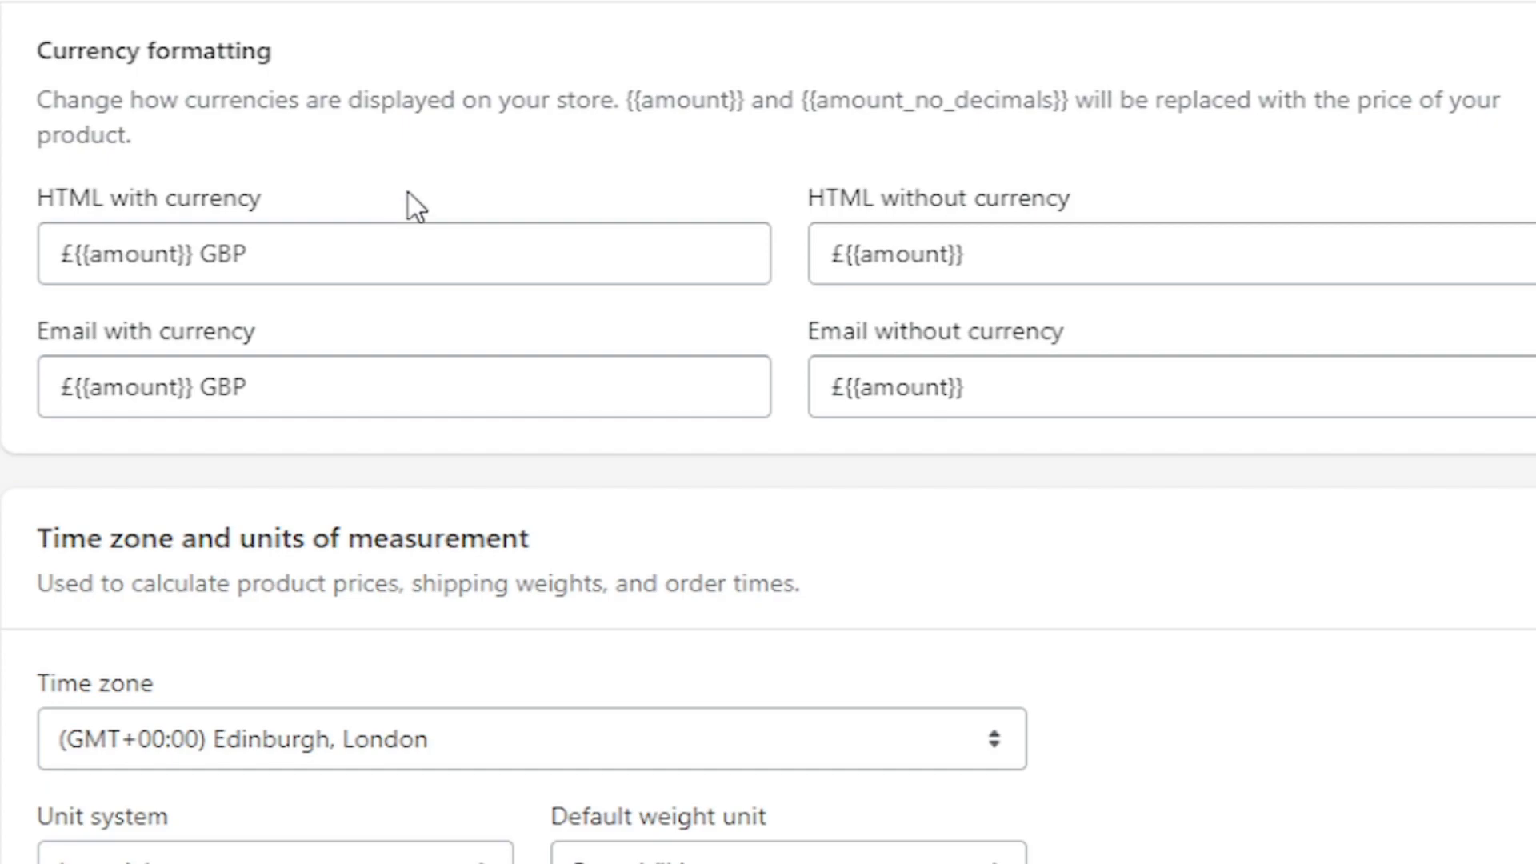
pyautogui.moveTo(514, 202)
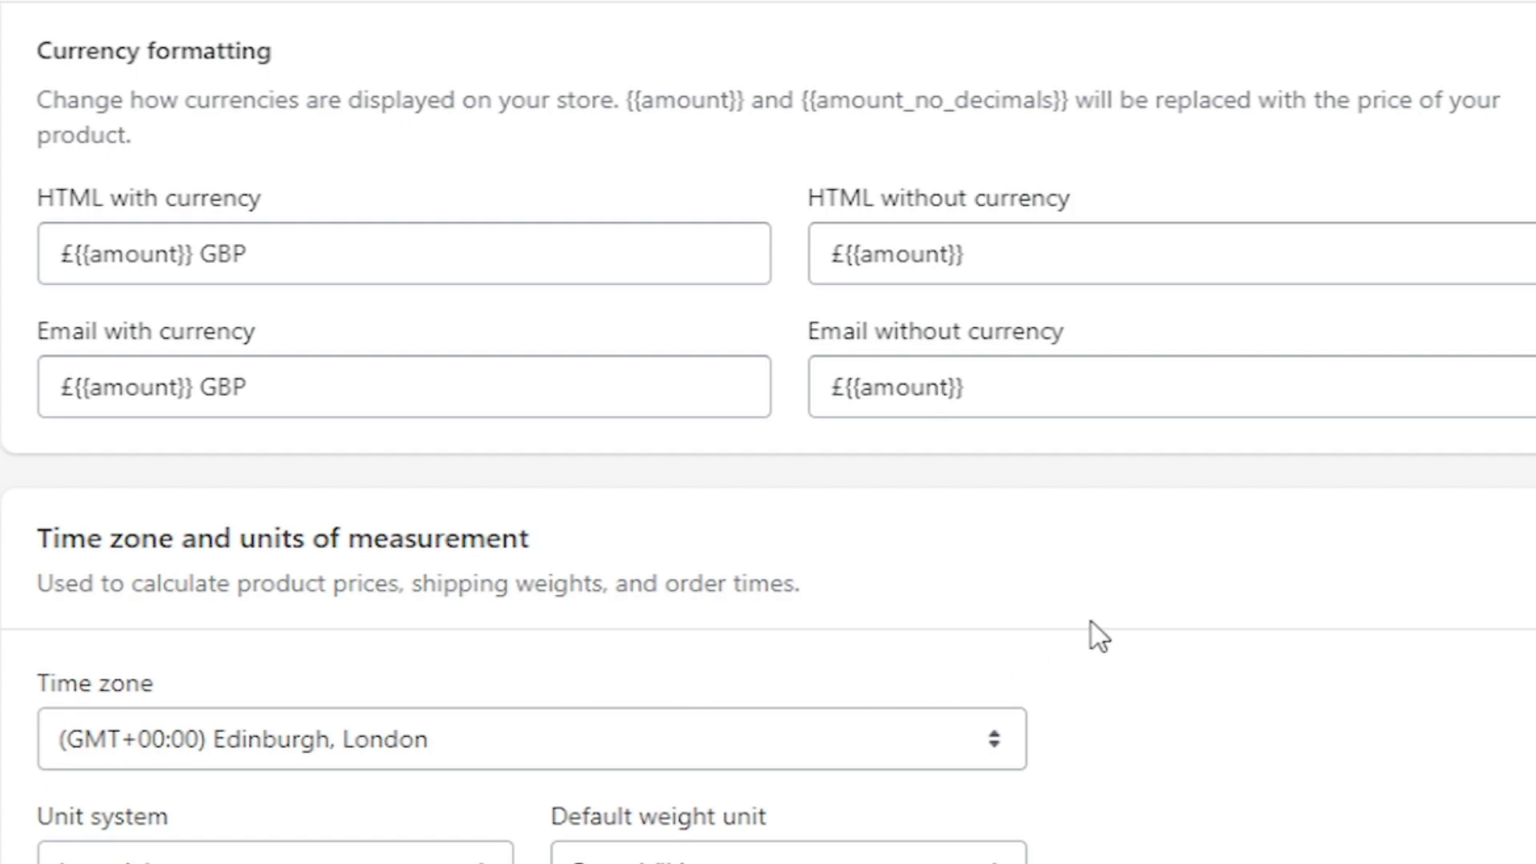
pyautogui.click(178, 254)
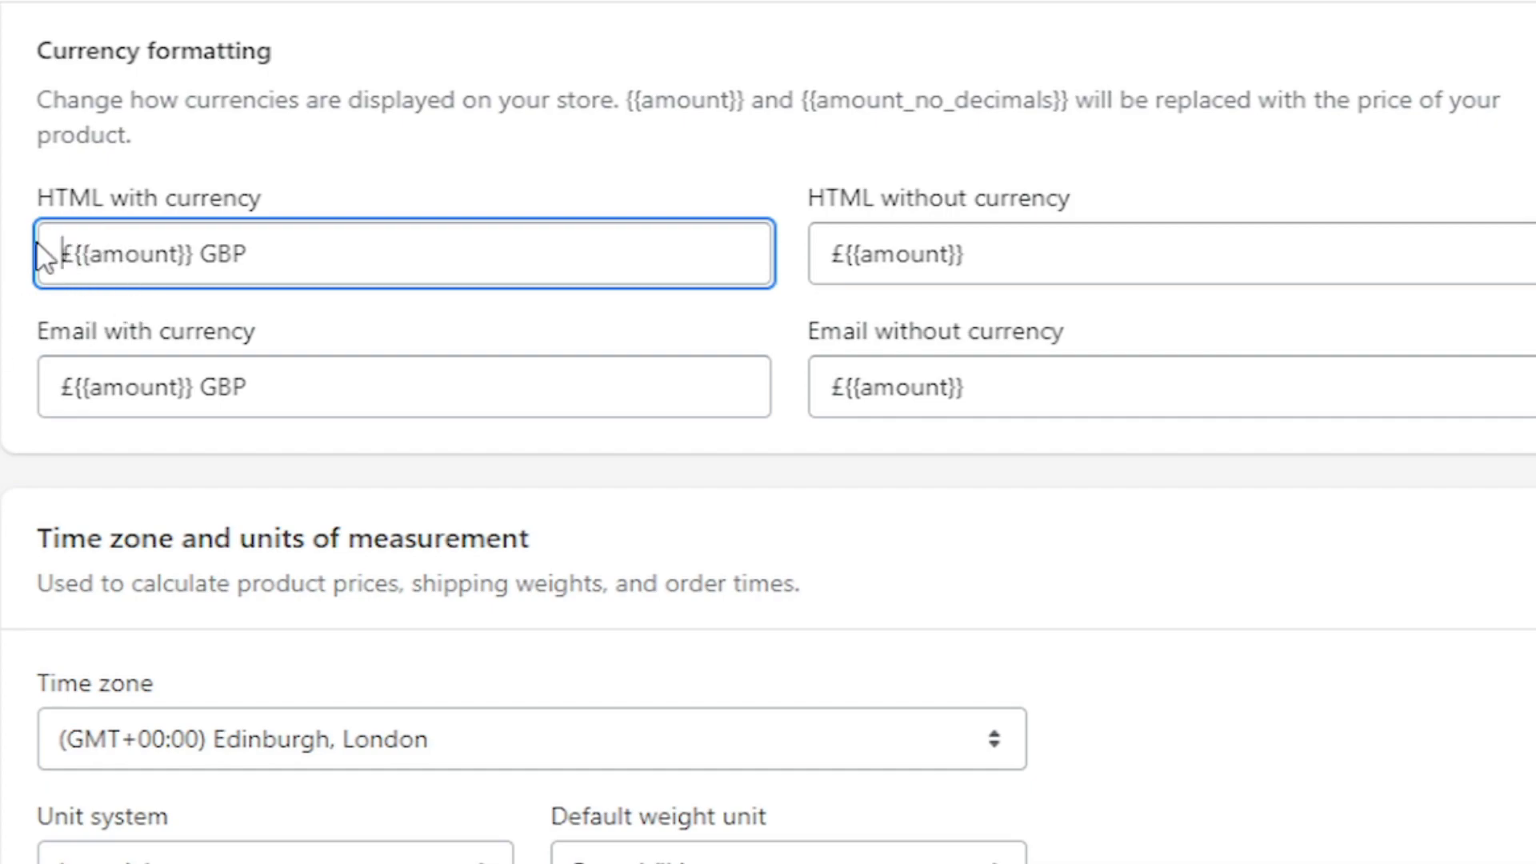
# - Prefix both HTML price formats with <span class=money> and close each with </span>
pyautogui.write('<span class=money>')
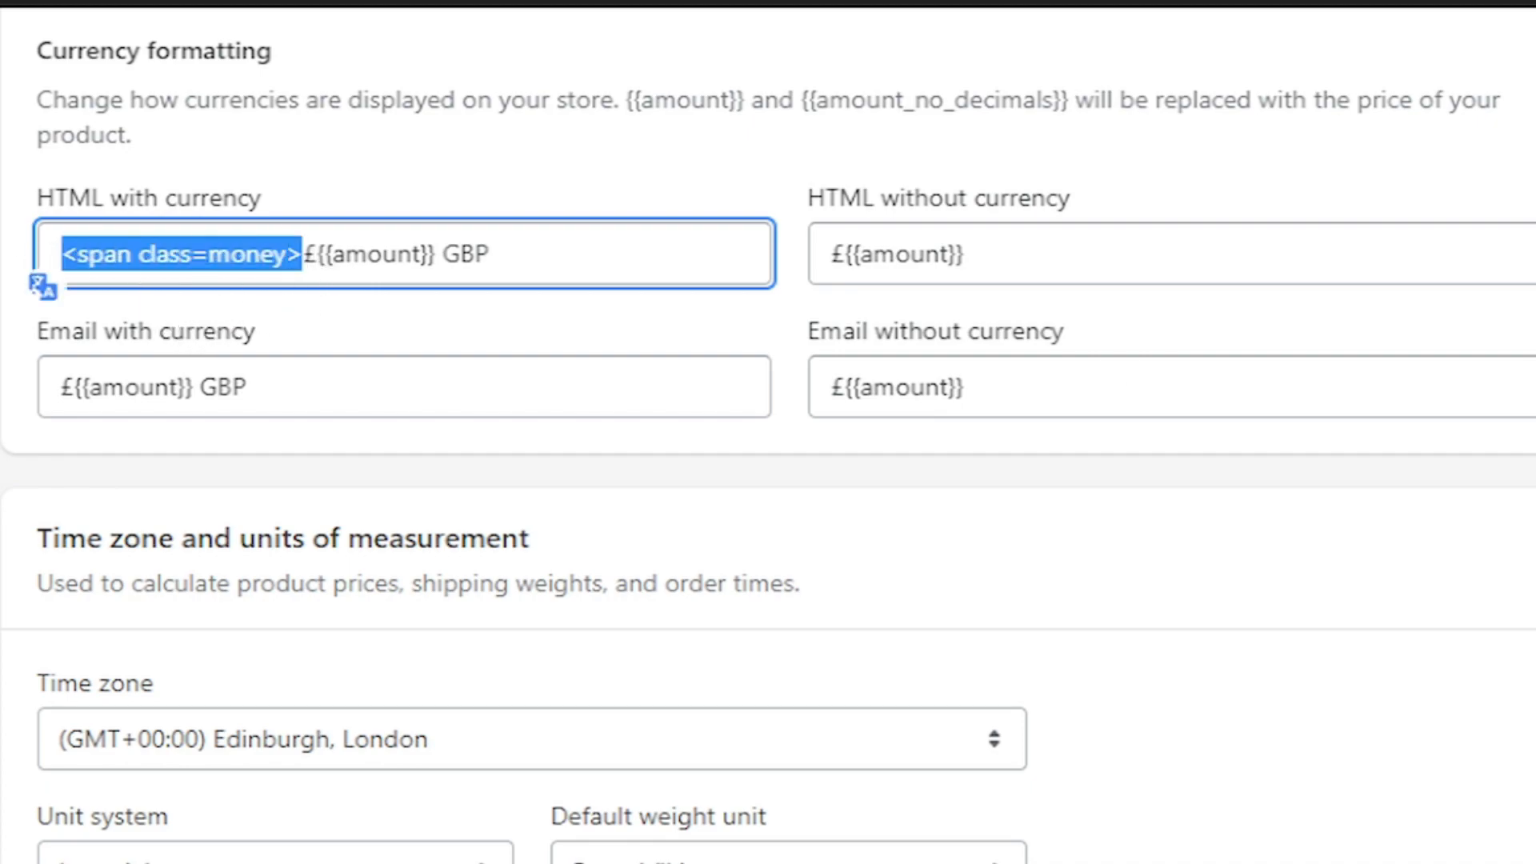
pyautogui.click(272, 254)
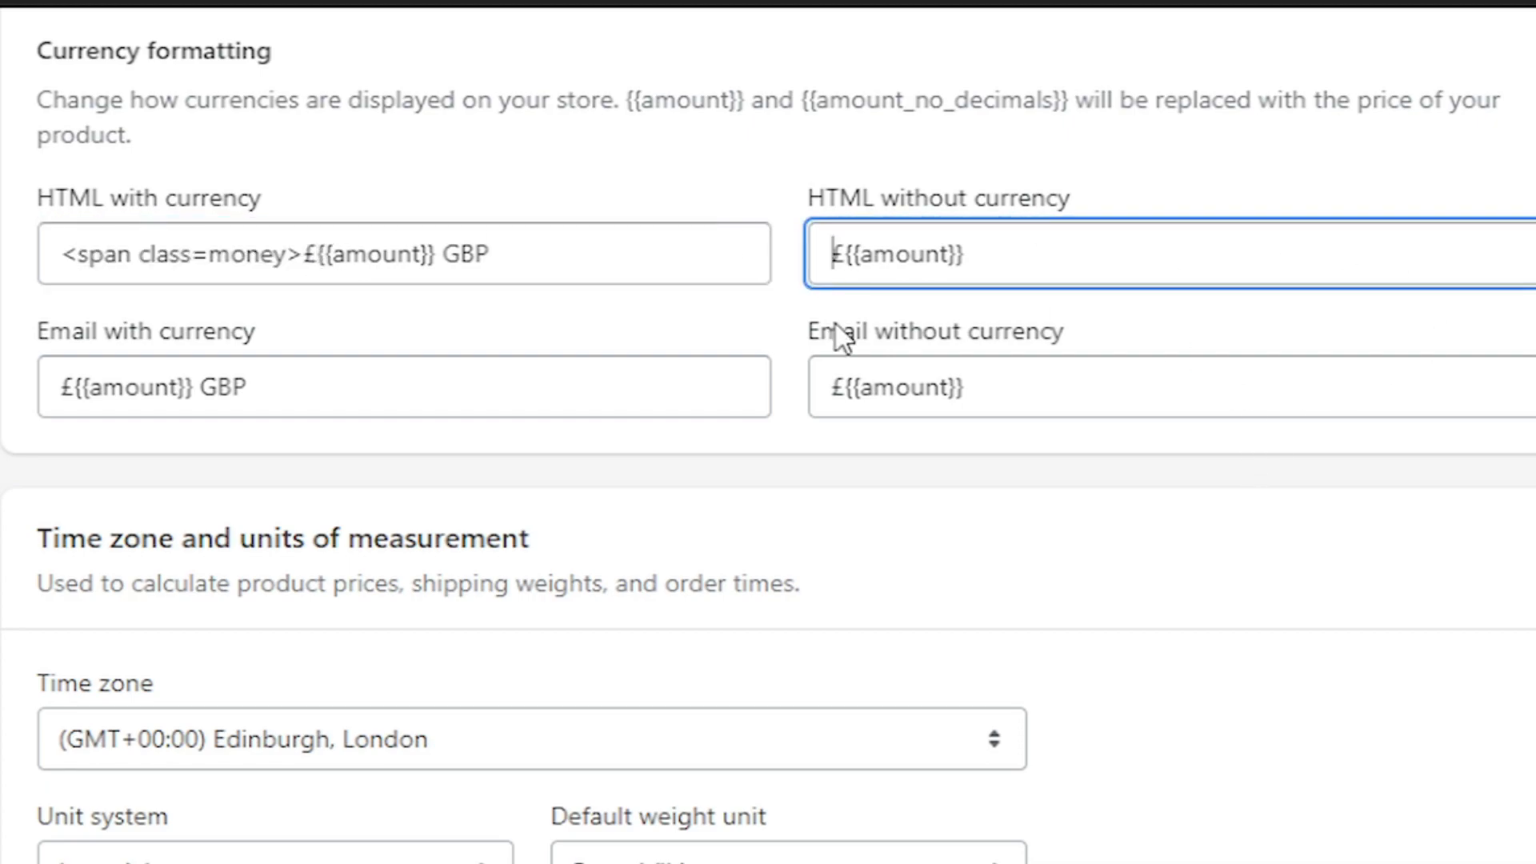
pyautogui.write('<span class=money>')
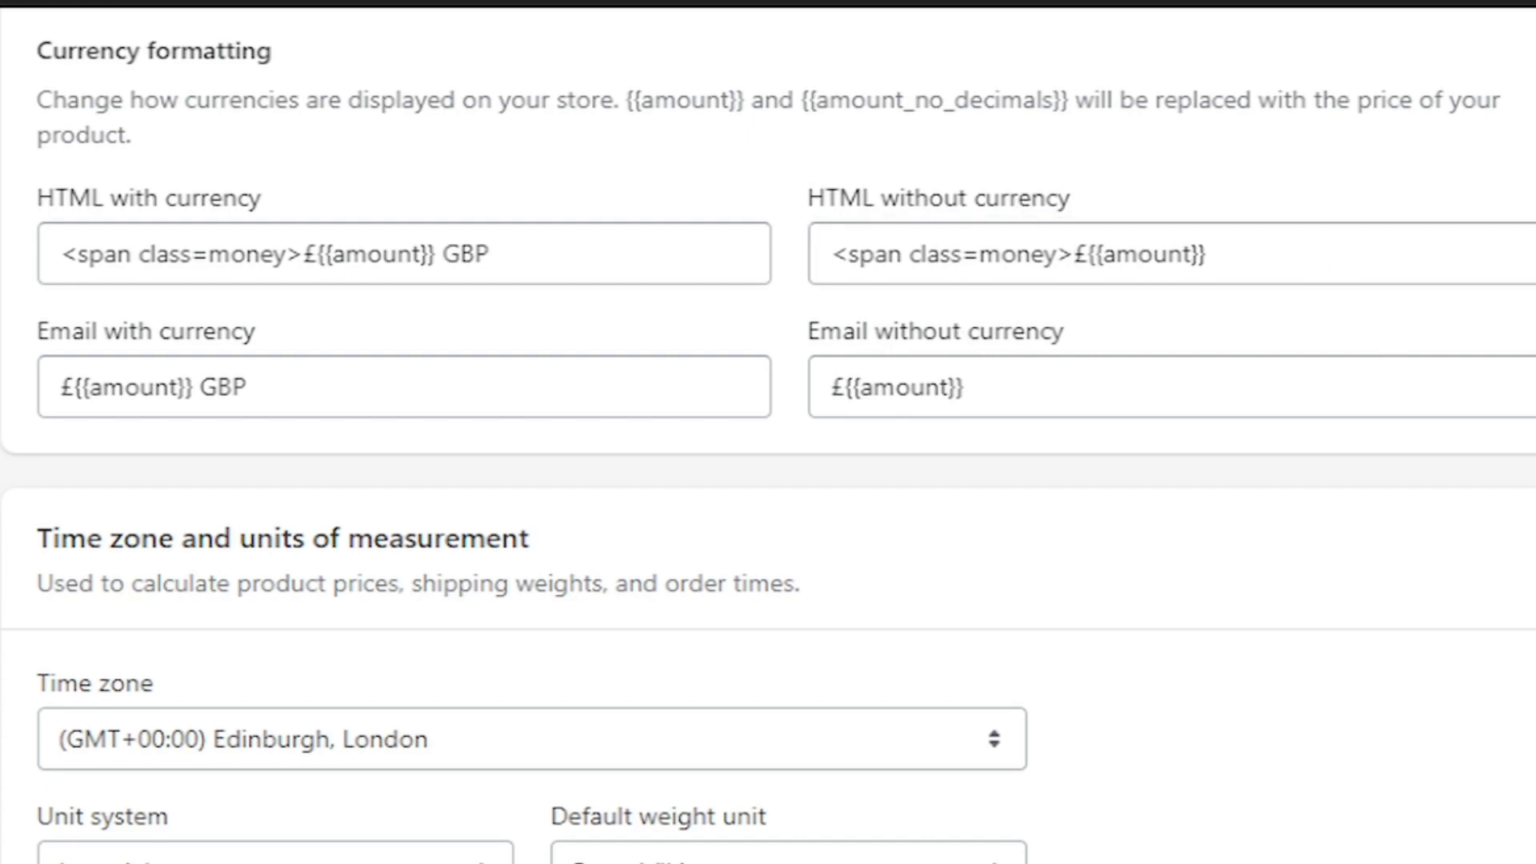
pyautogui.moveTo(1284, 541)
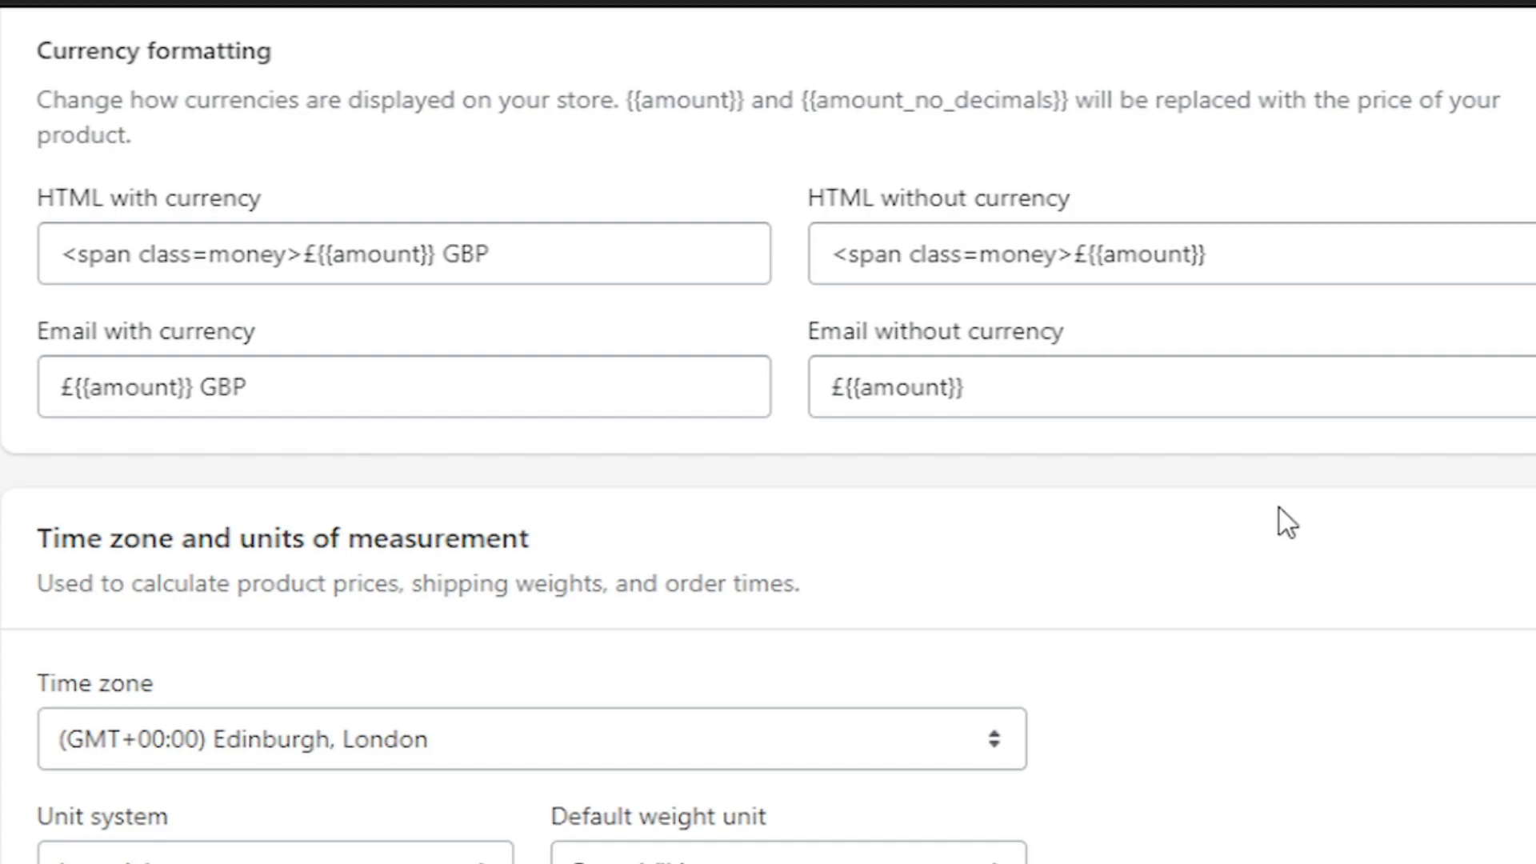
pyautogui.click(608, 256)
pyautogui.write('</span>')
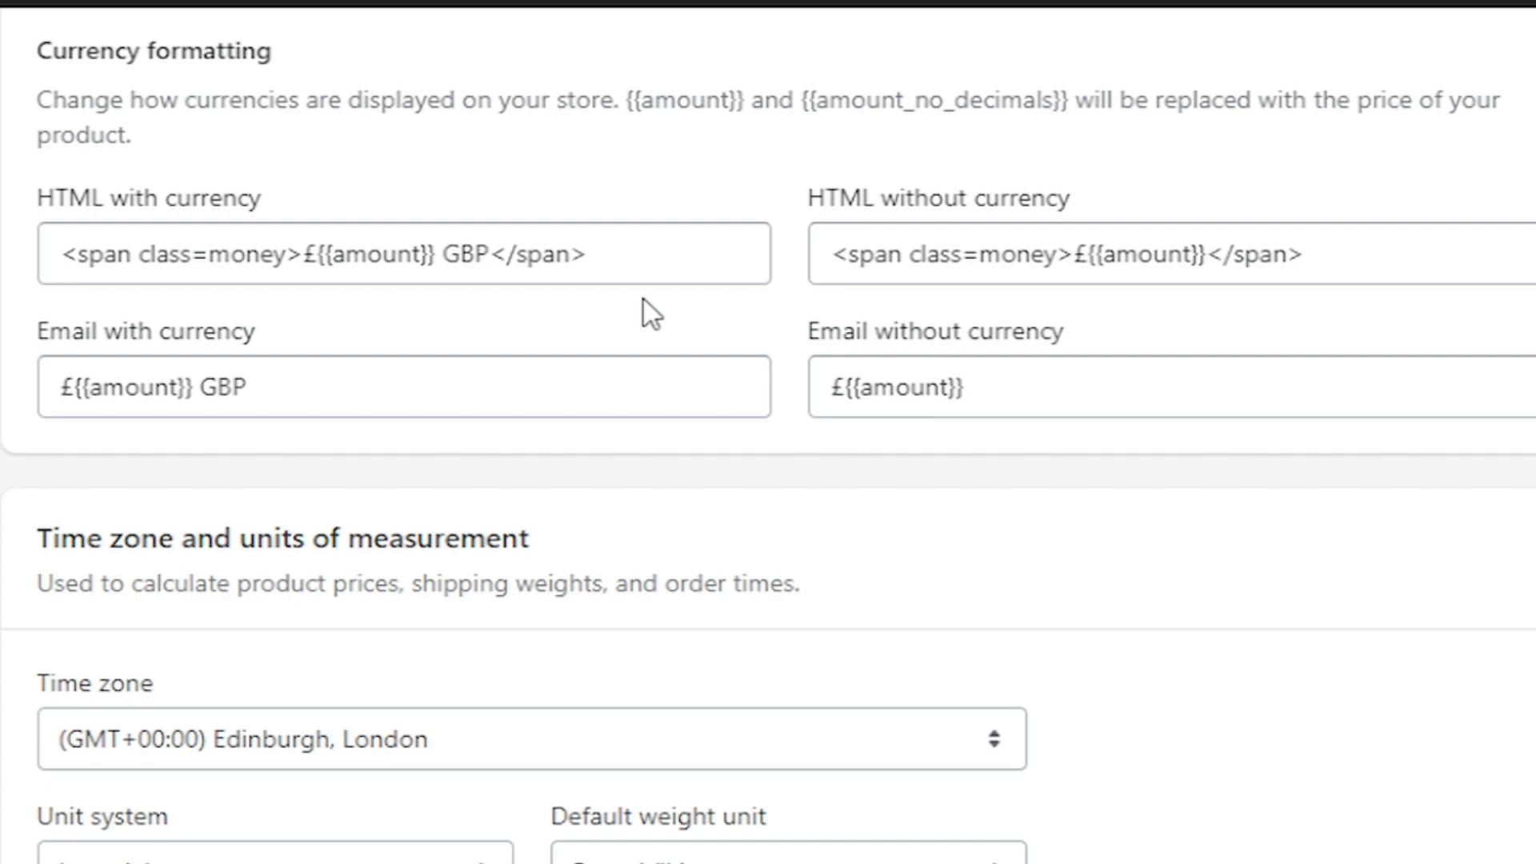
pyautogui.moveTo(1348, 479)
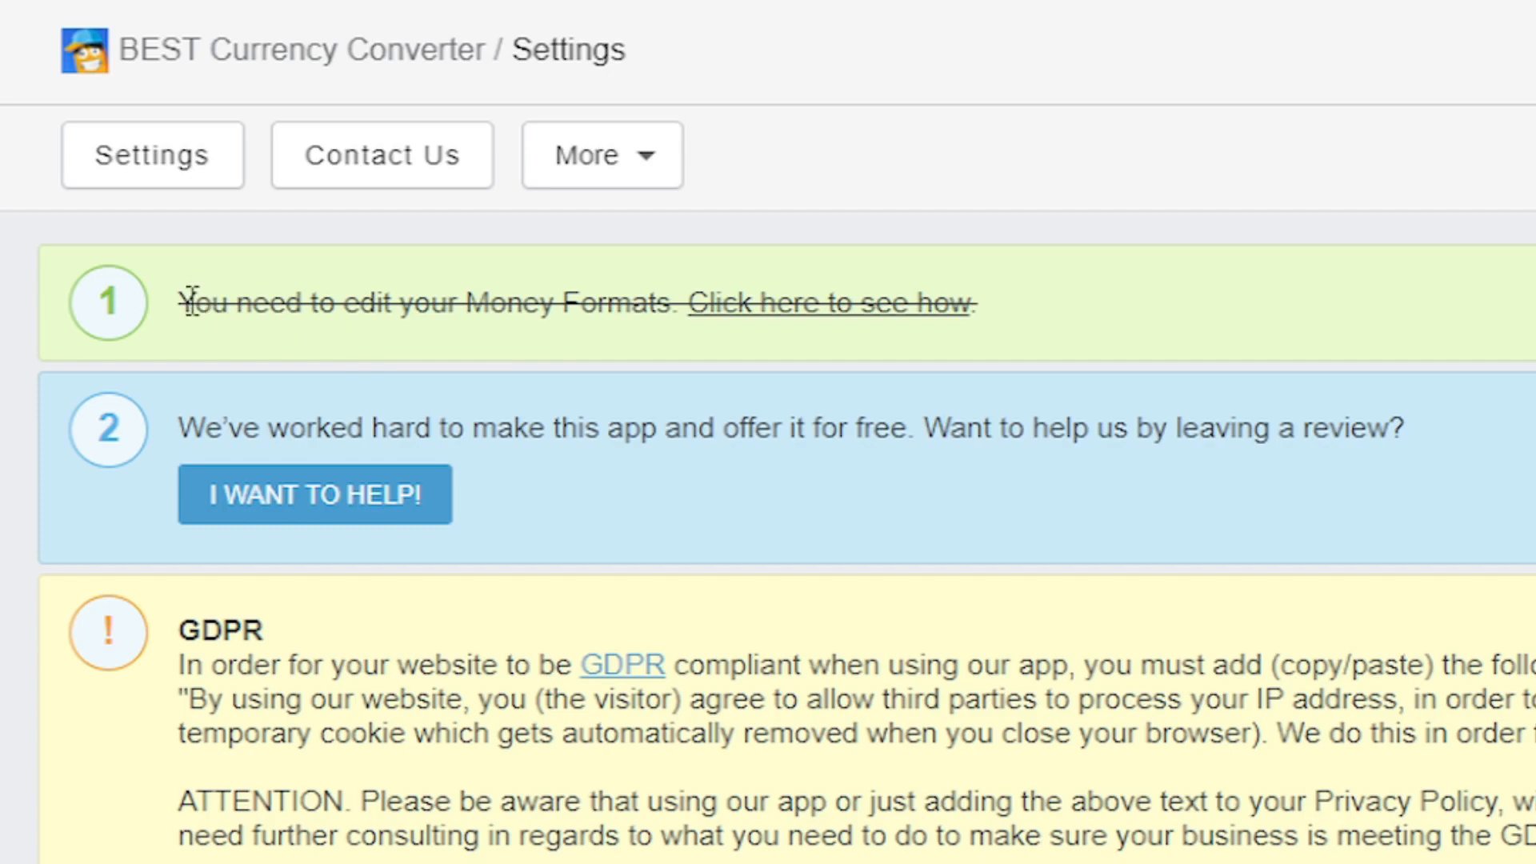
# - Check the money-format notice is struck through and the currency list shows GBP, USD, EUR, CAD, AUD
pyautogui.moveTo(186, 303); pyautogui.dragTo(456, 302)
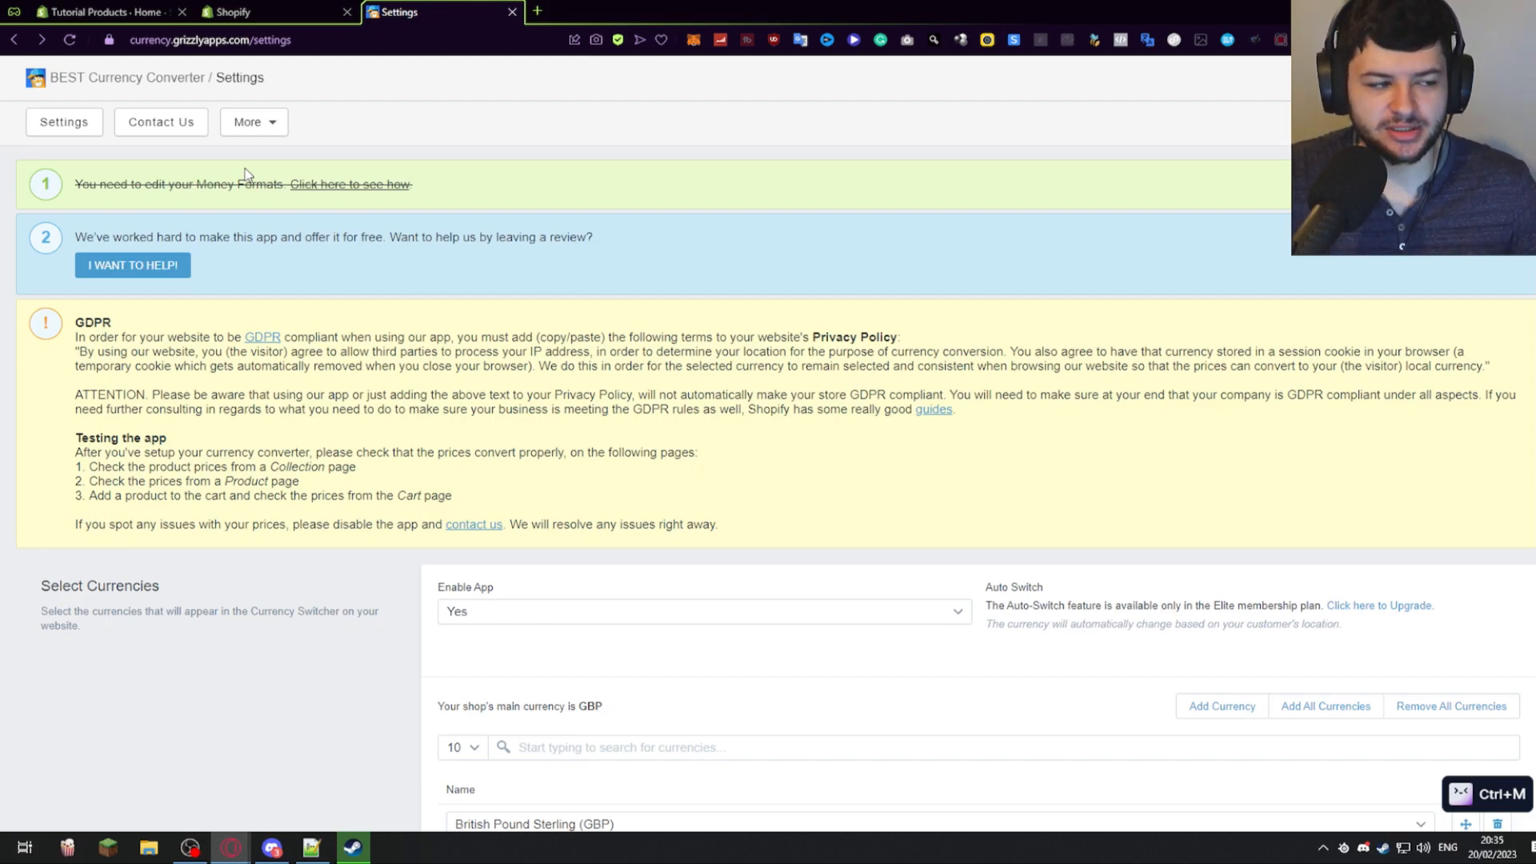
pyautogui.scroll(-3)
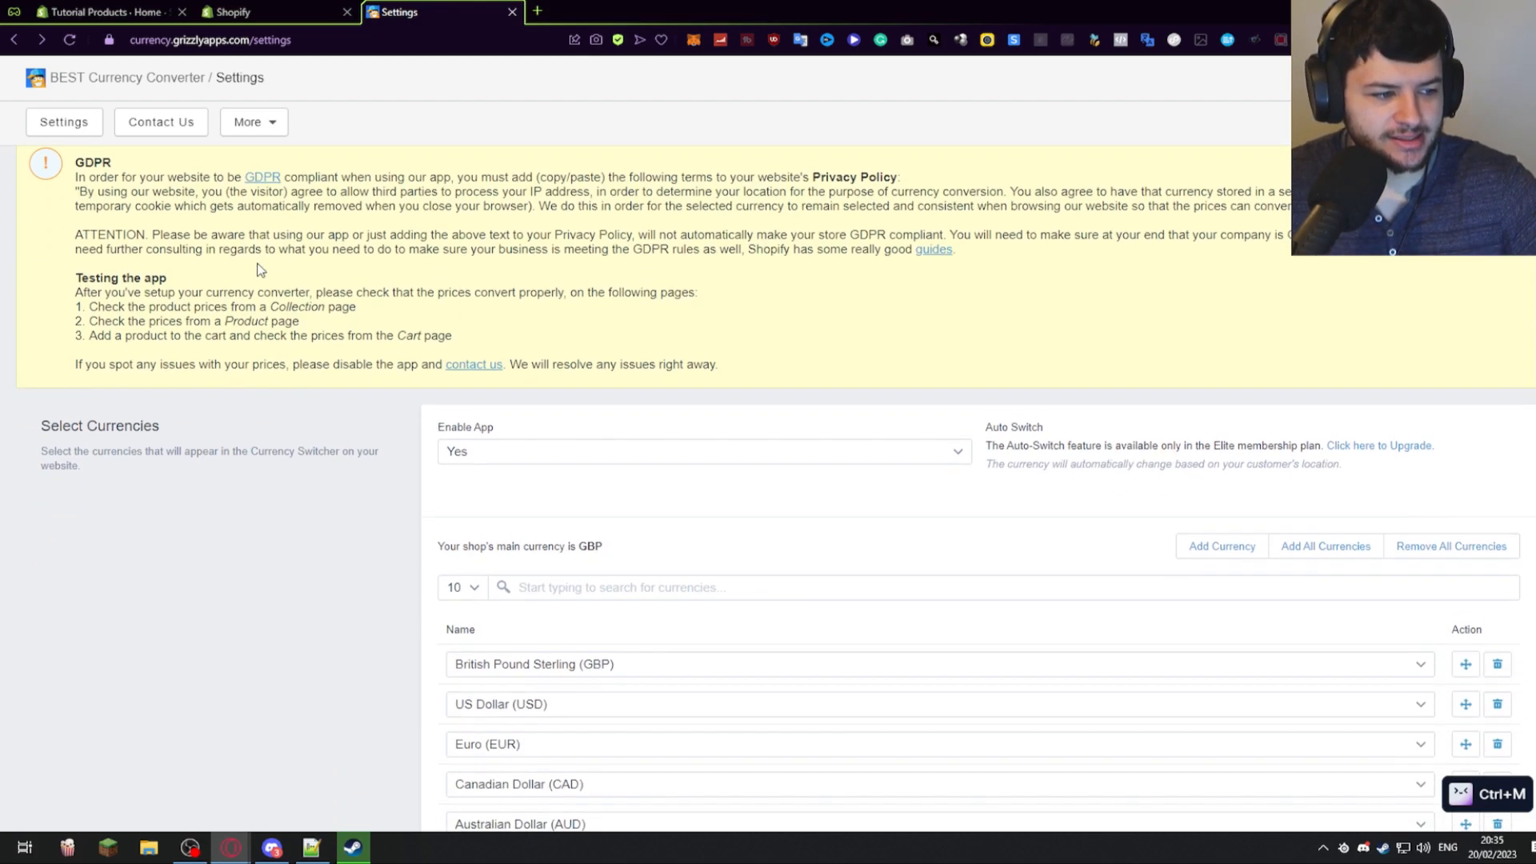
pyautogui.scroll(-3)
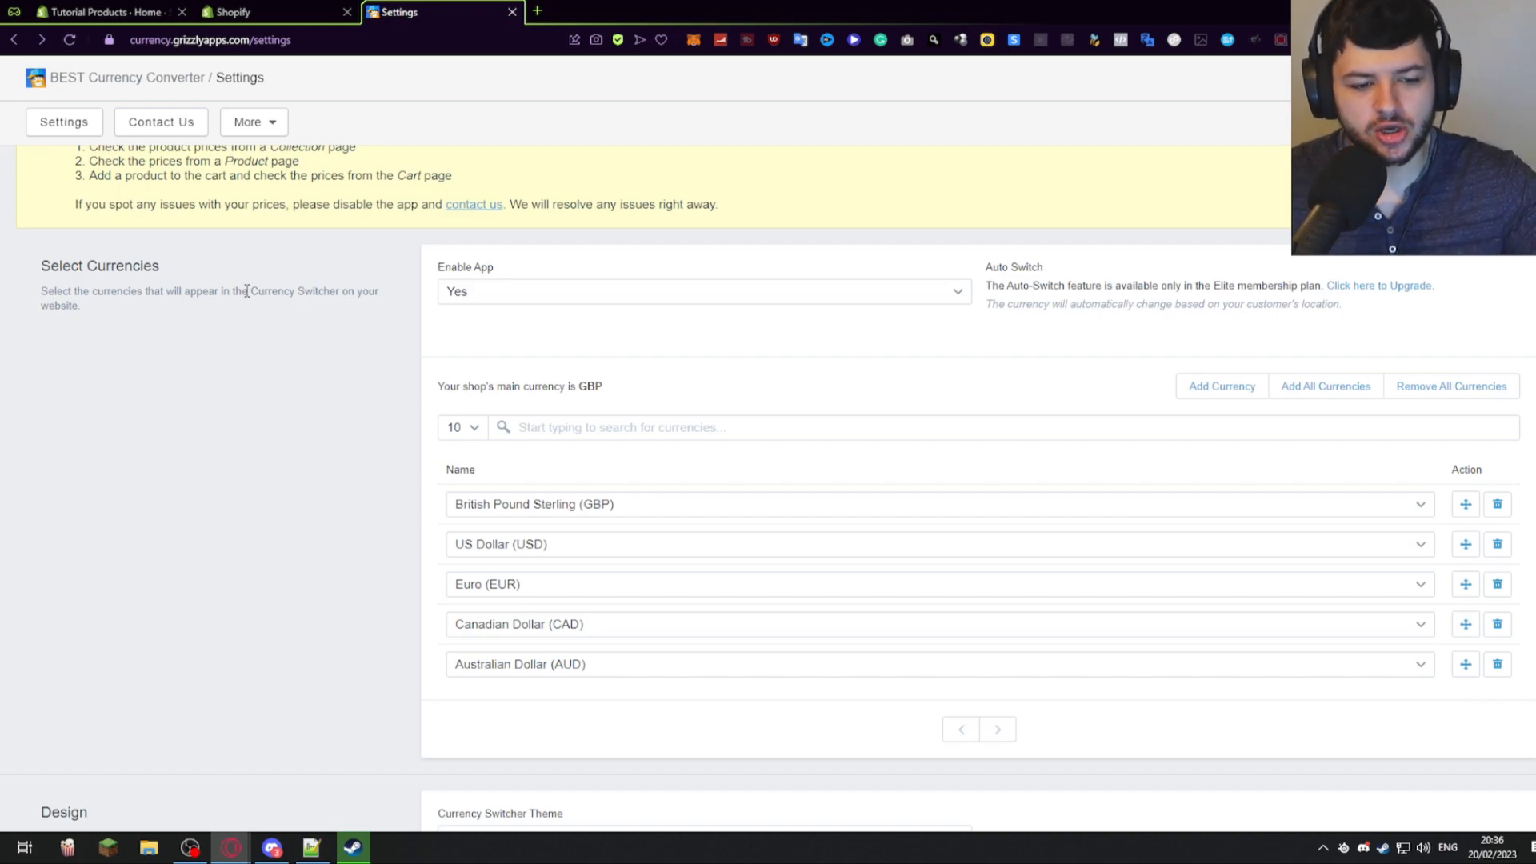
pyautogui.scroll(-3)
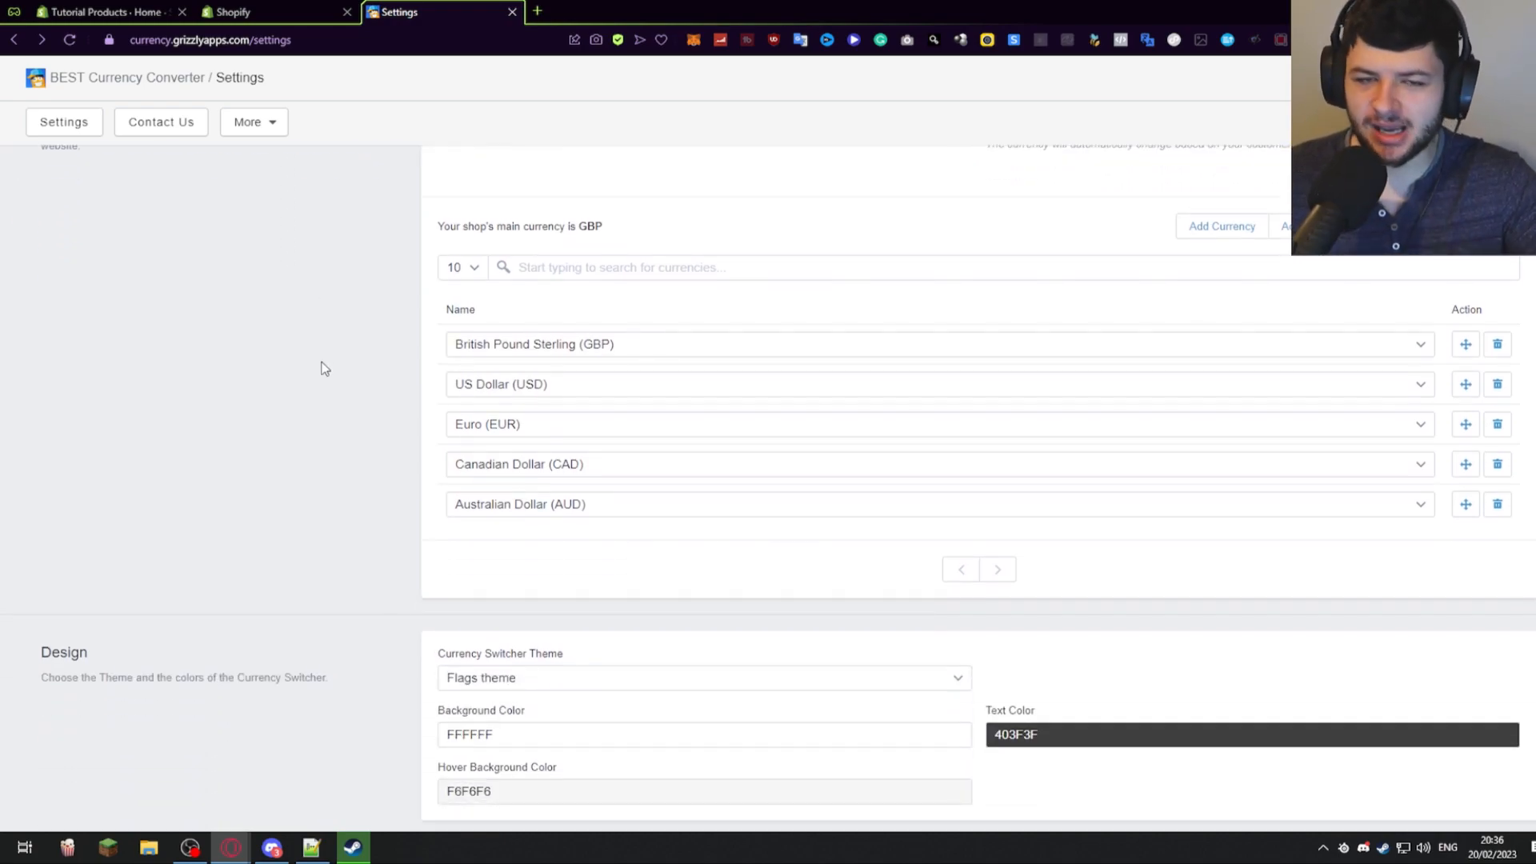
pyautogui.moveTo(320, 373)
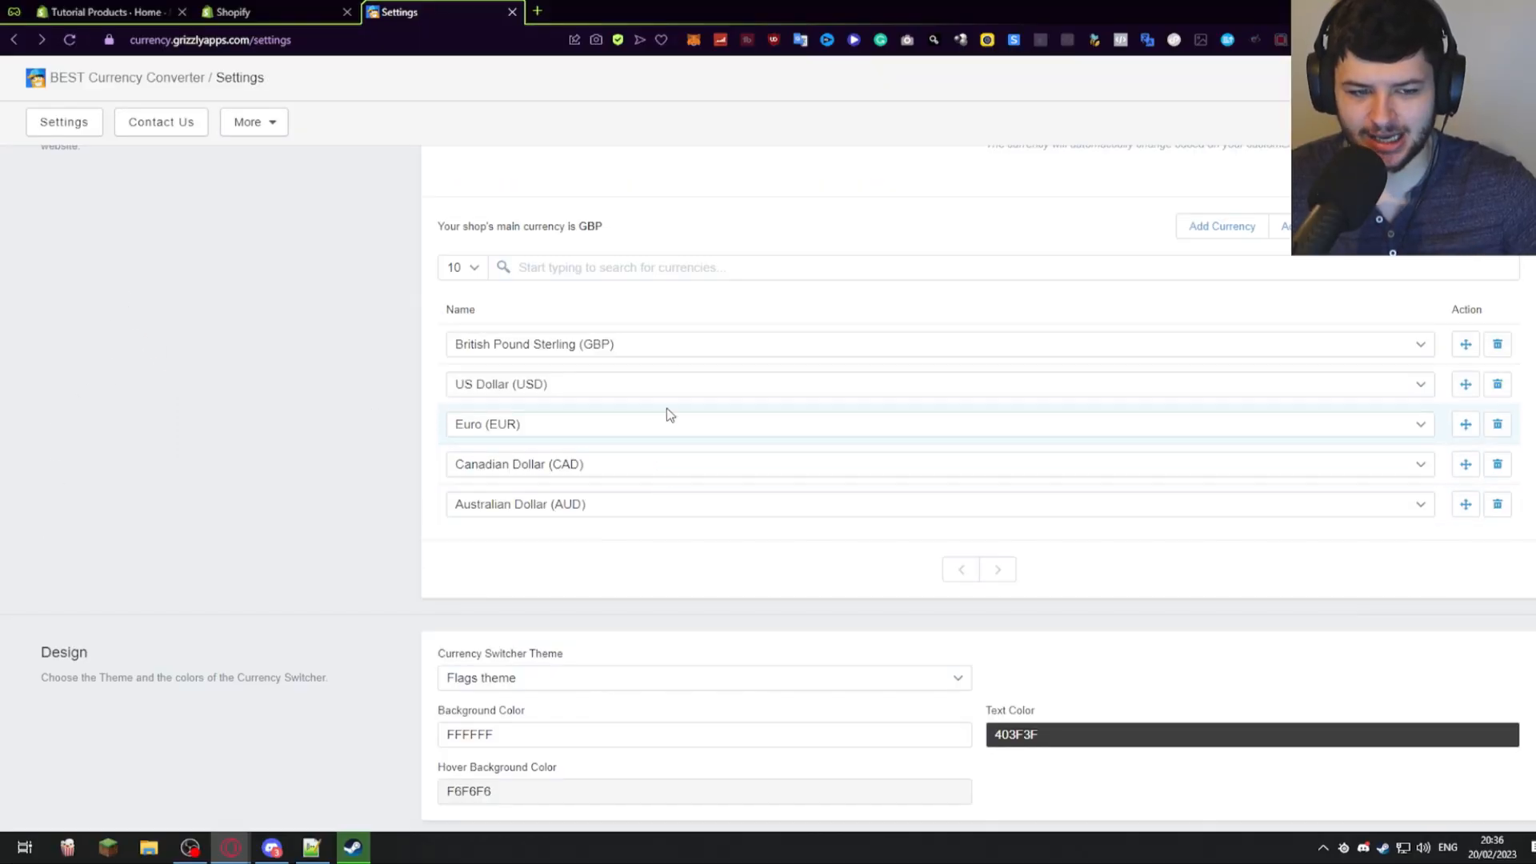
pyautogui.moveTo(1136, 198)
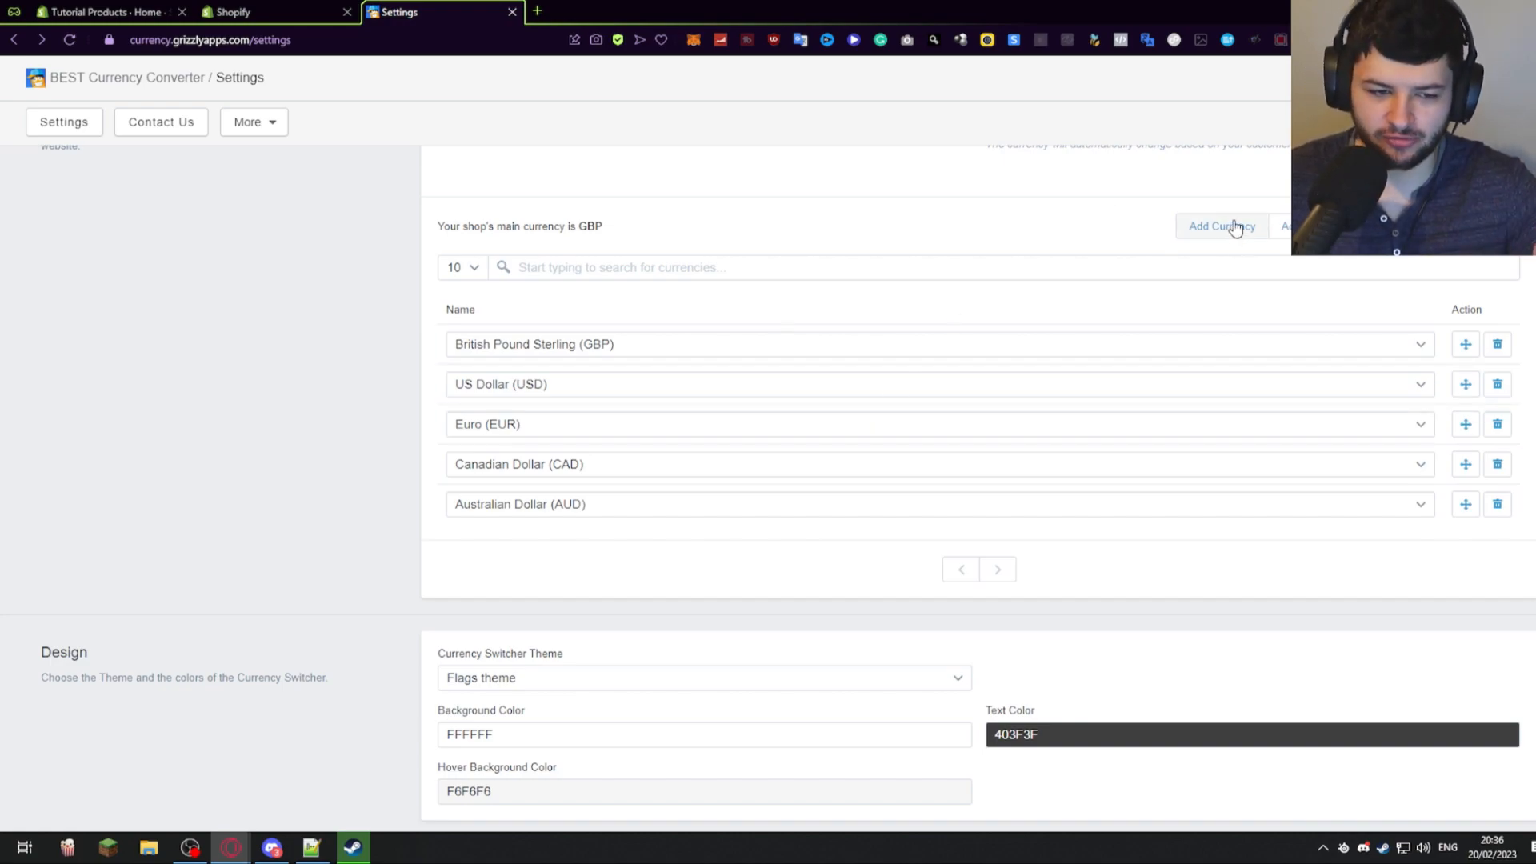
pyautogui.moveTo(1236, 231)
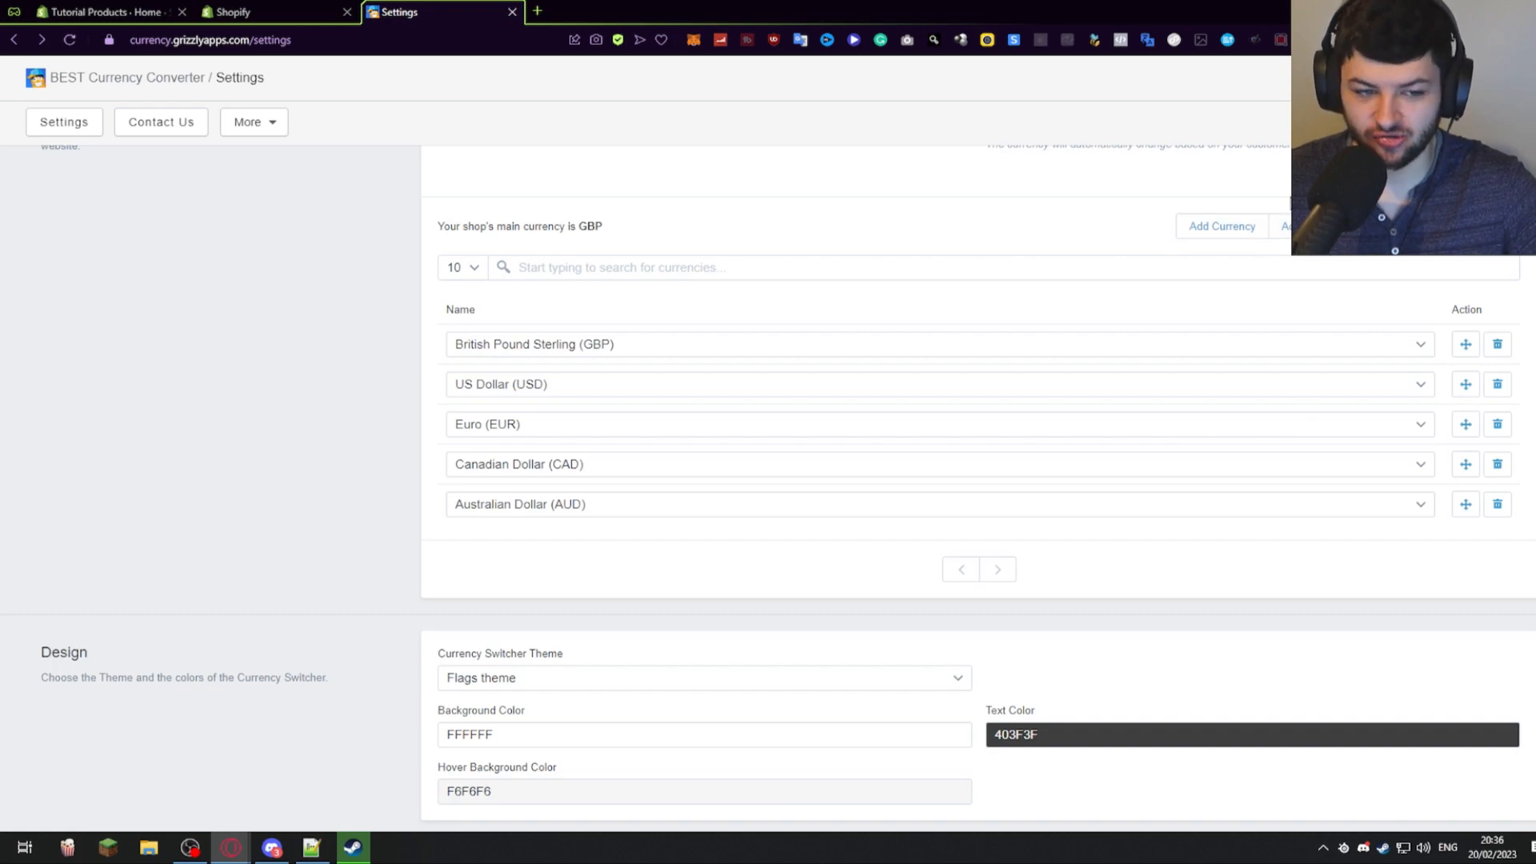
pyautogui.scroll(-3)
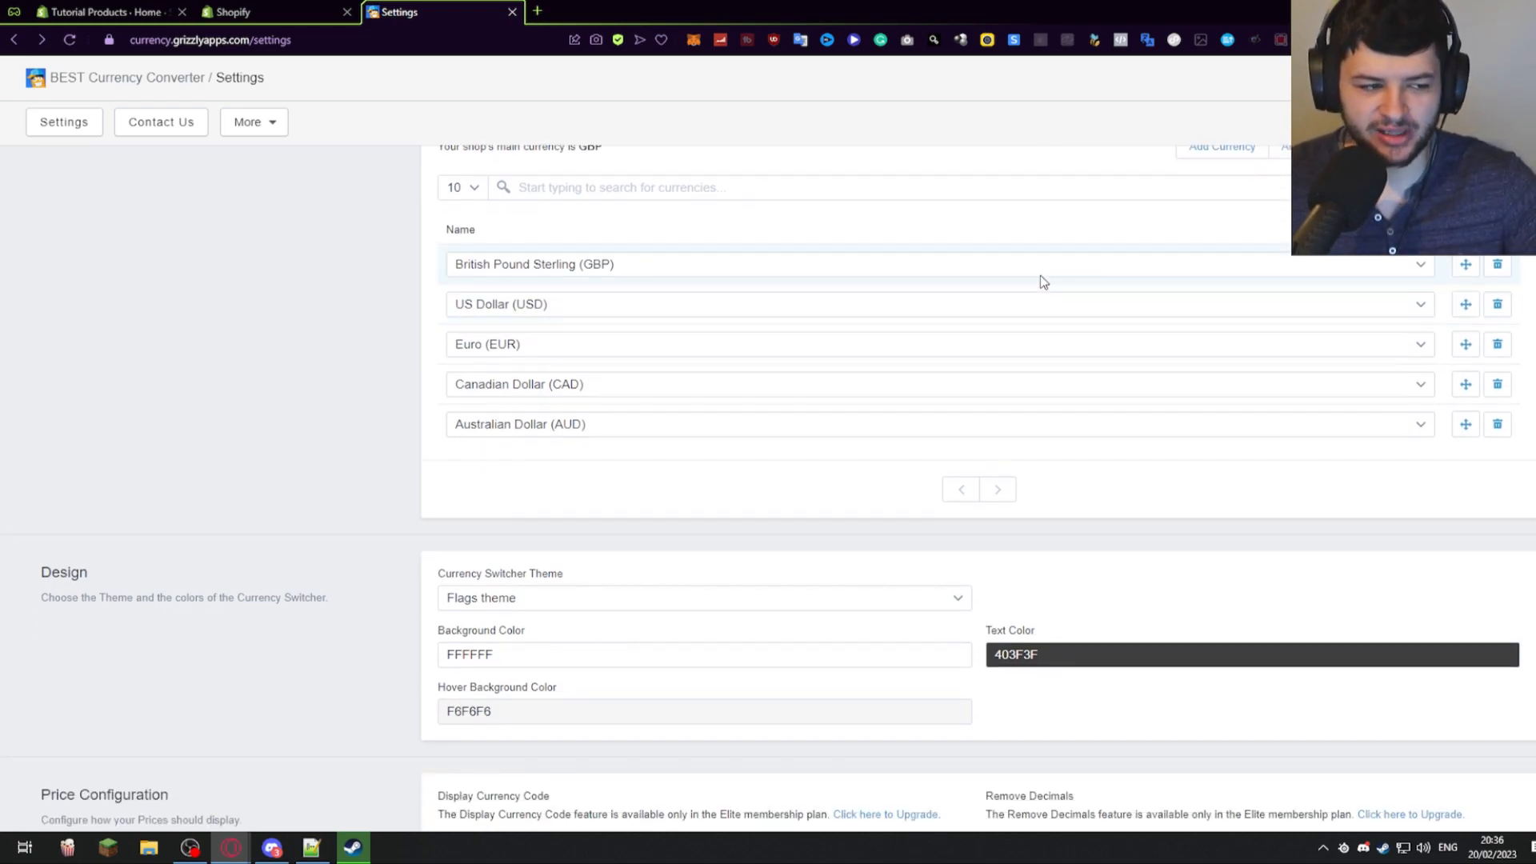
pyautogui.scroll(-3)
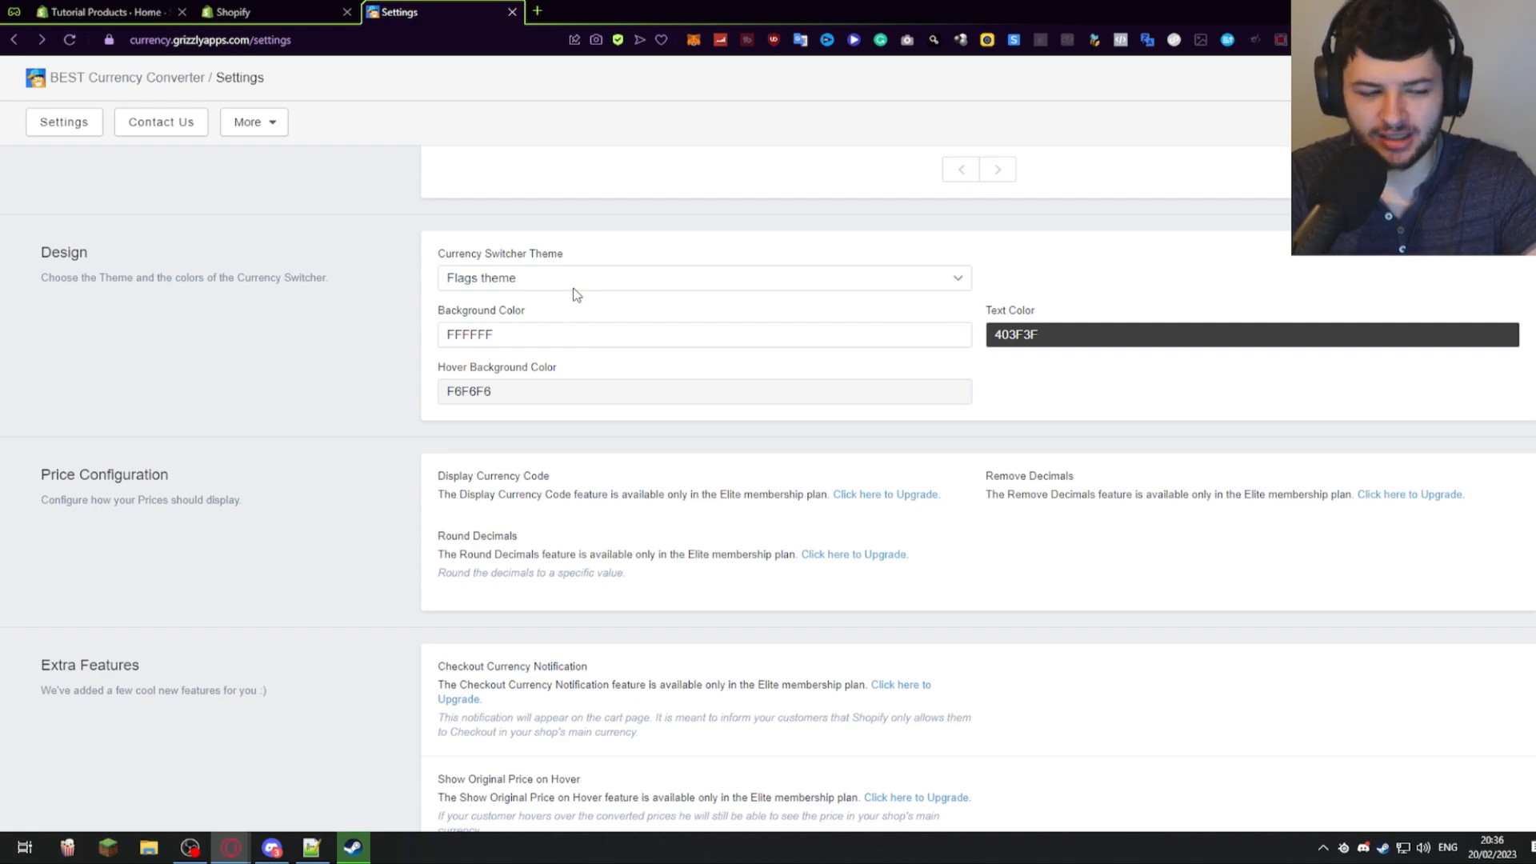
pyautogui.moveTo(69, 277); pyautogui.dragTo(206, 277)
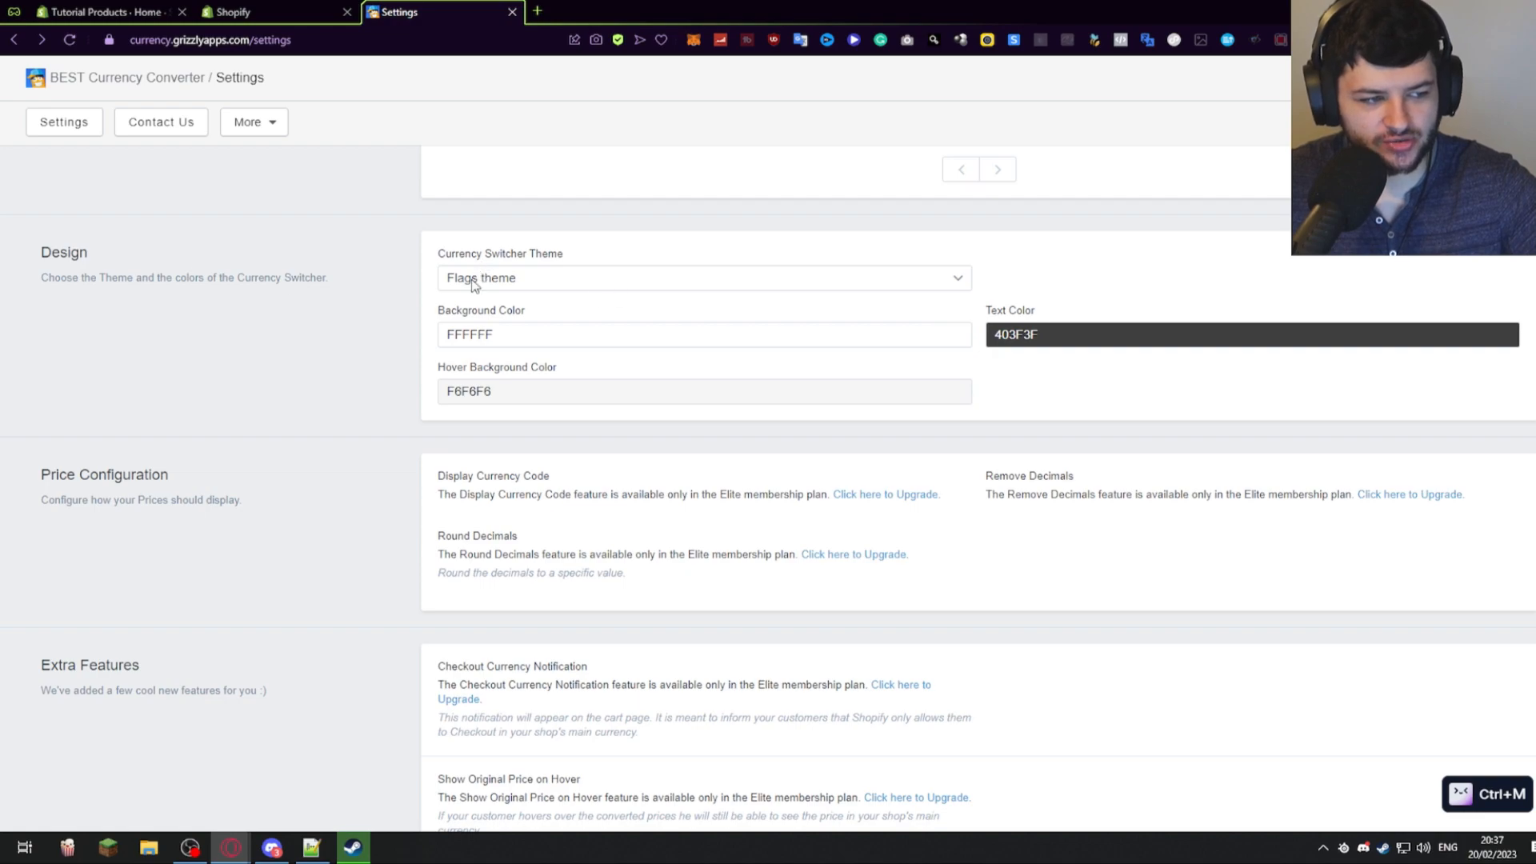
pyautogui.moveTo(564, 246)
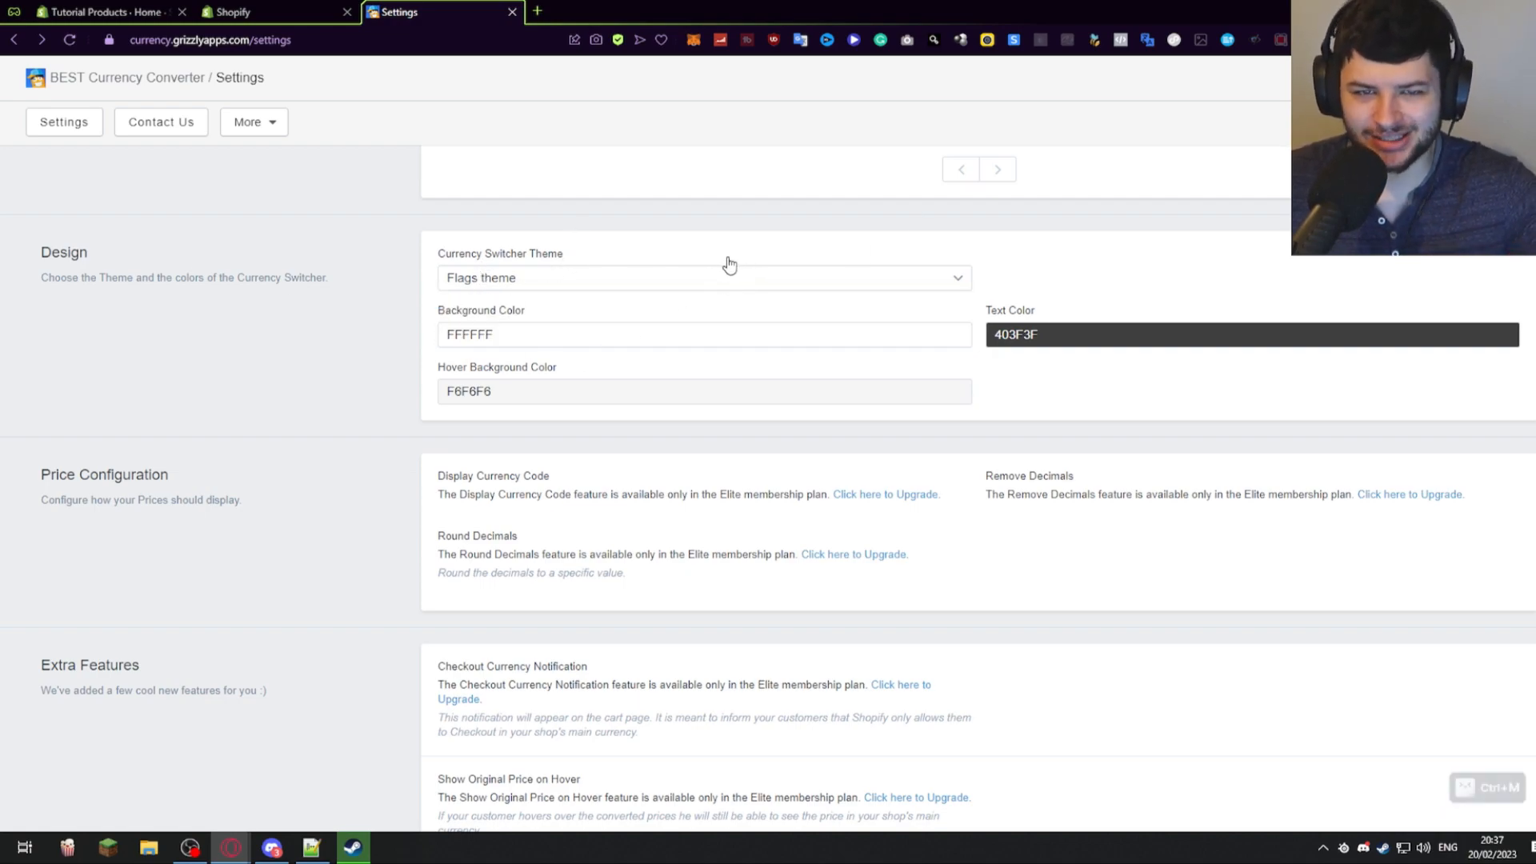
pyautogui.moveTo(730, 262)
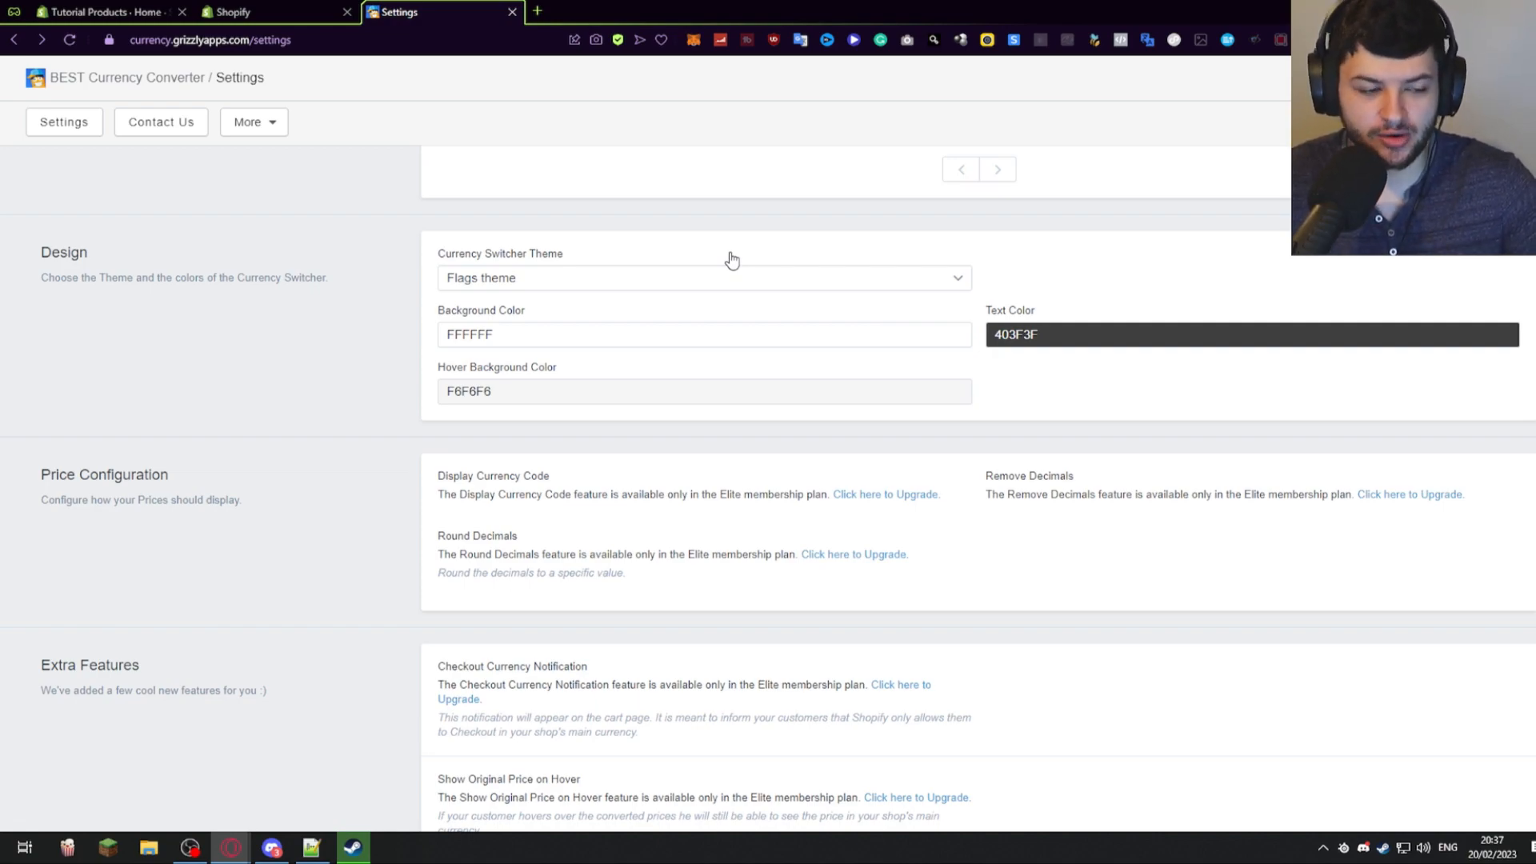
pyautogui.scroll(-3)
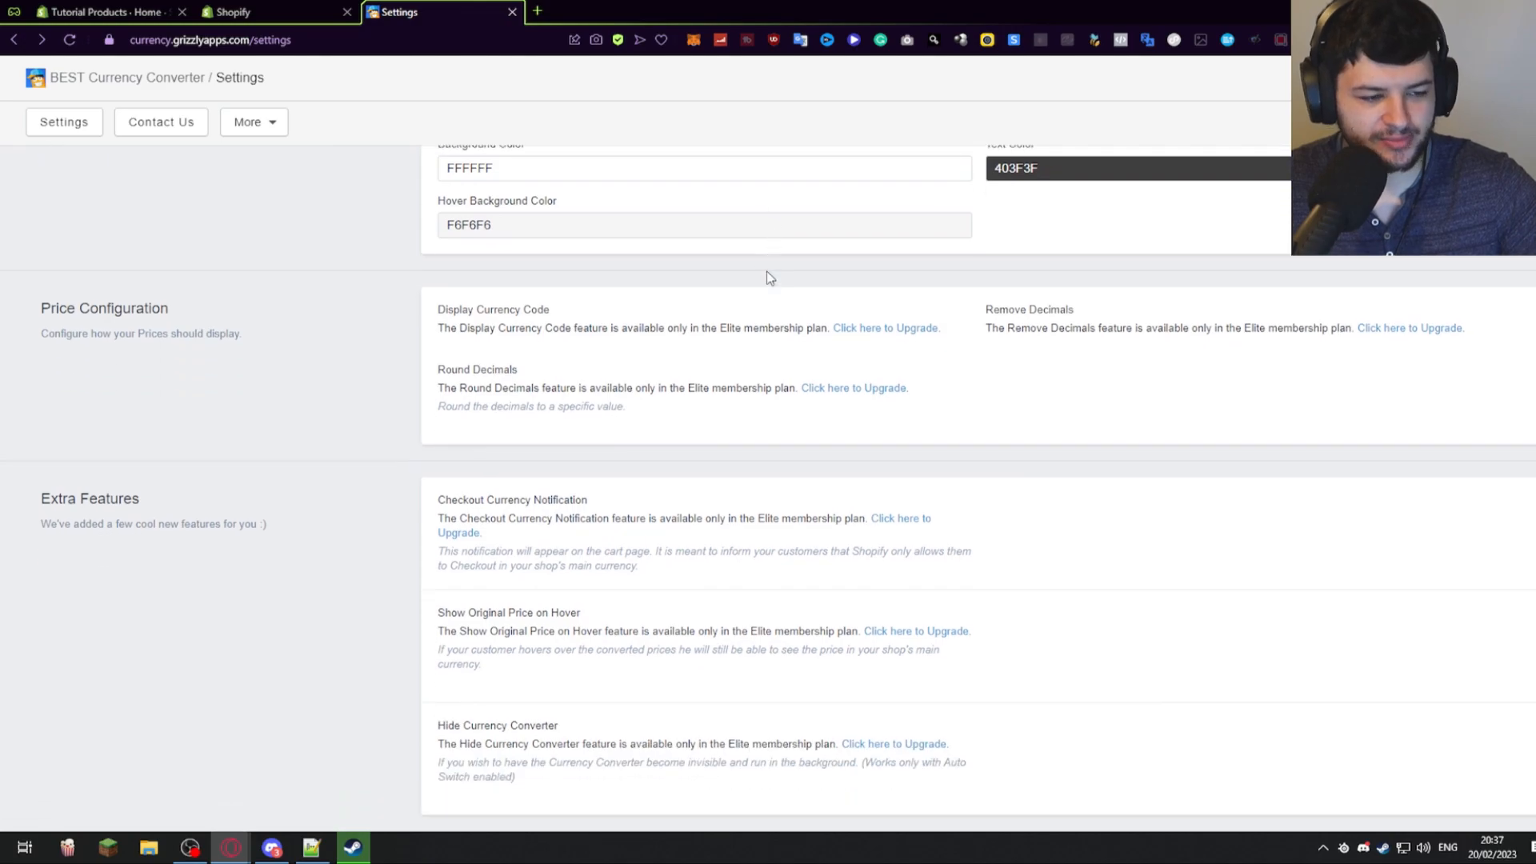
pyautogui.moveTo(1000, 351)
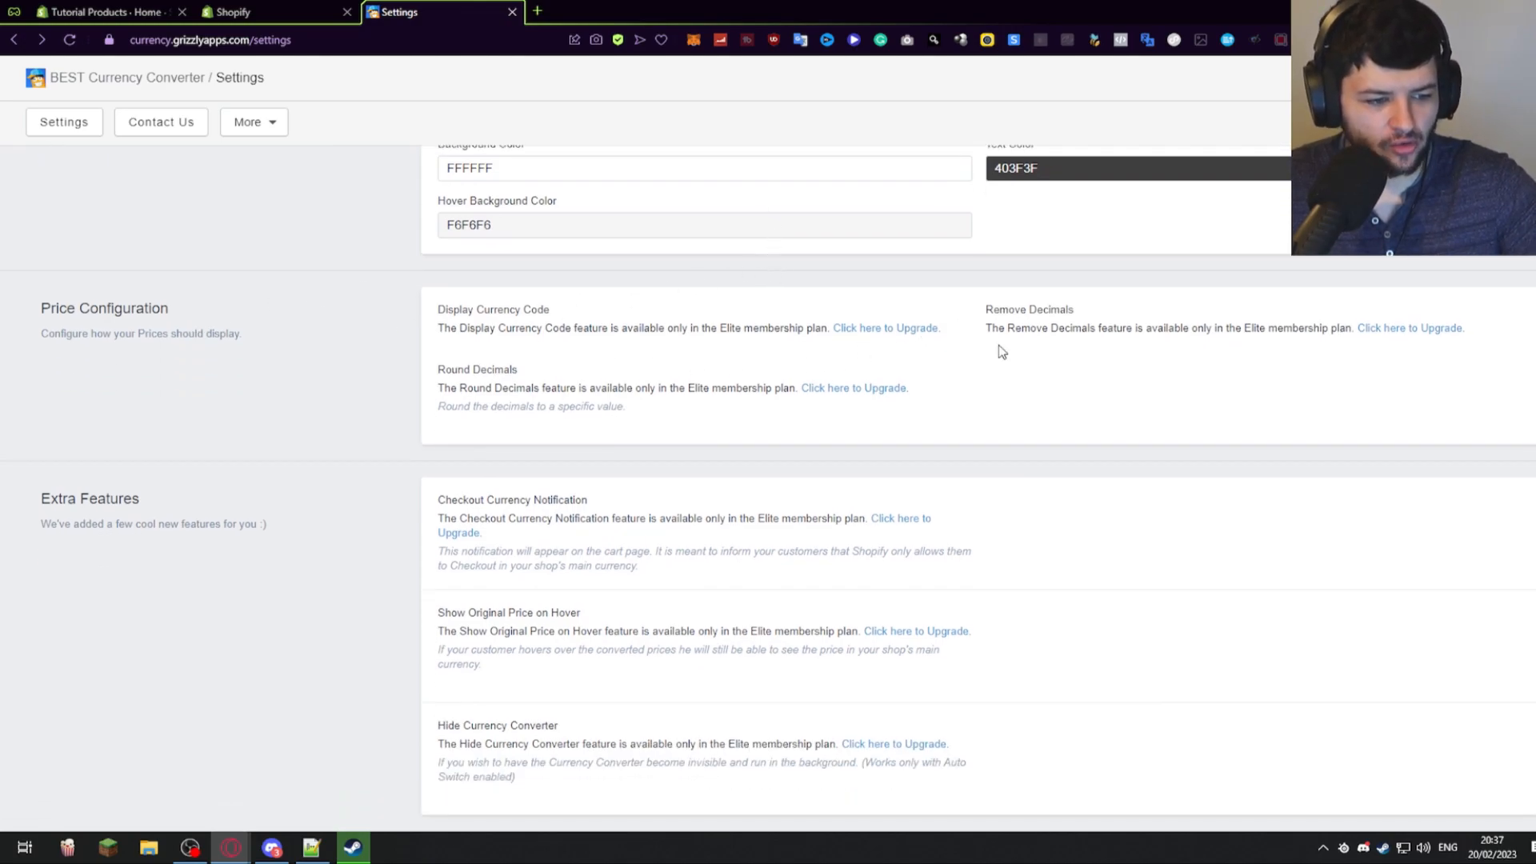
pyautogui.scroll(3)
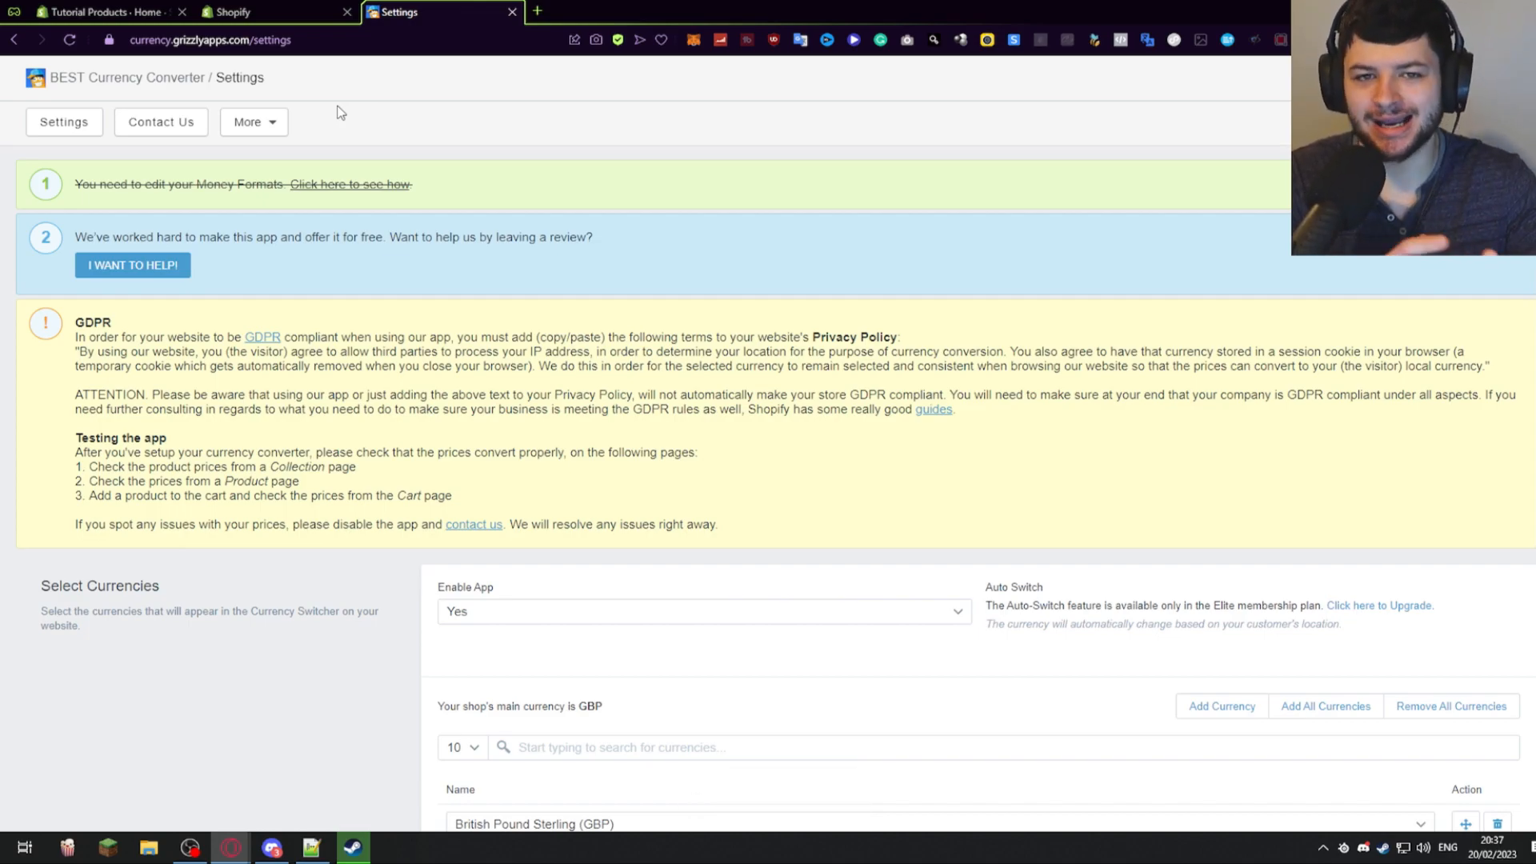
# - Approve installing DSers-AliExpress Dropshipping and land on the product list with the imported diffuser
pyautogui.click(104, 13)
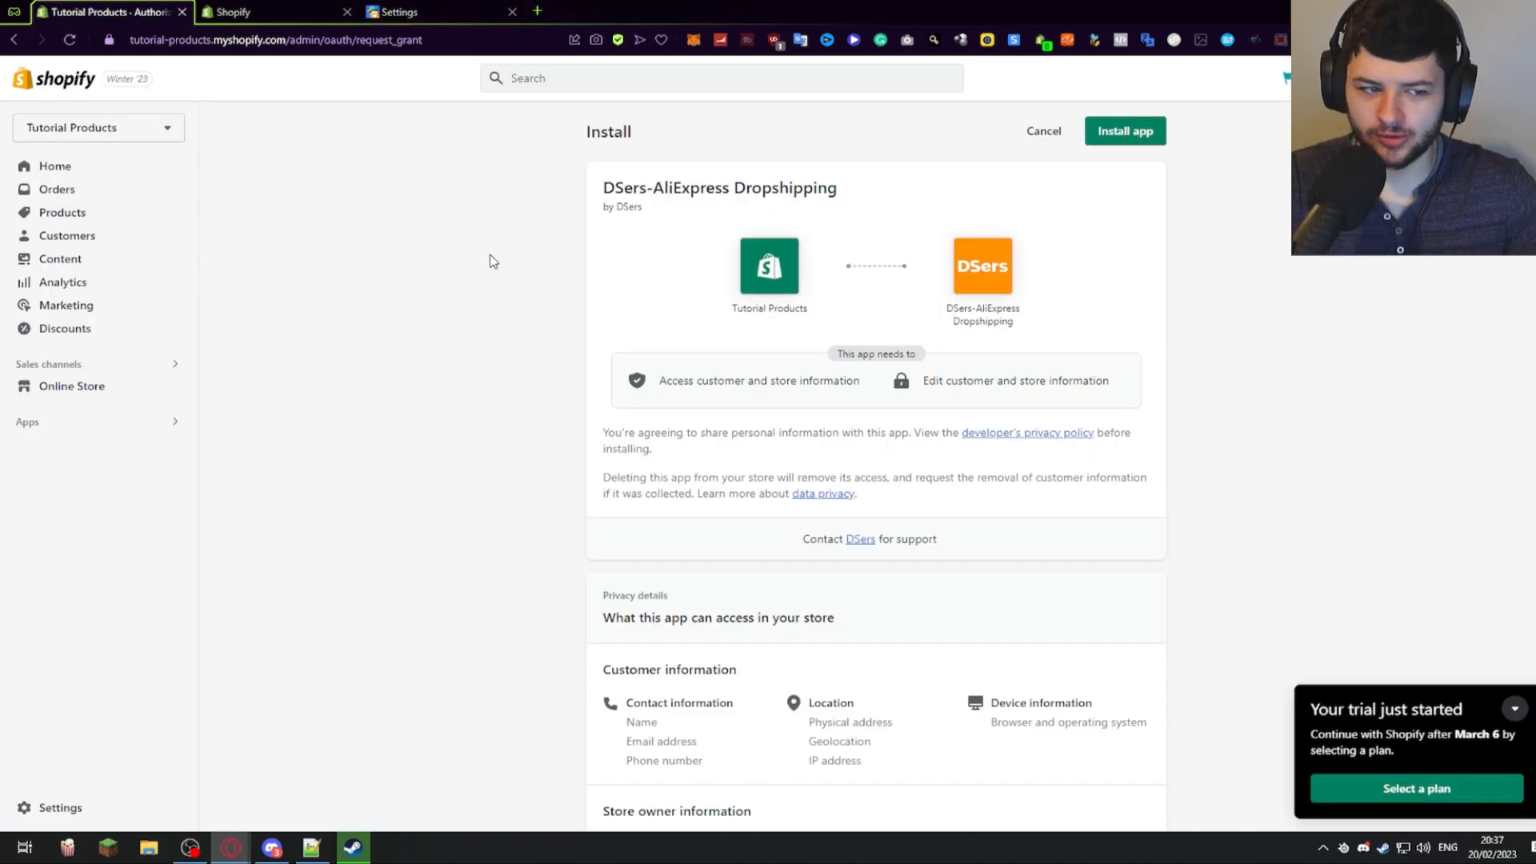
pyautogui.moveTo(557, 268)
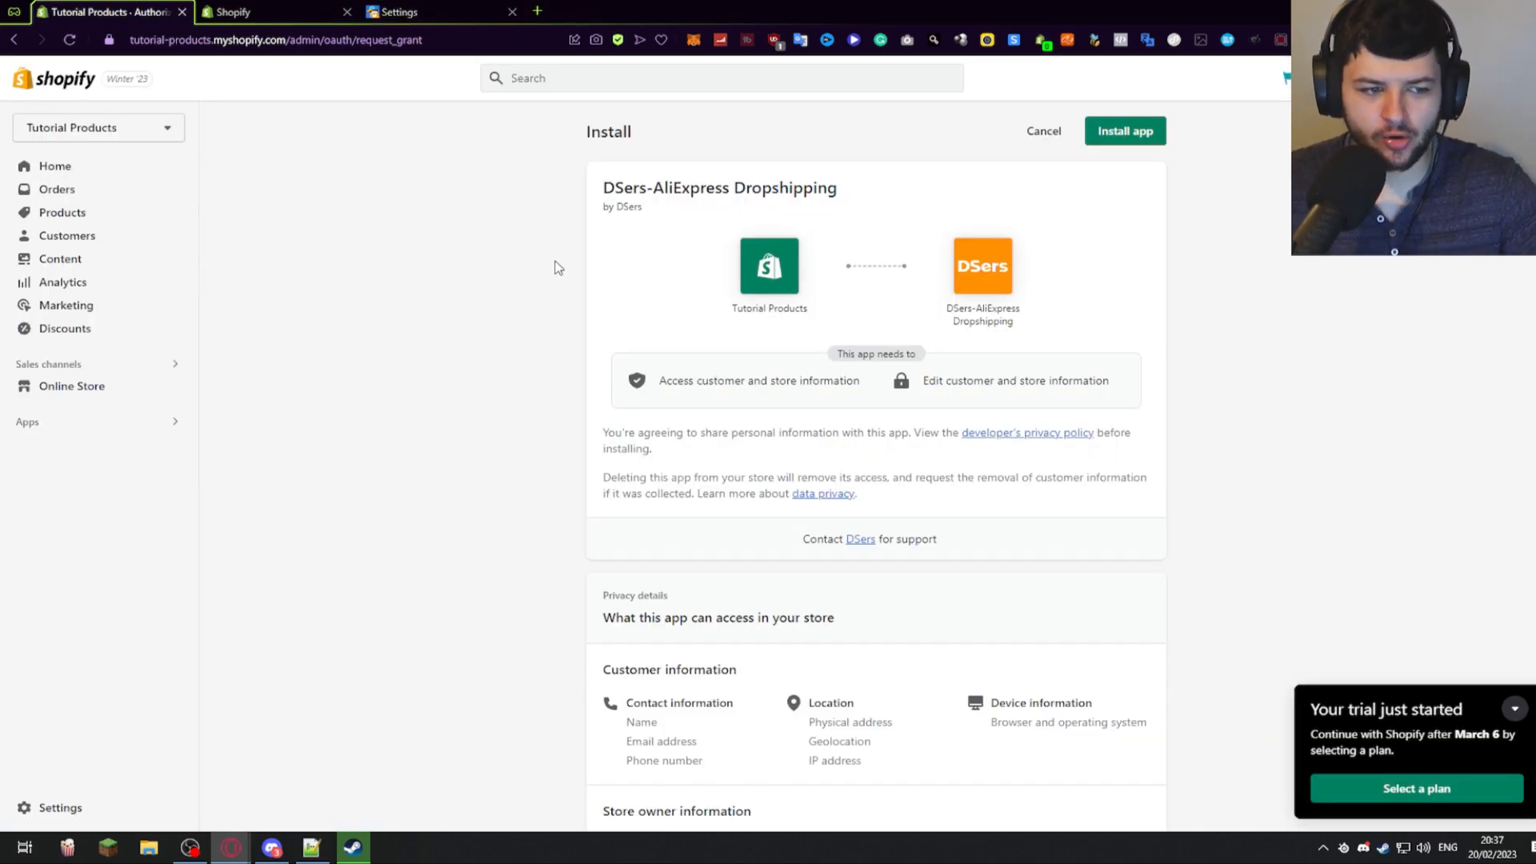
pyautogui.moveTo(1104, 173)
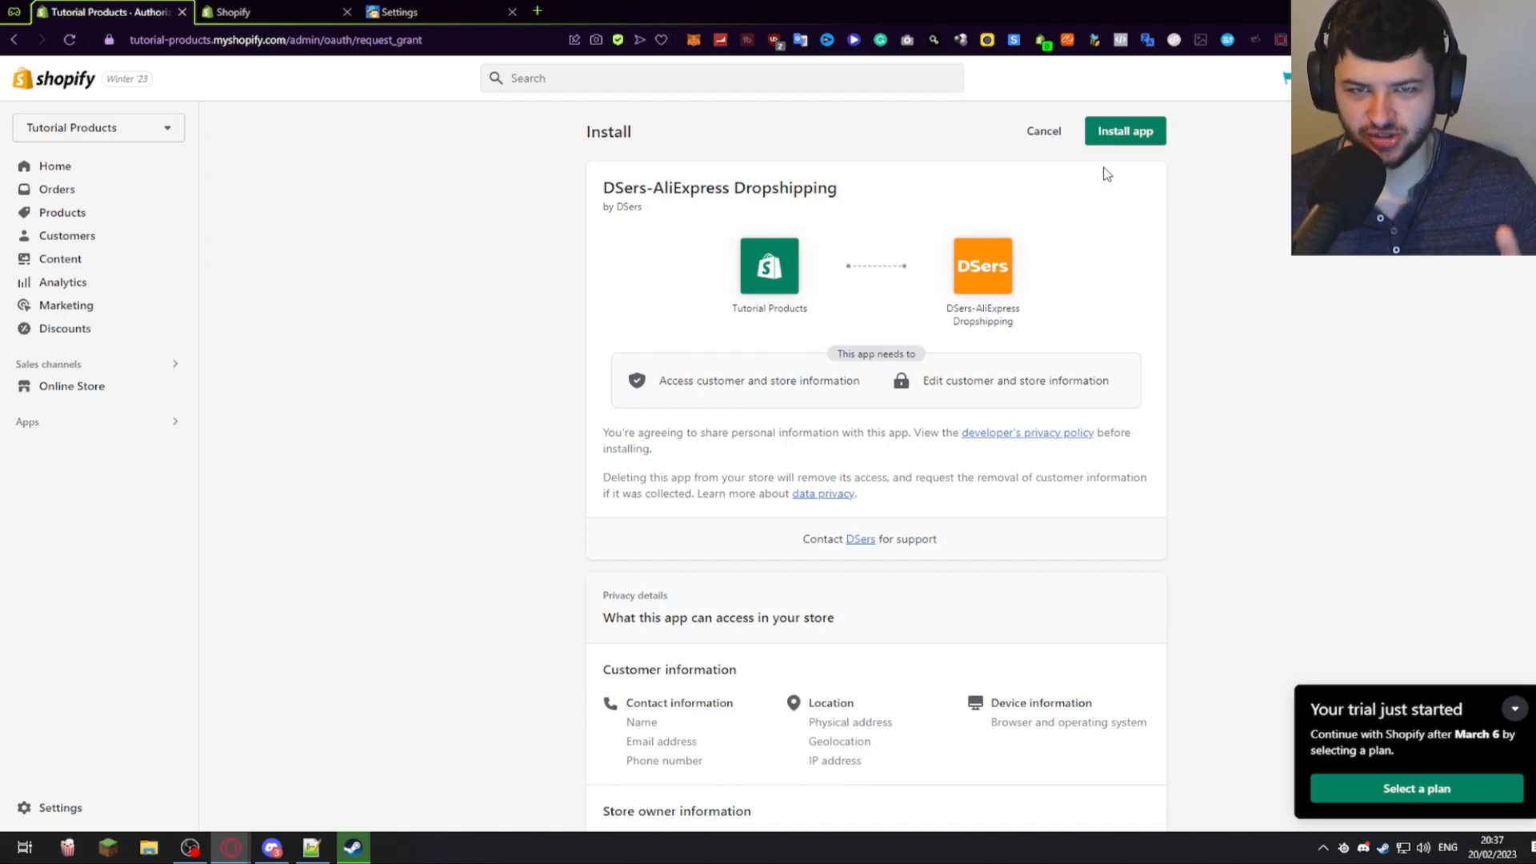
pyautogui.click(1125, 131)
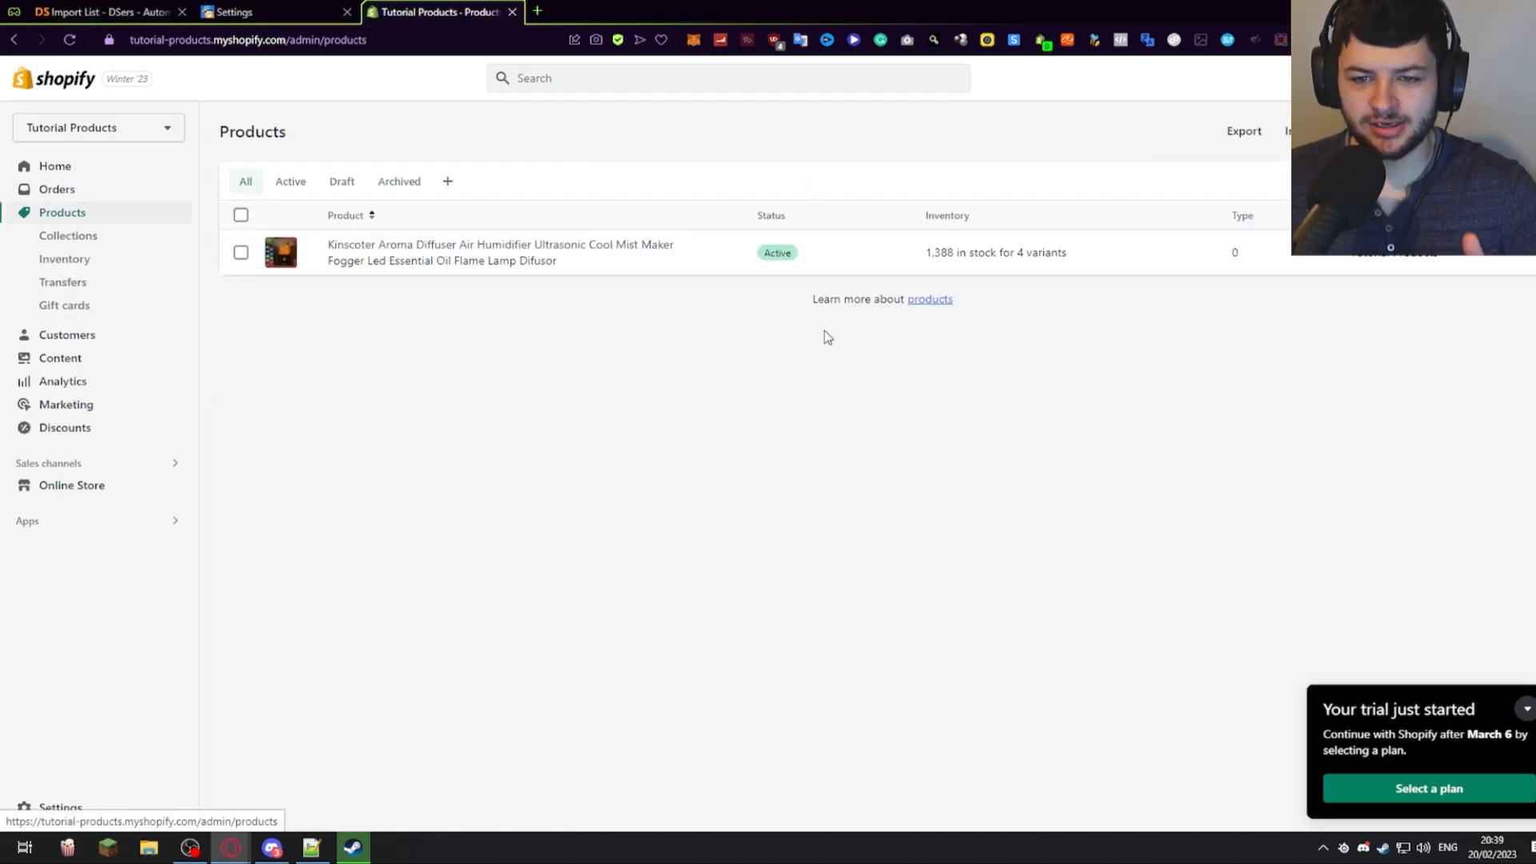
pyautogui.moveTo(464, 250)
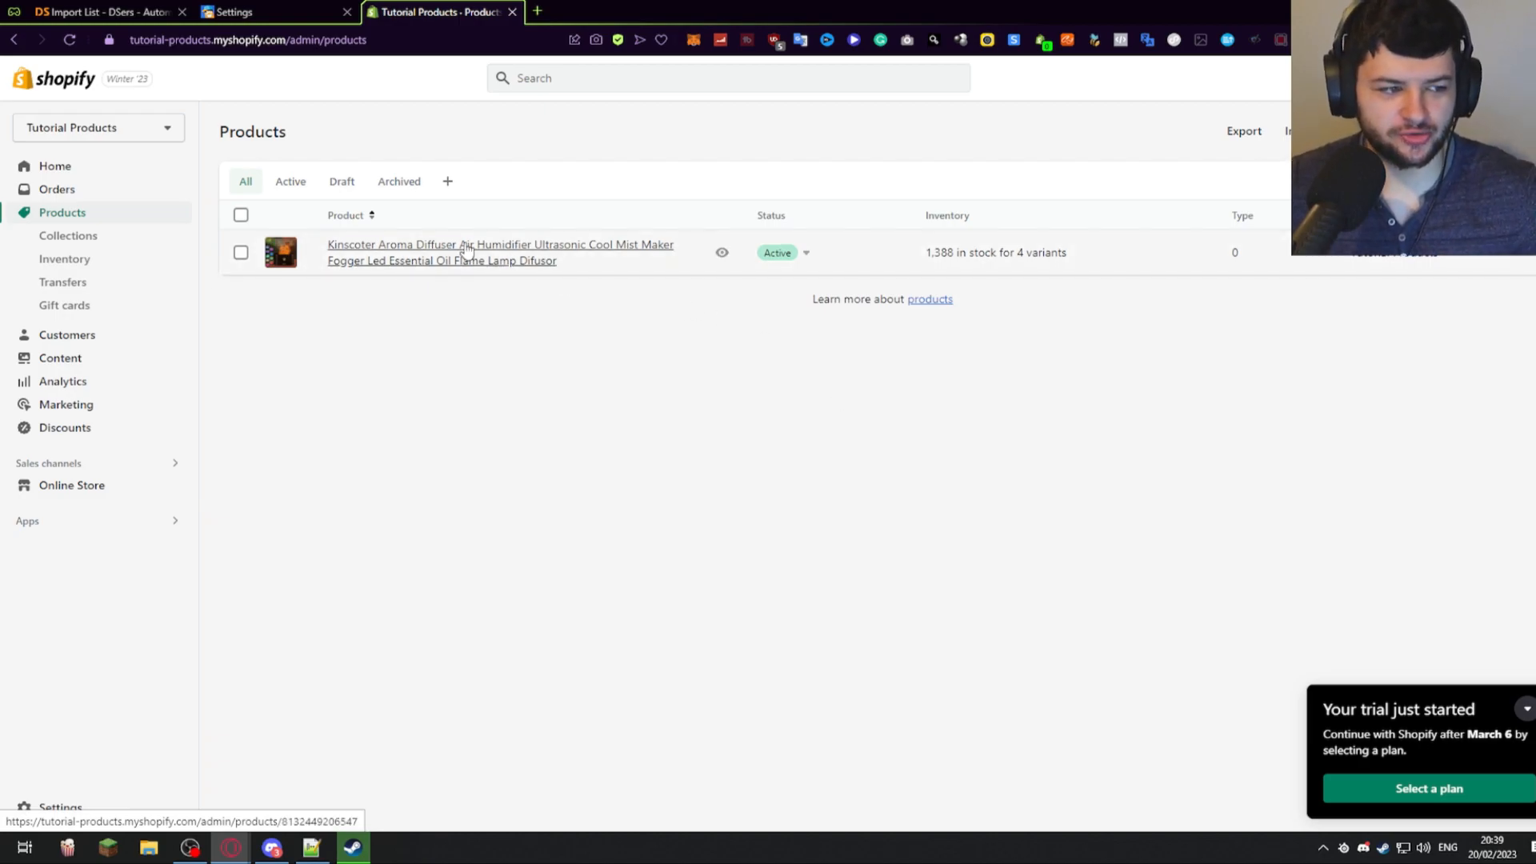
# - Review the Kinscoter diffuser's description, media photos and colour variants, then load the live storefront
pyautogui.click(467, 245)
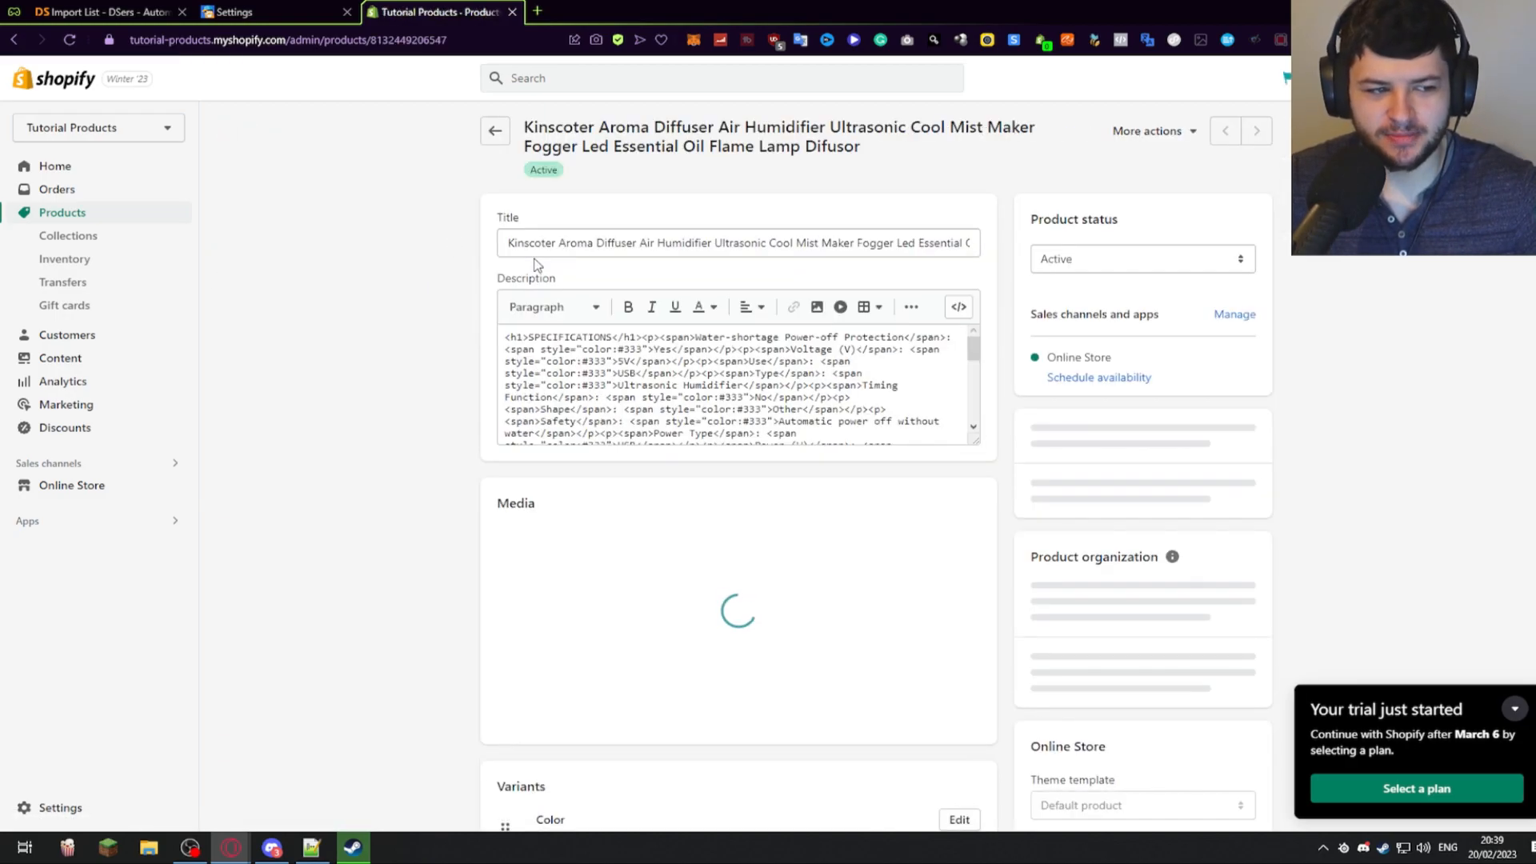
pyautogui.scroll(-3)
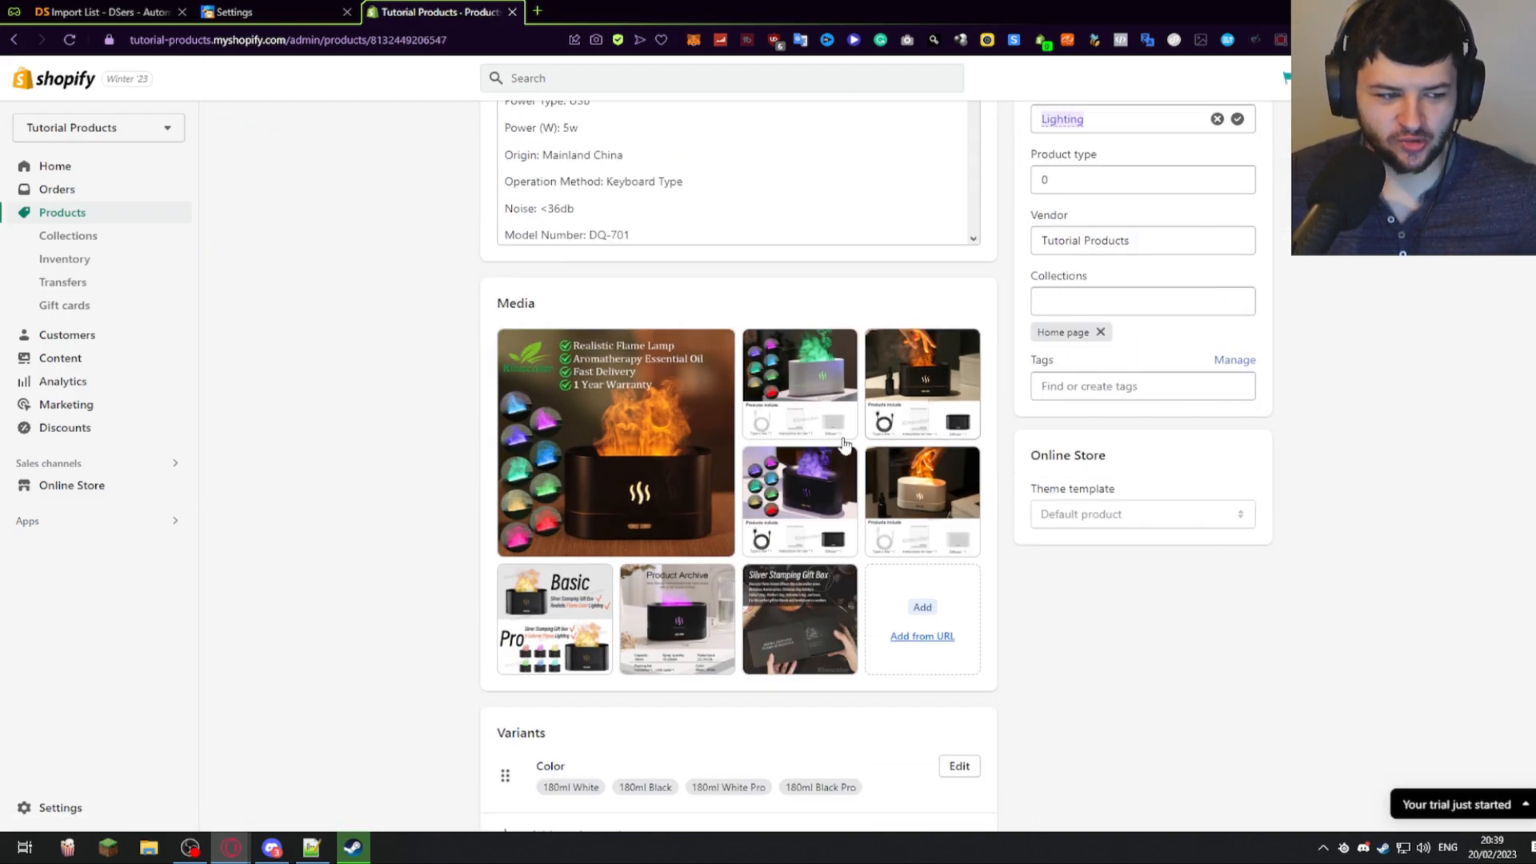
pyautogui.click(614, 442)
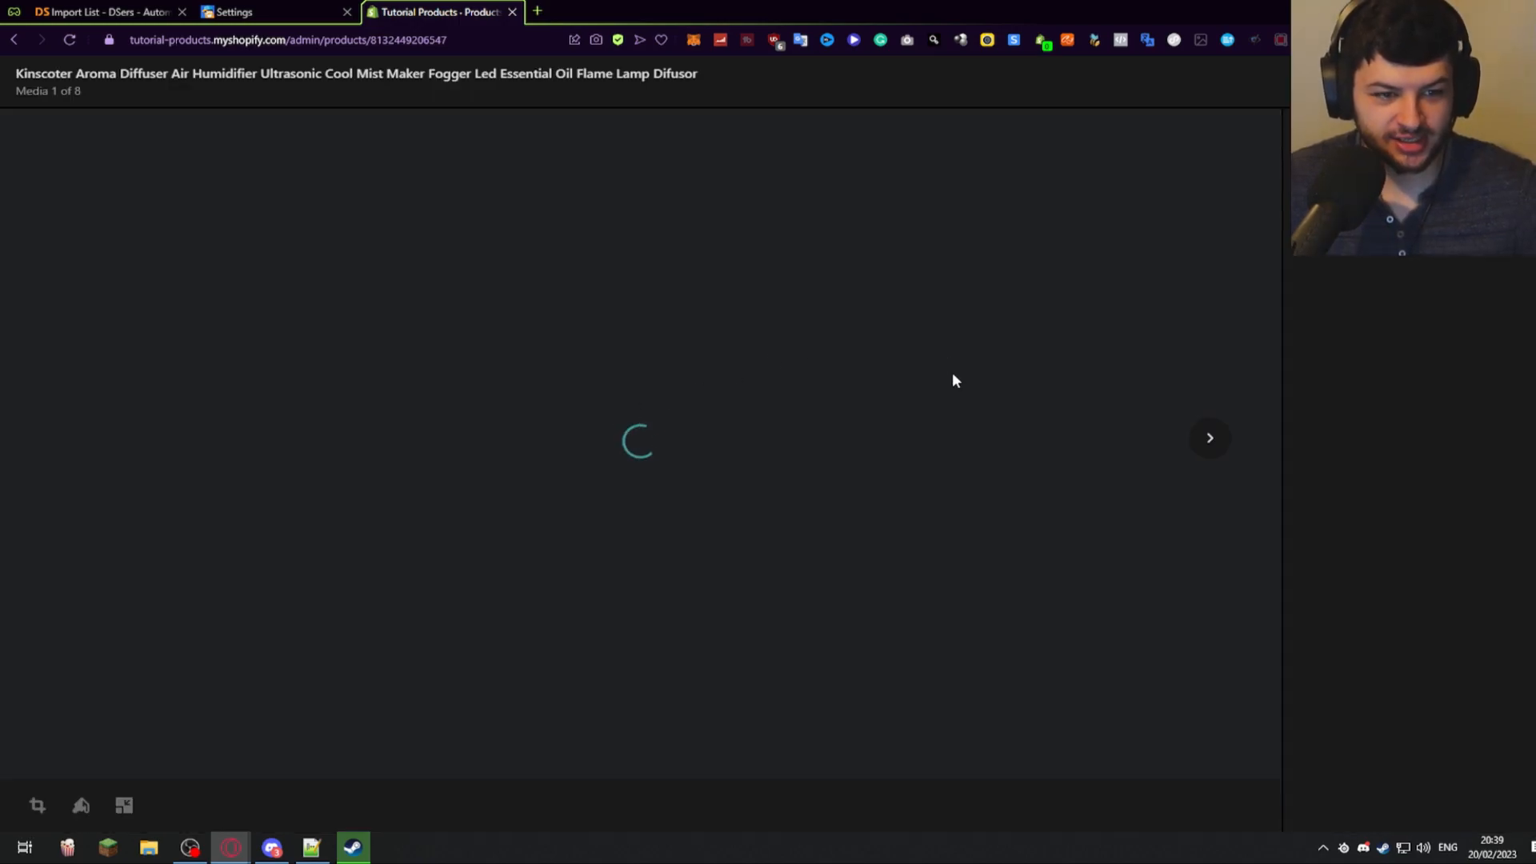
pyautogui.click(1210, 439)
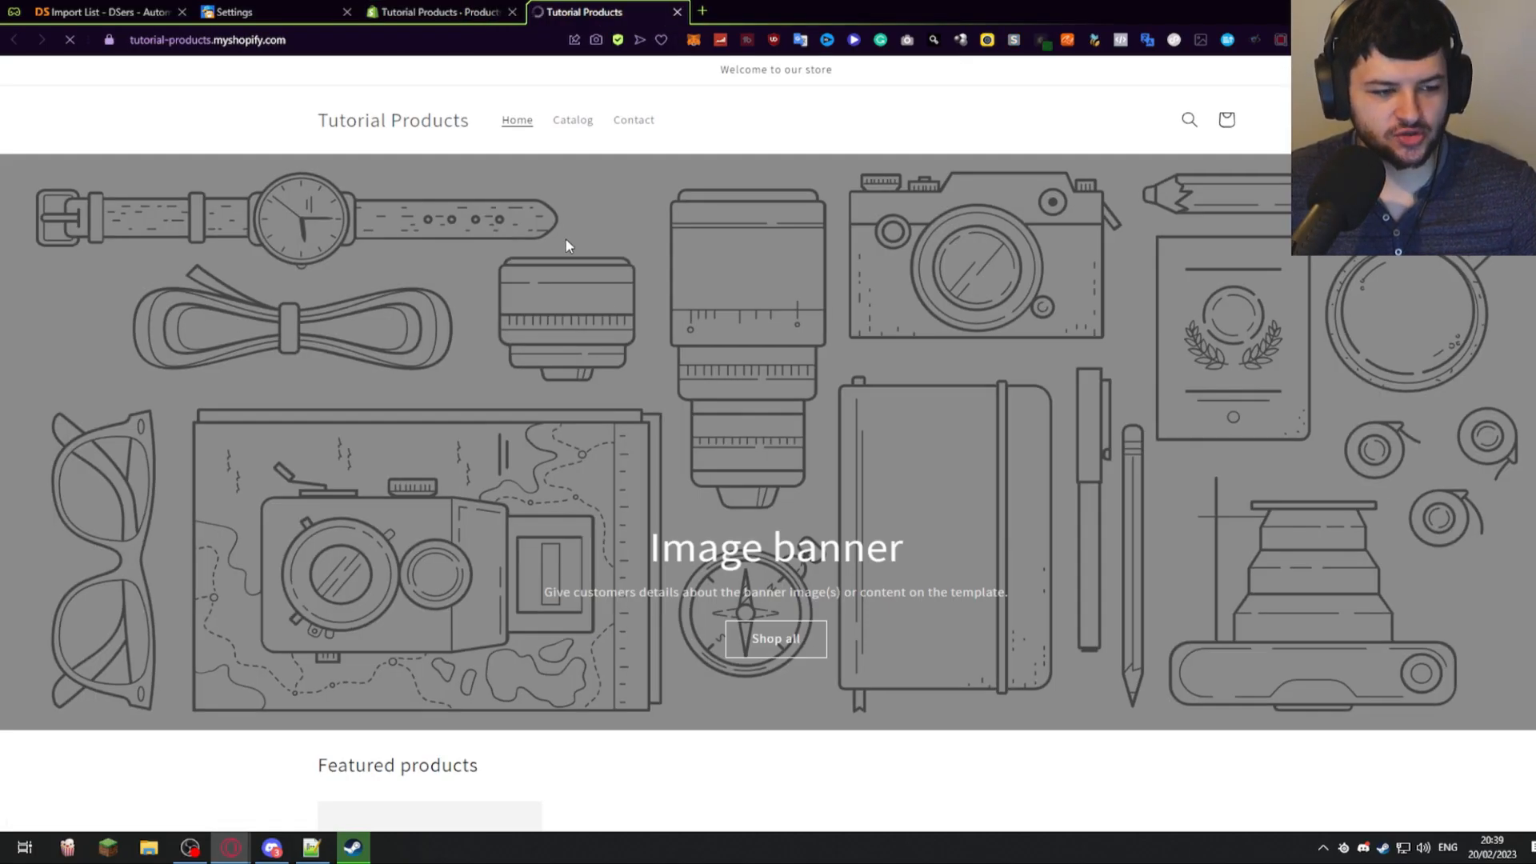
# - Convert the diffuser price from £16.07 GBP to $19.35 USD, €18.10 EUR and $28.03 AUD via the flag switcher
pyautogui.scroll(-3)
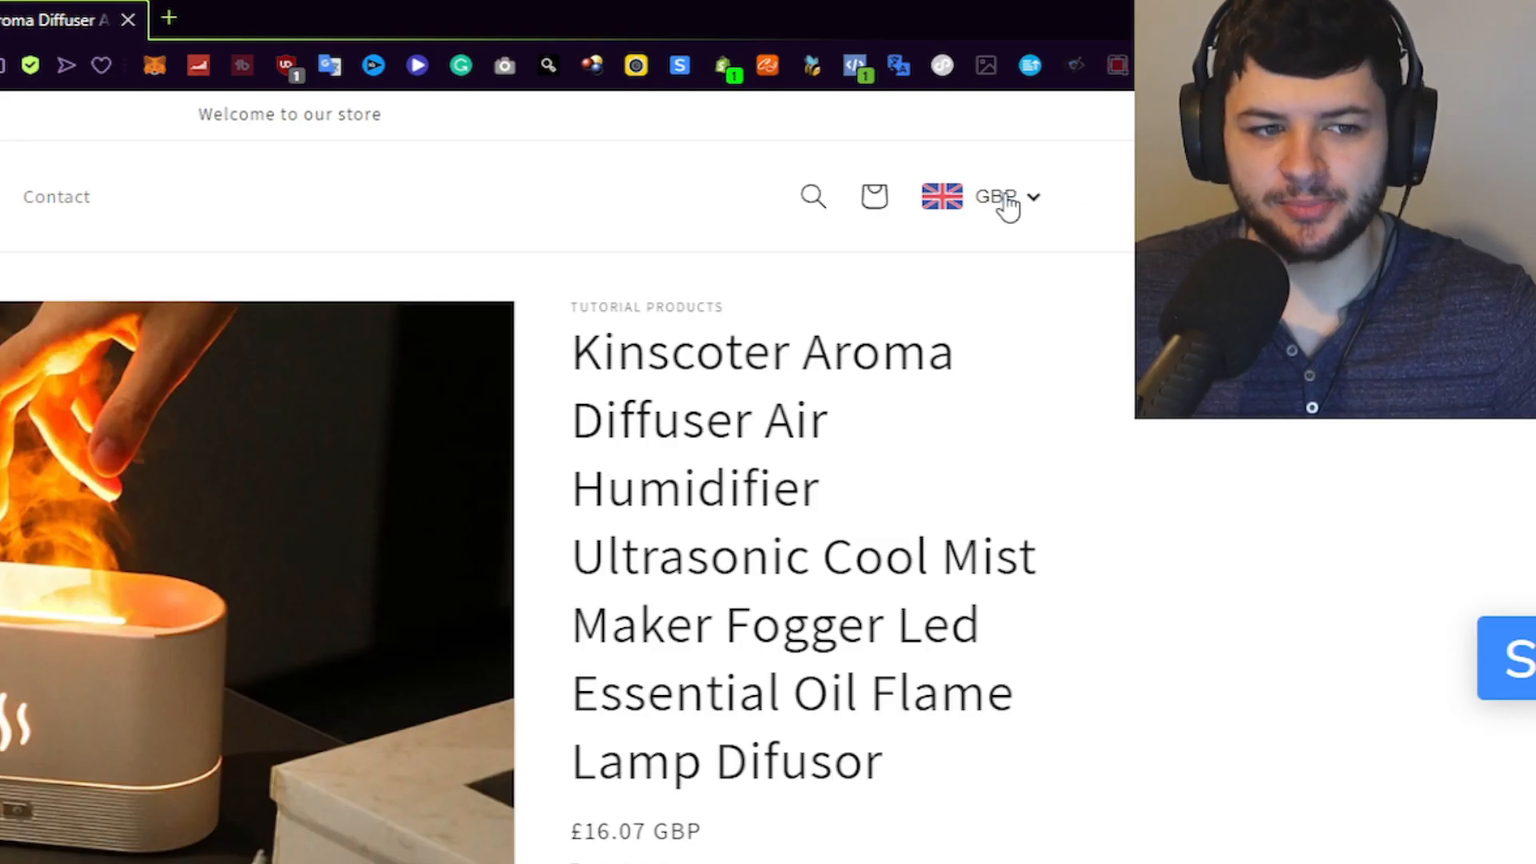
pyautogui.click(995, 195)
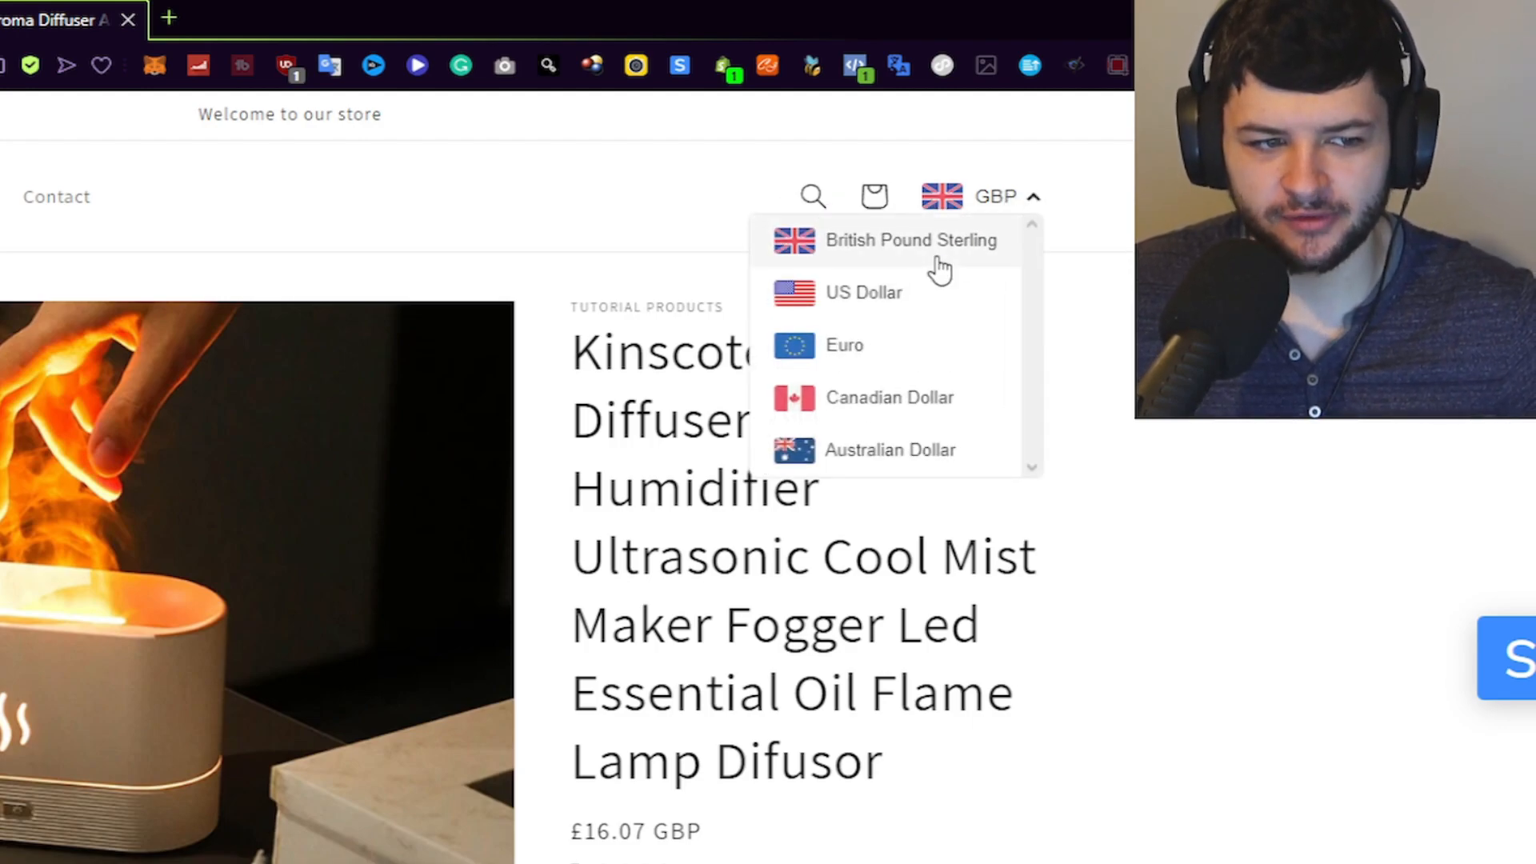
pyautogui.moveTo(1011, 227)
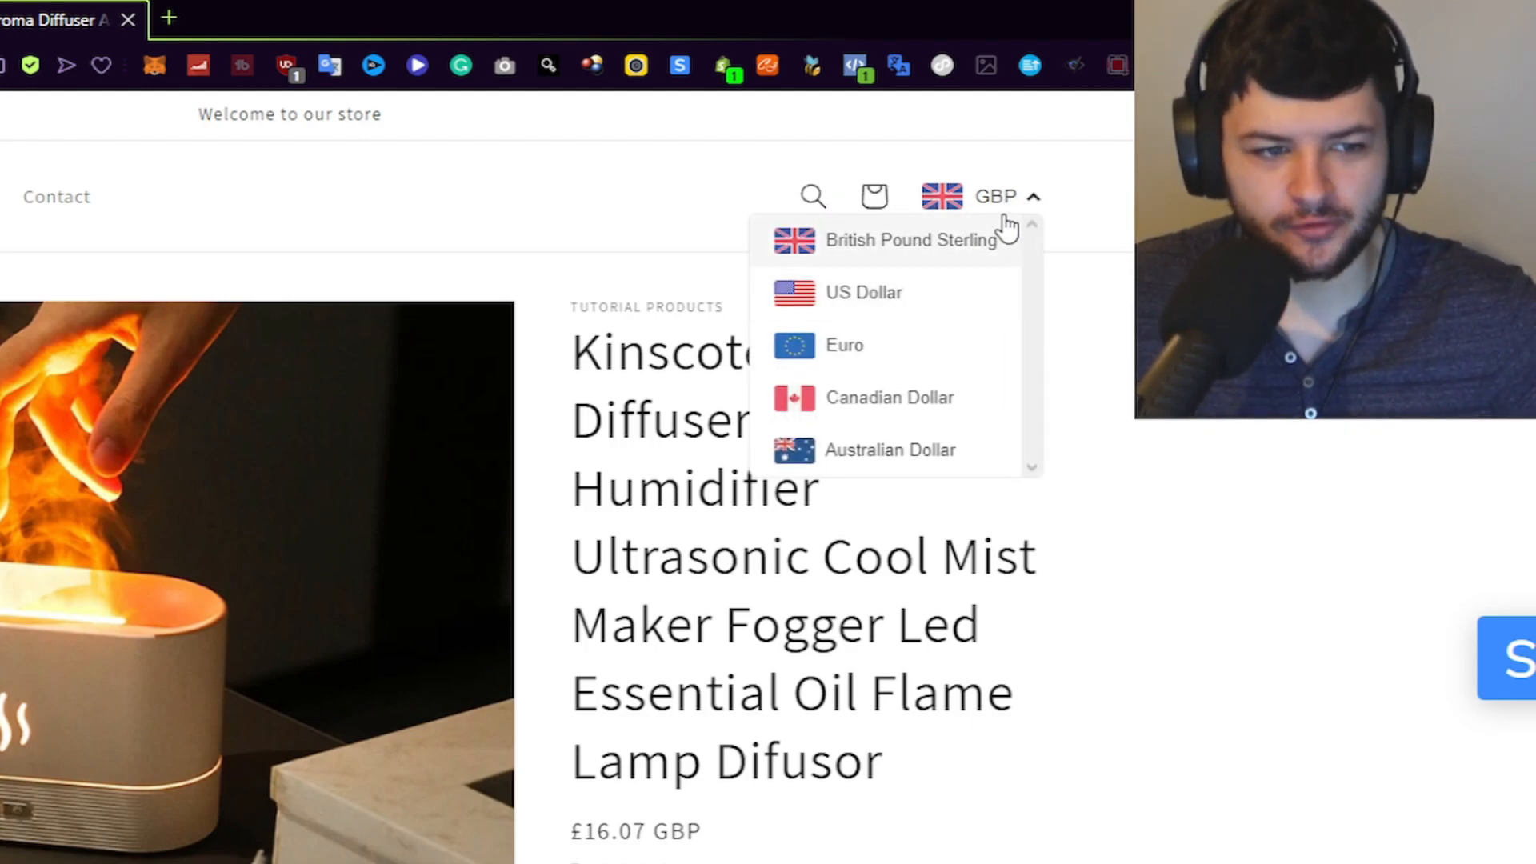
pyautogui.click(863, 291)
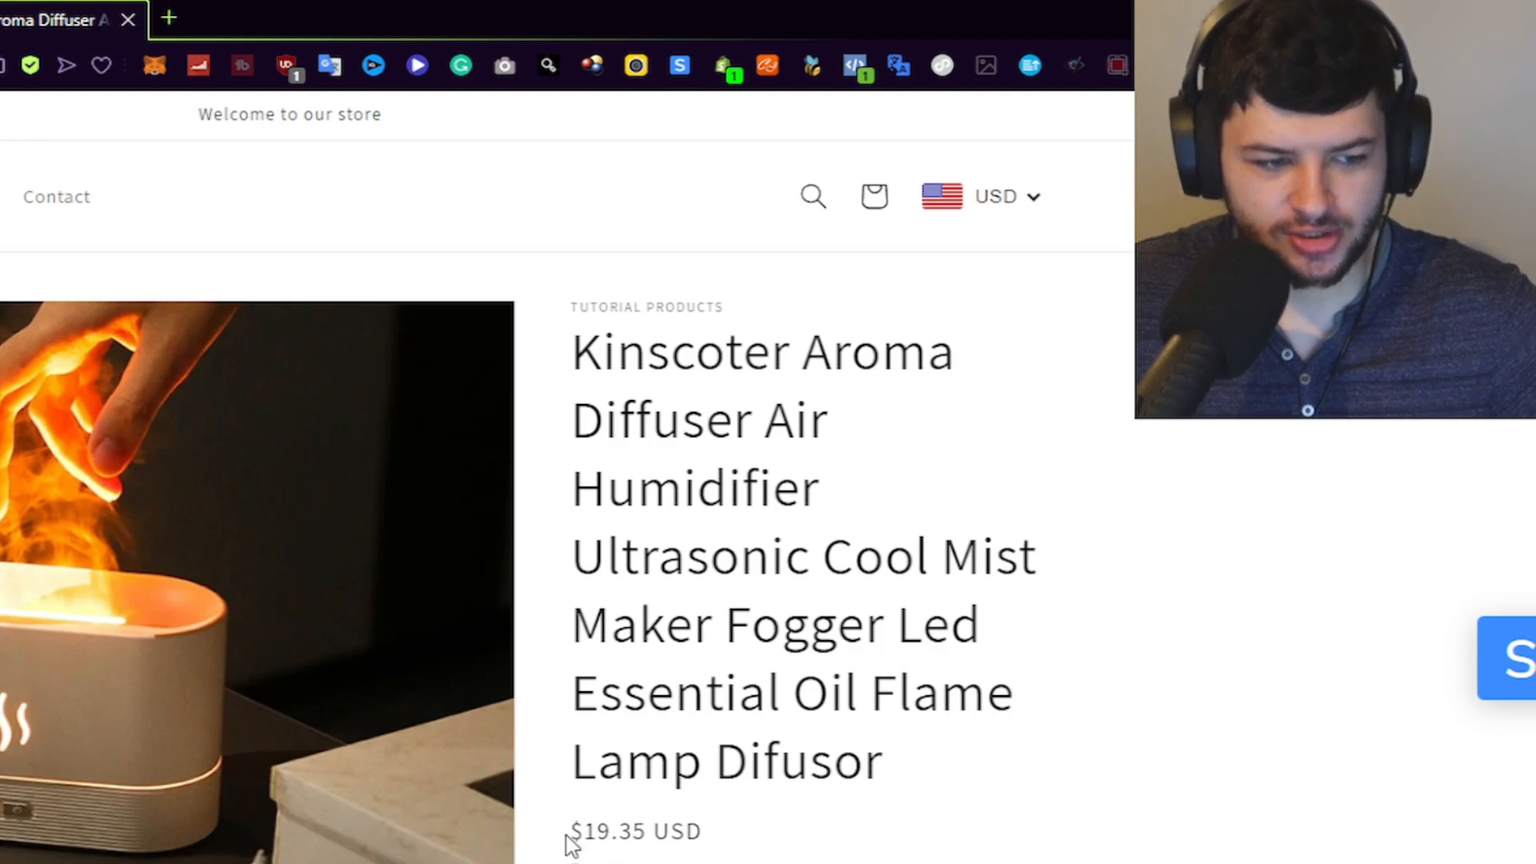
pyautogui.click(1004, 197)
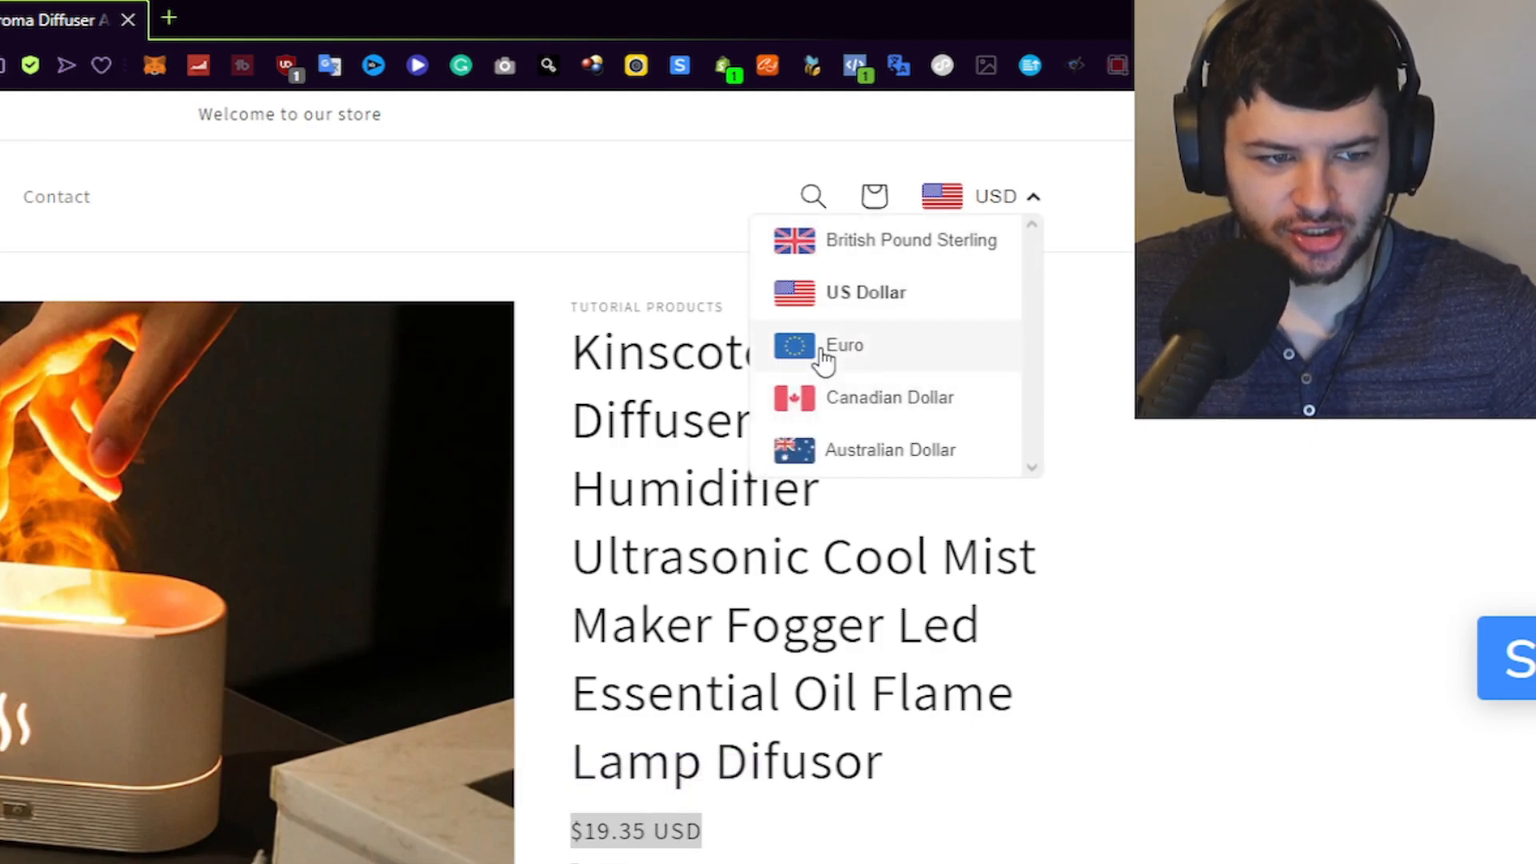
pyautogui.click(845, 346)
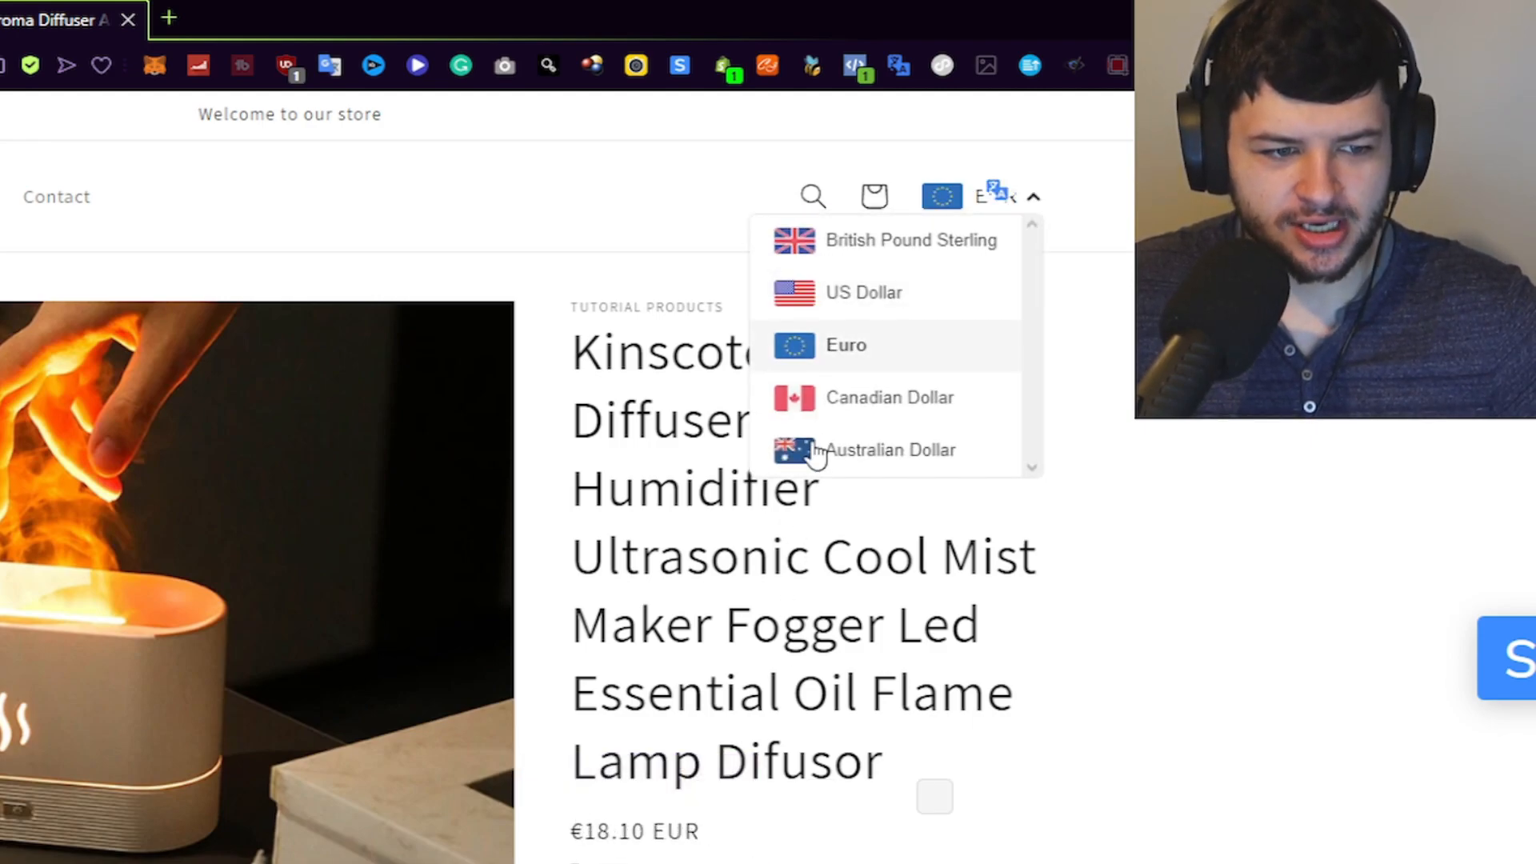
pyautogui.click(890, 450)
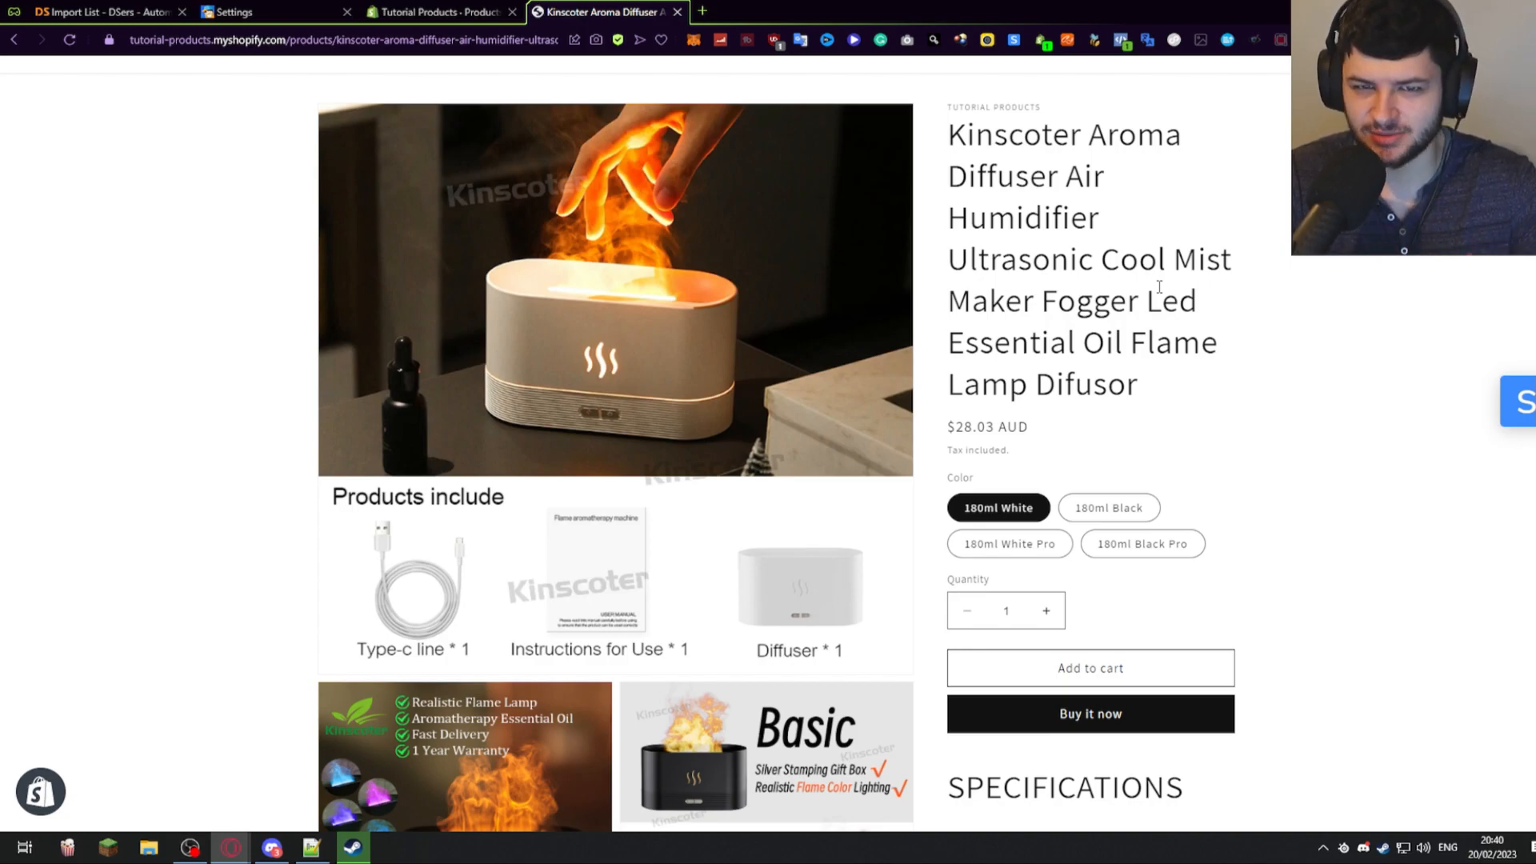
pyautogui.moveTo(1270, 336)
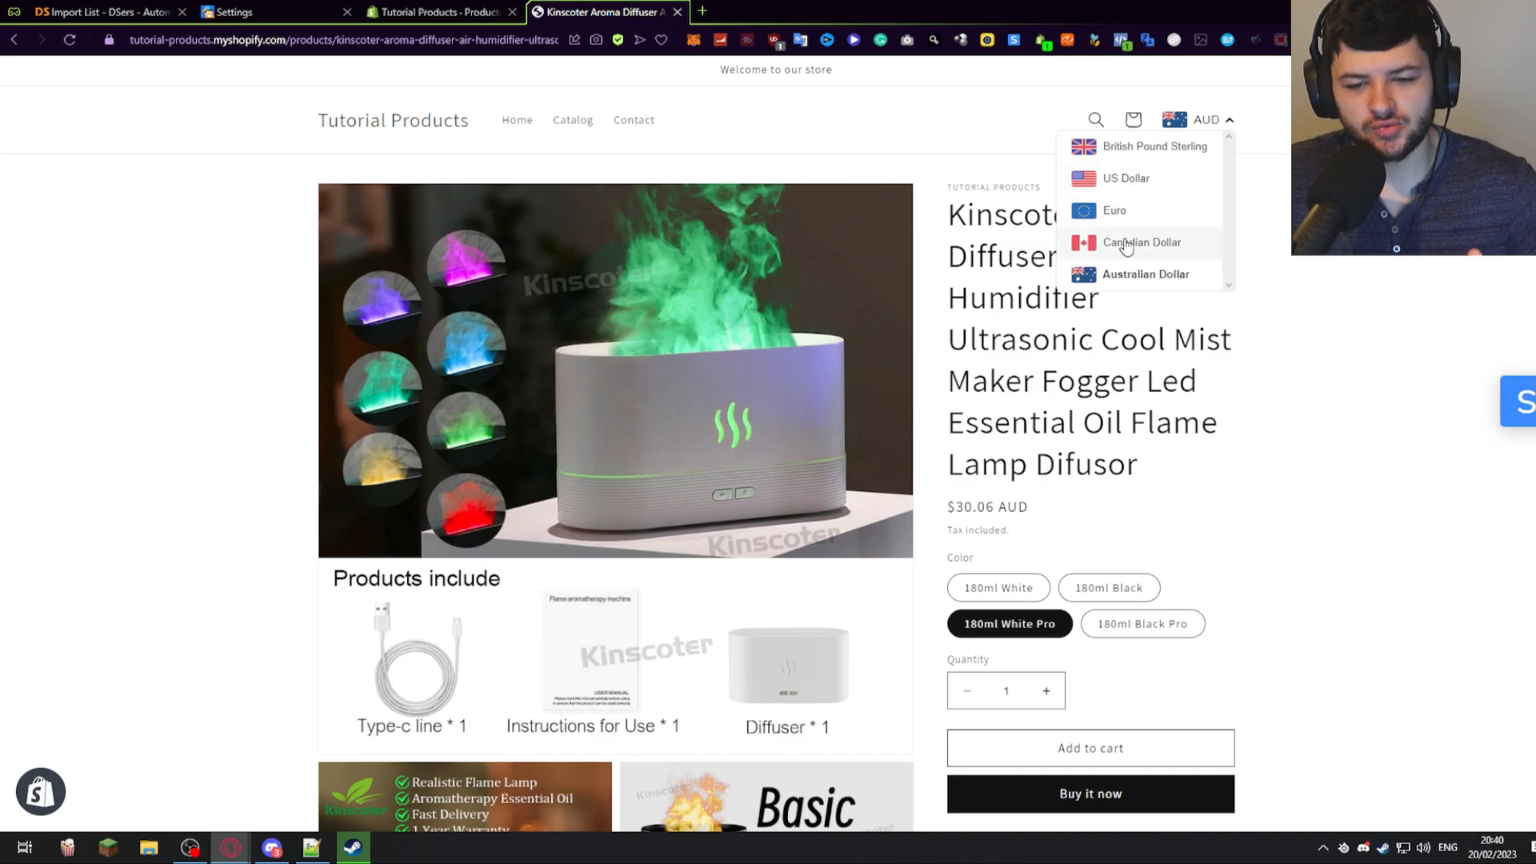
# - Show the 180ml White Pro price as £17.23 GBP, €19.40 EUR, then back to $30.05 AUD
pyautogui.click(1155, 145)
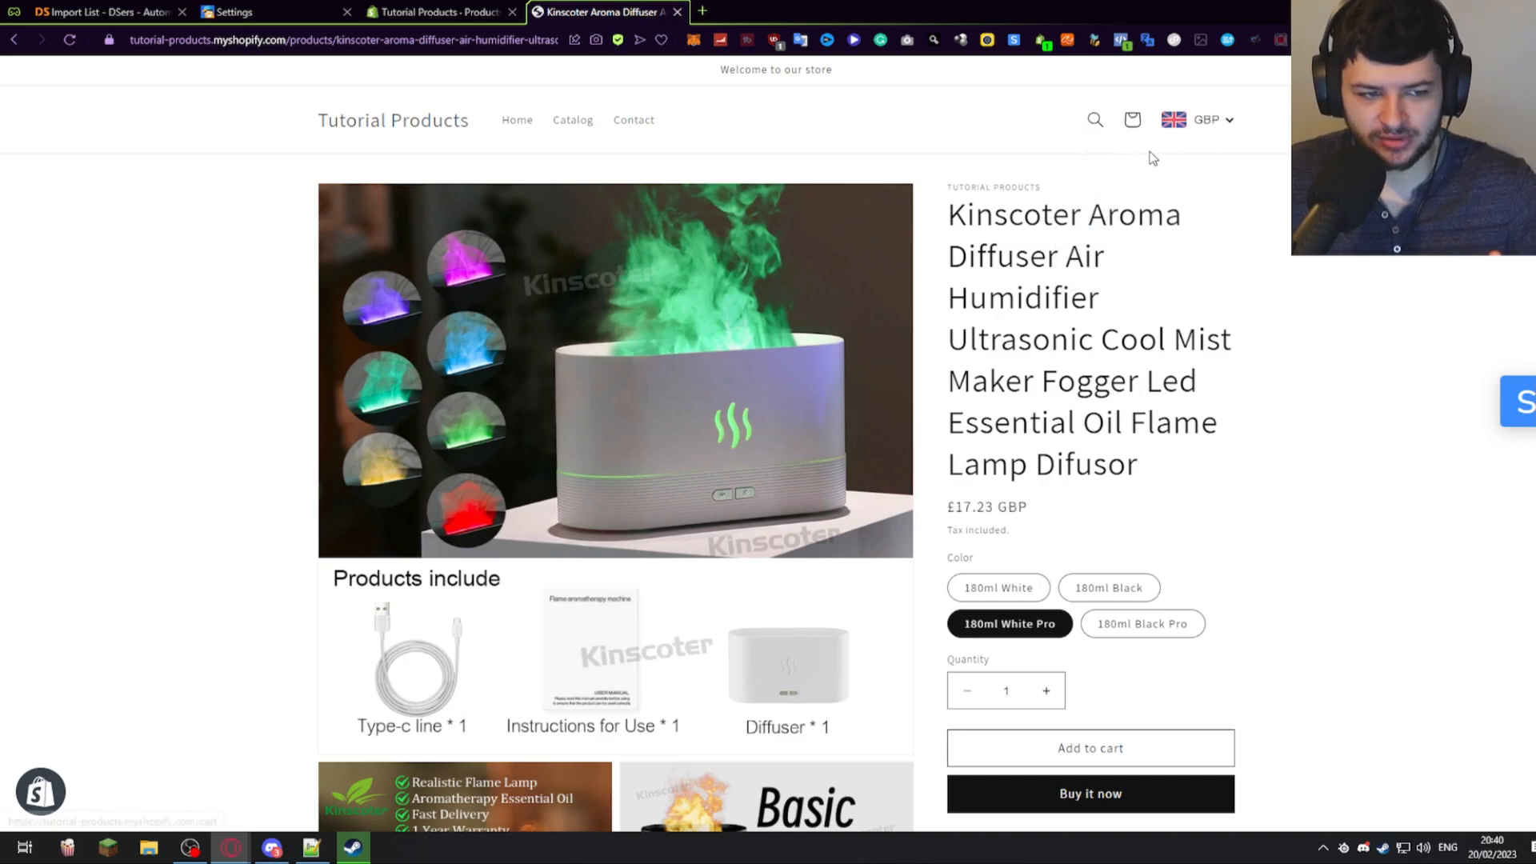
pyautogui.click(1207, 119)
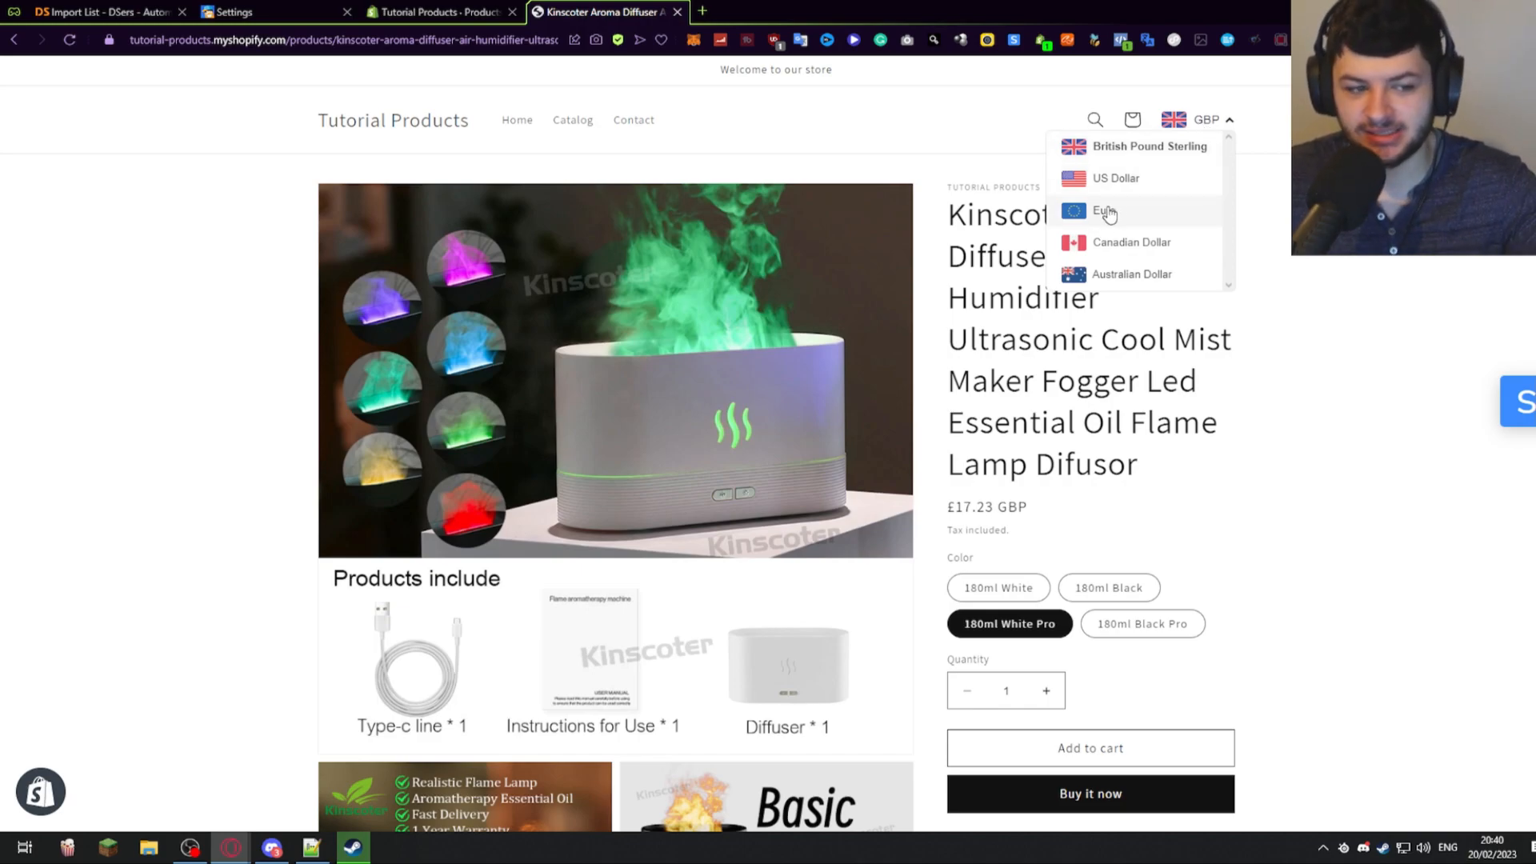
pyautogui.click(1104, 211)
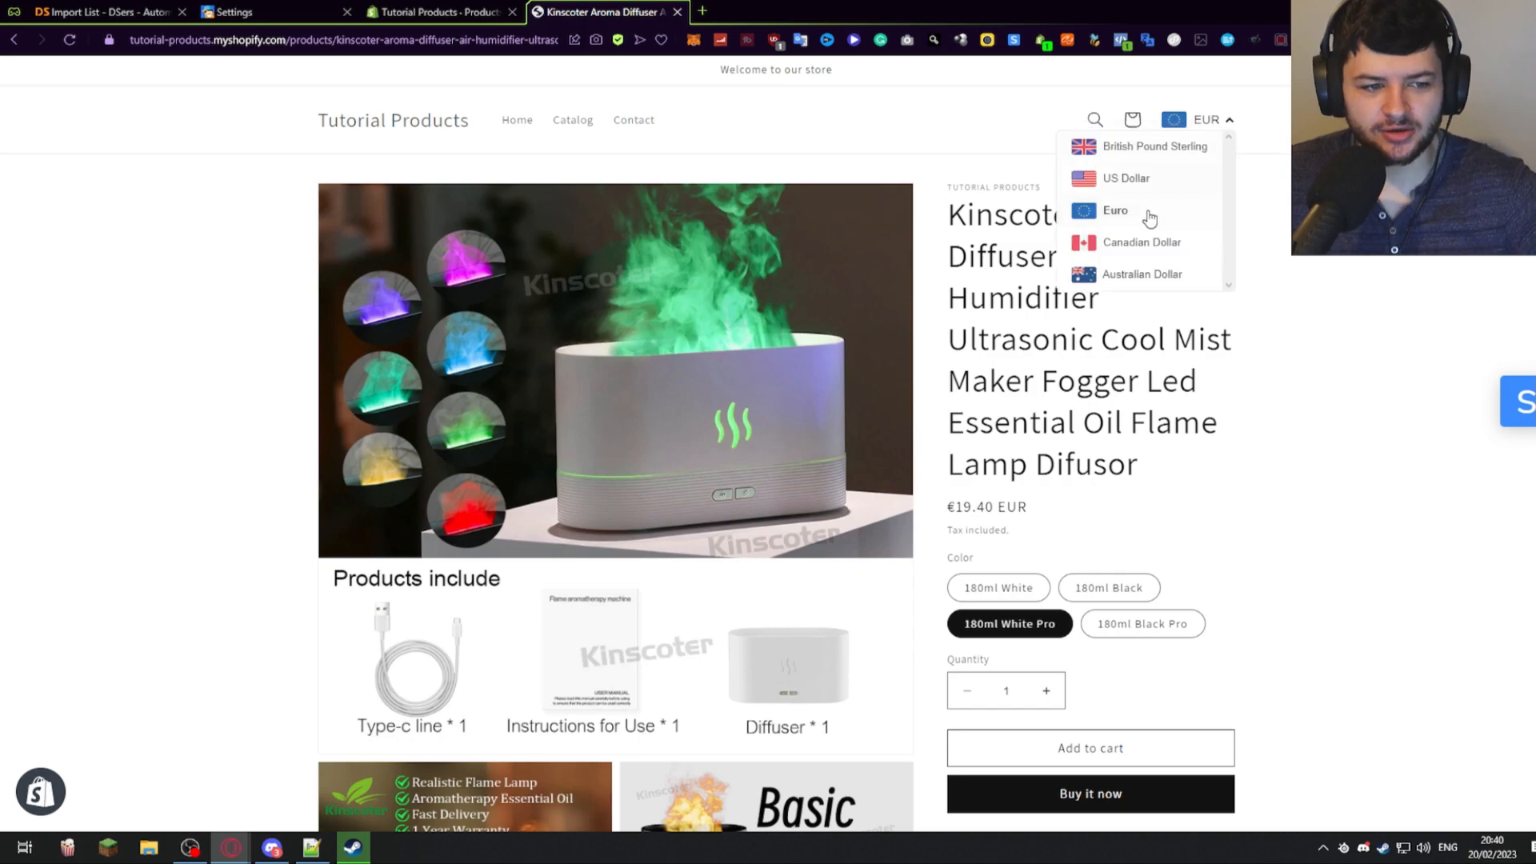
pyautogui.moveTo(1133, 262)
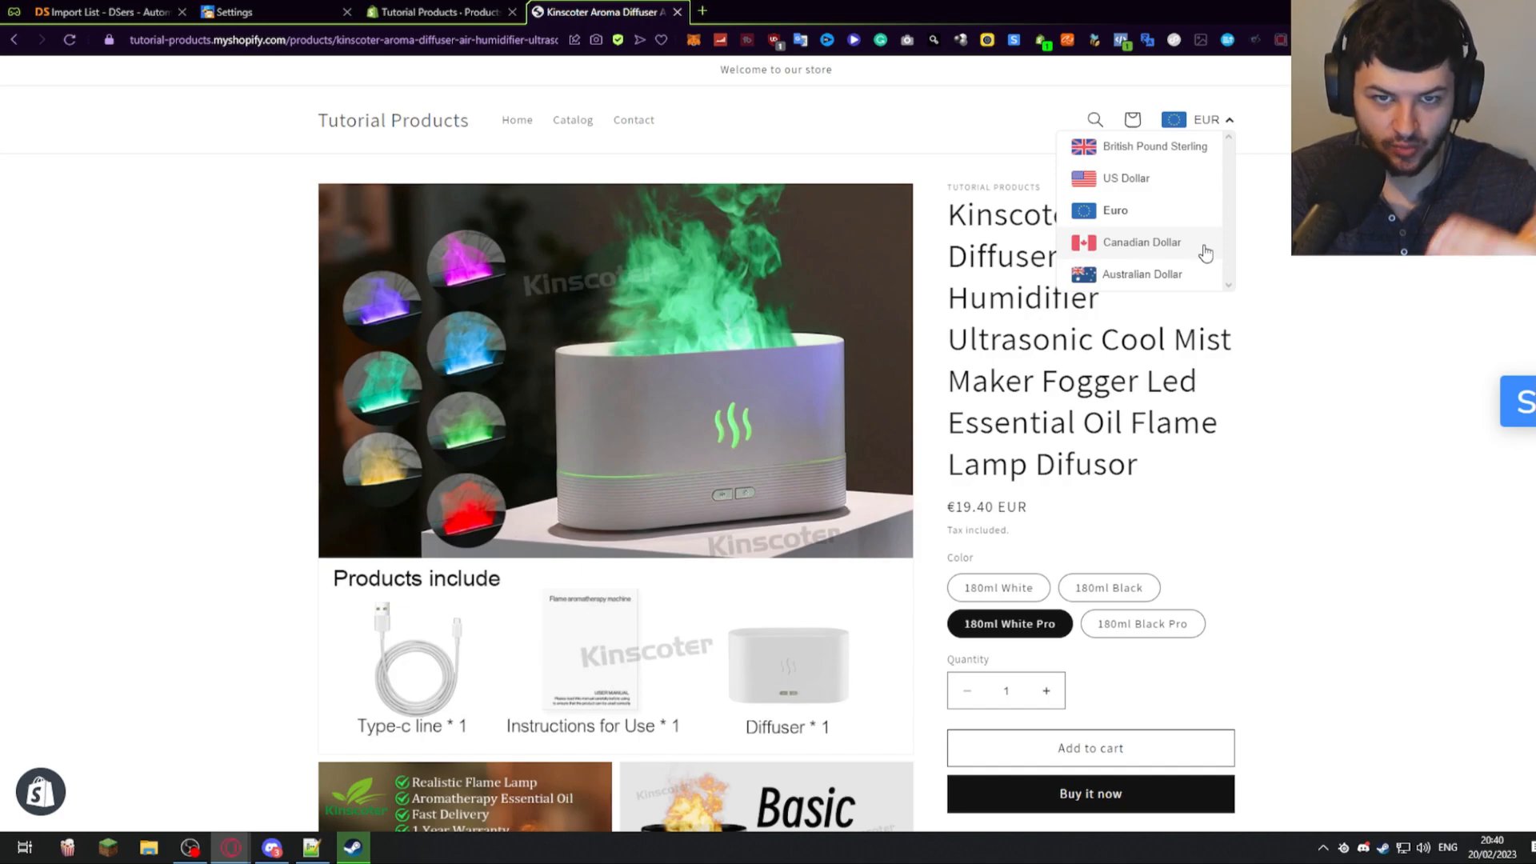
pyautogui.click(1143, 276)
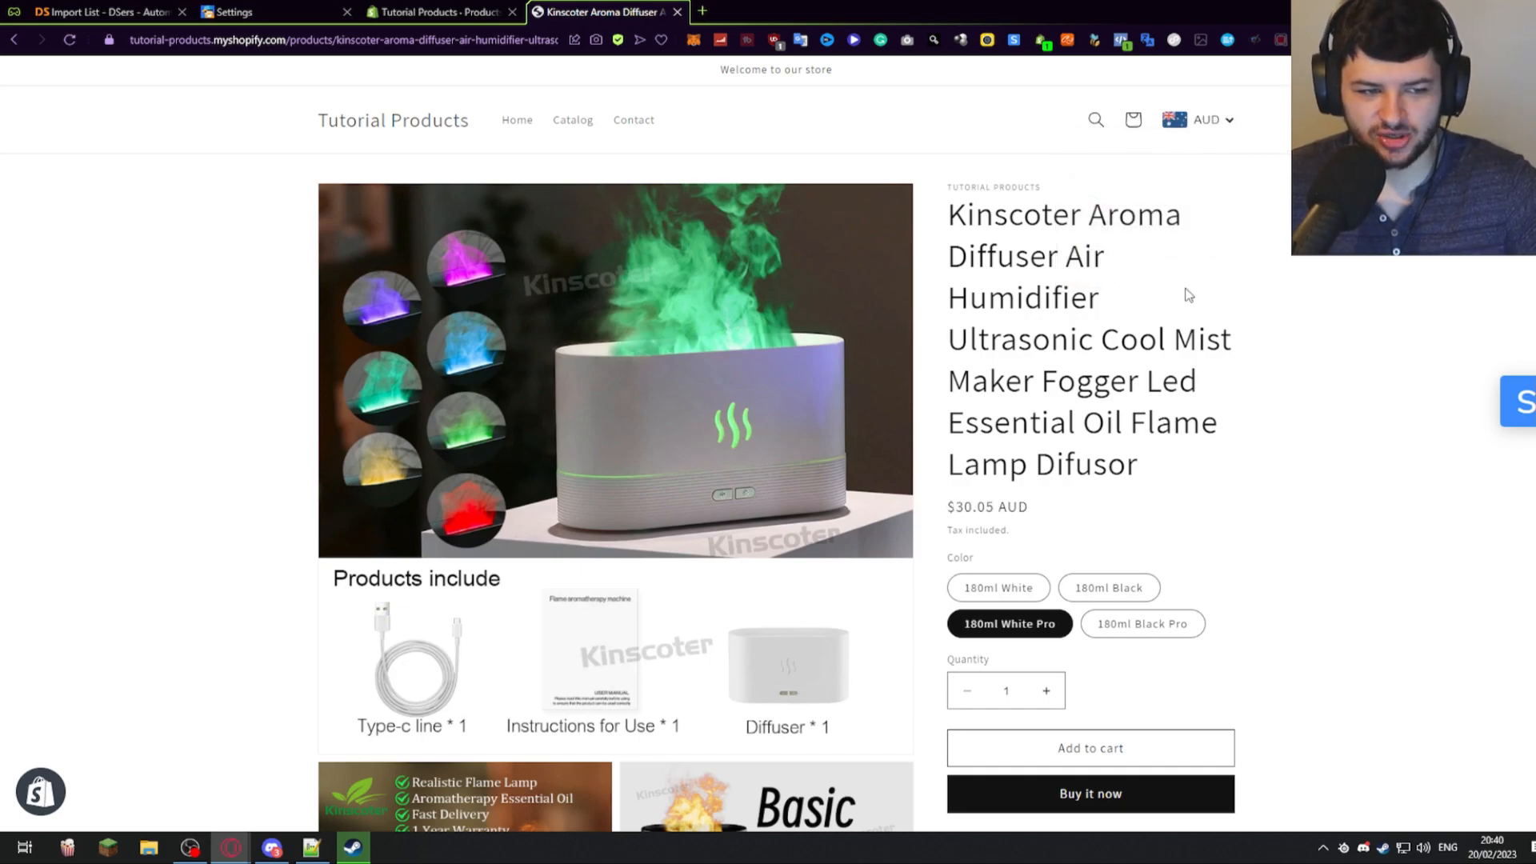
pyautogui.scroll(-3)
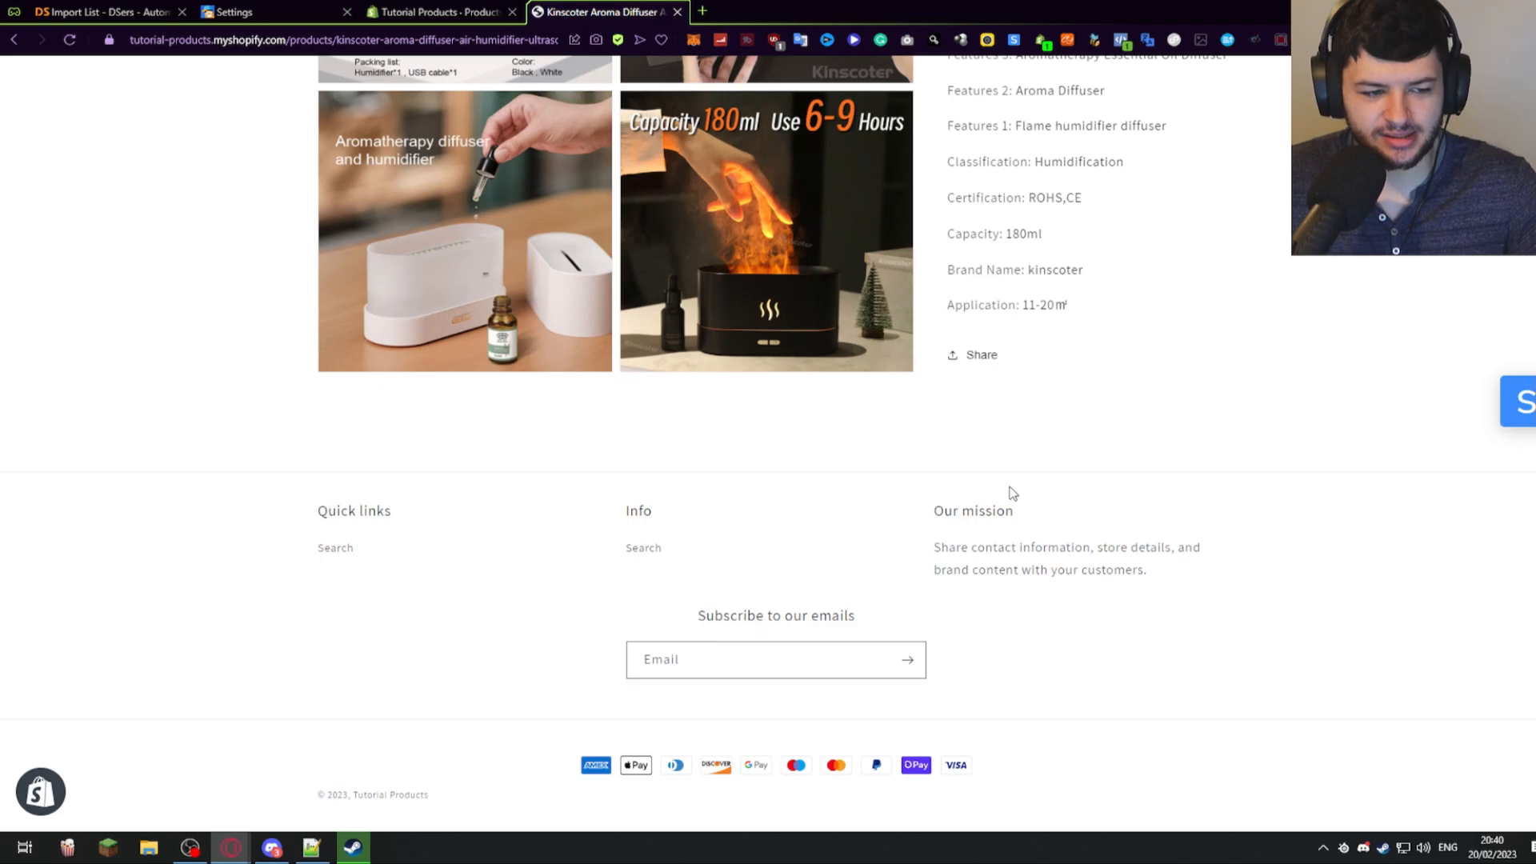
# - Scroll back through the diffuser page and reopen the AUD flag currency list
pyautogui.scroll(3)
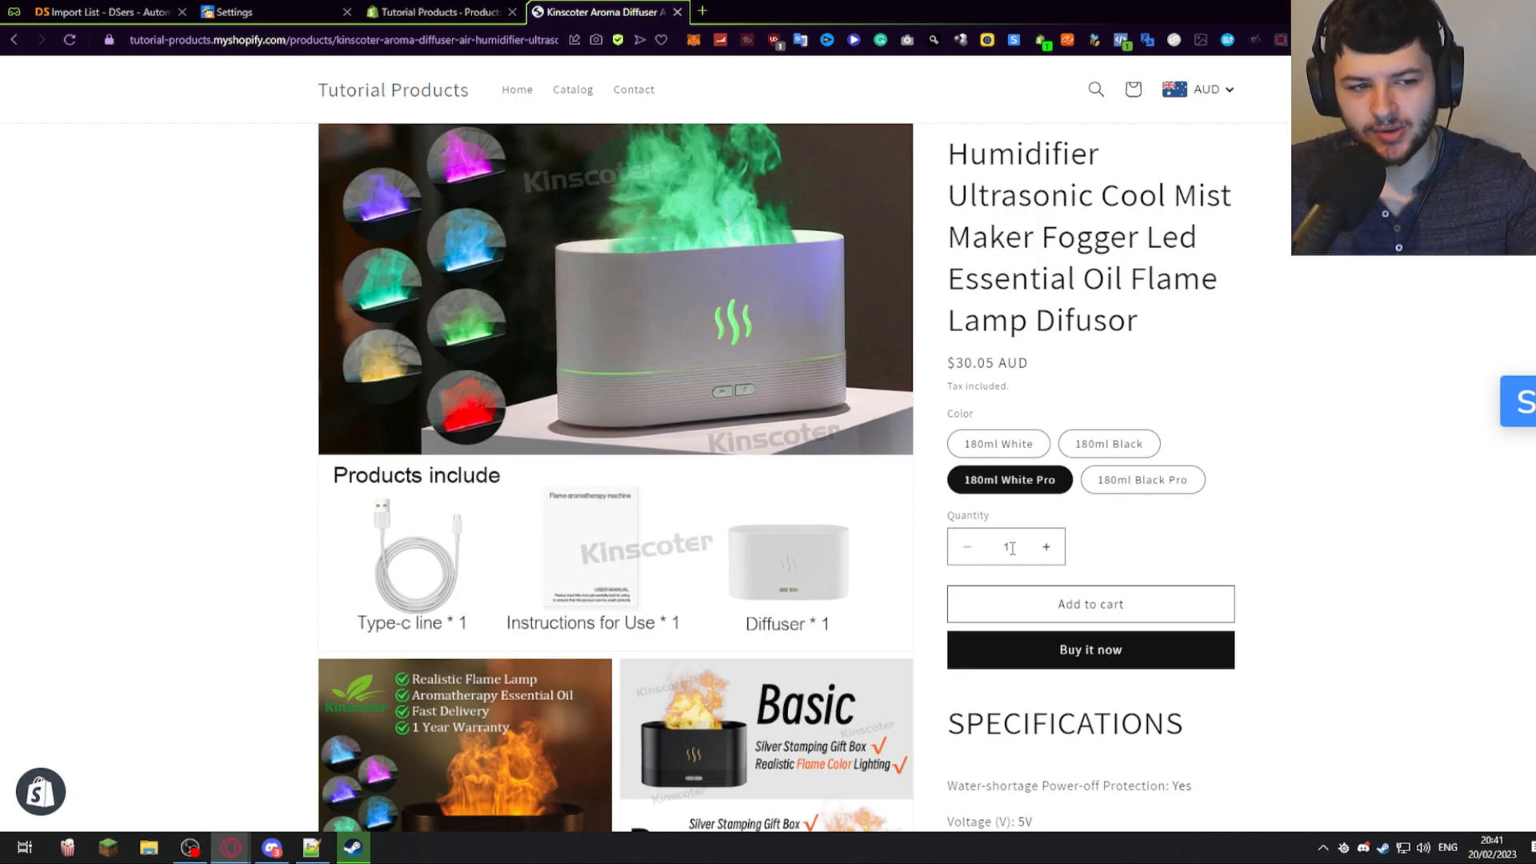
pyautogui.click(1203, 90)
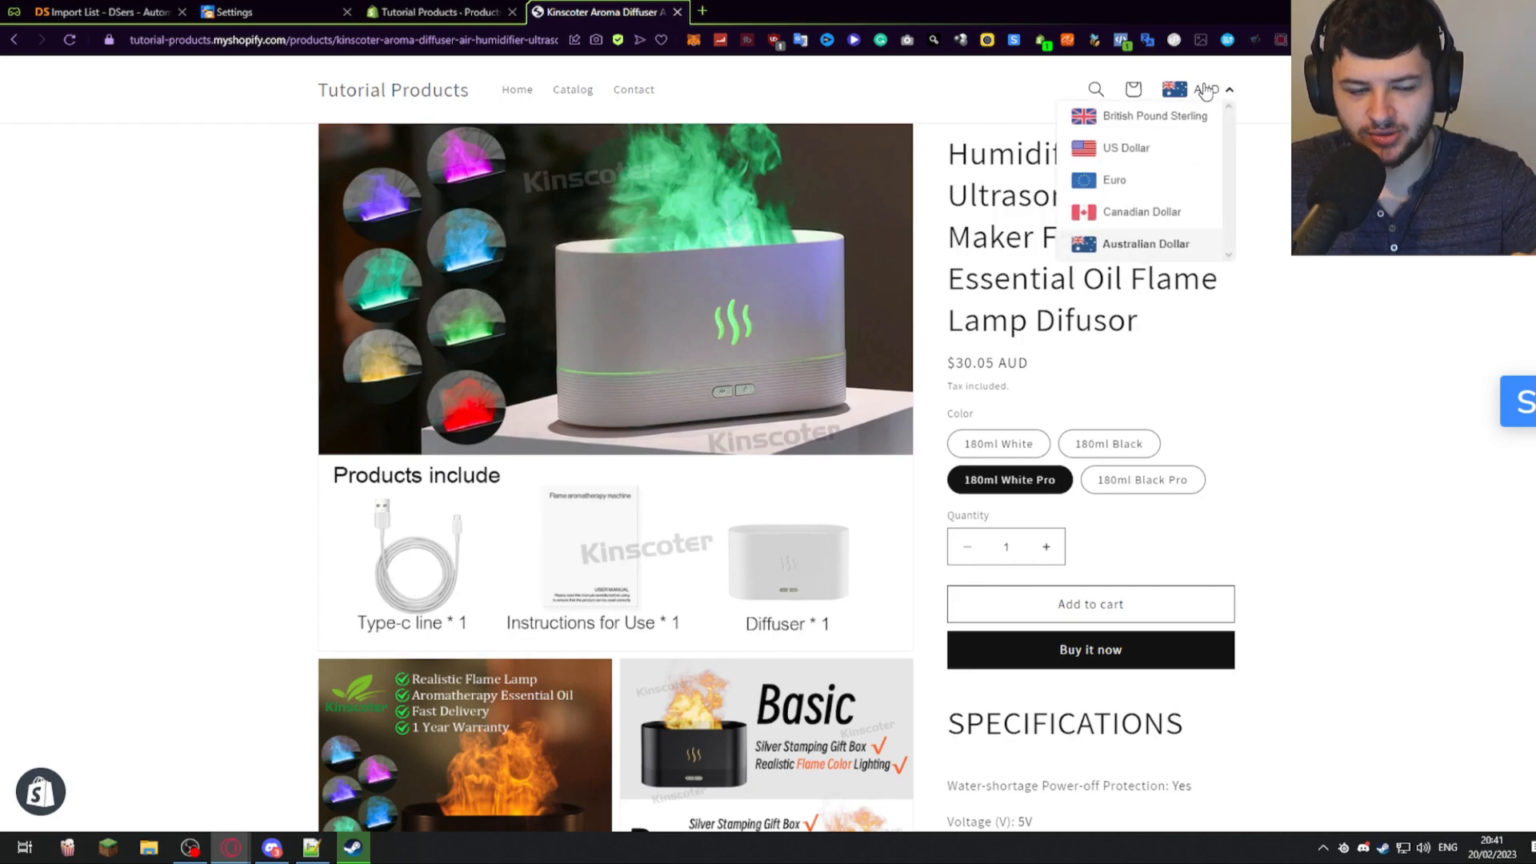